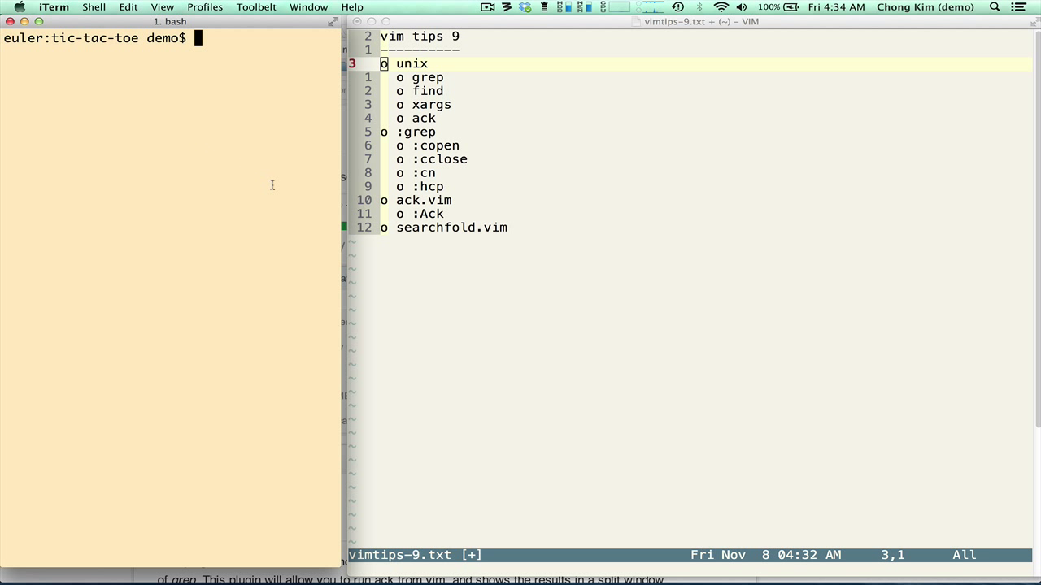
pyautogui.moveTo(257, 135)
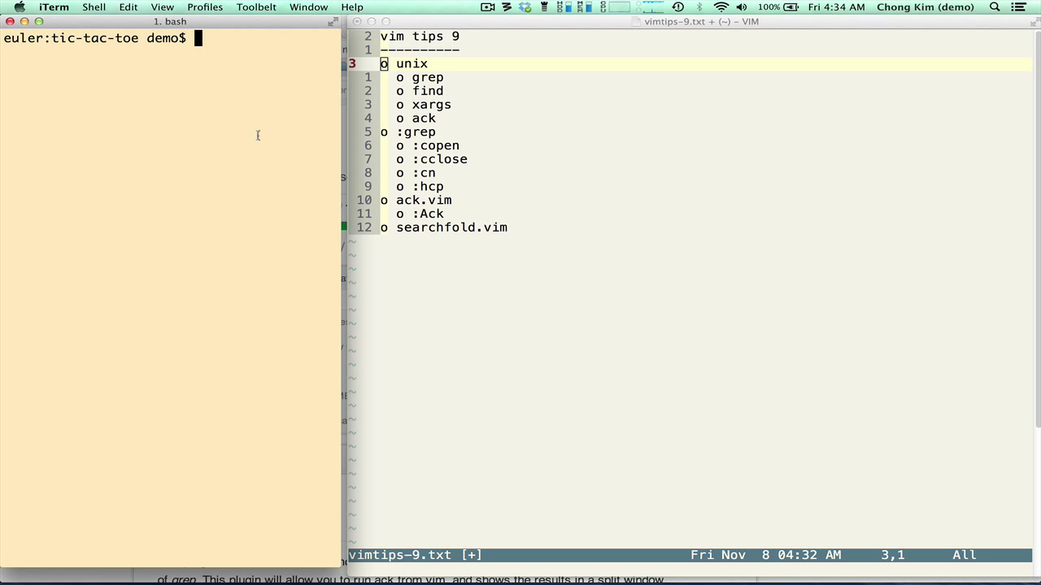
pyautogui.moveTo(260, 140)
pyautogui.write('ls')
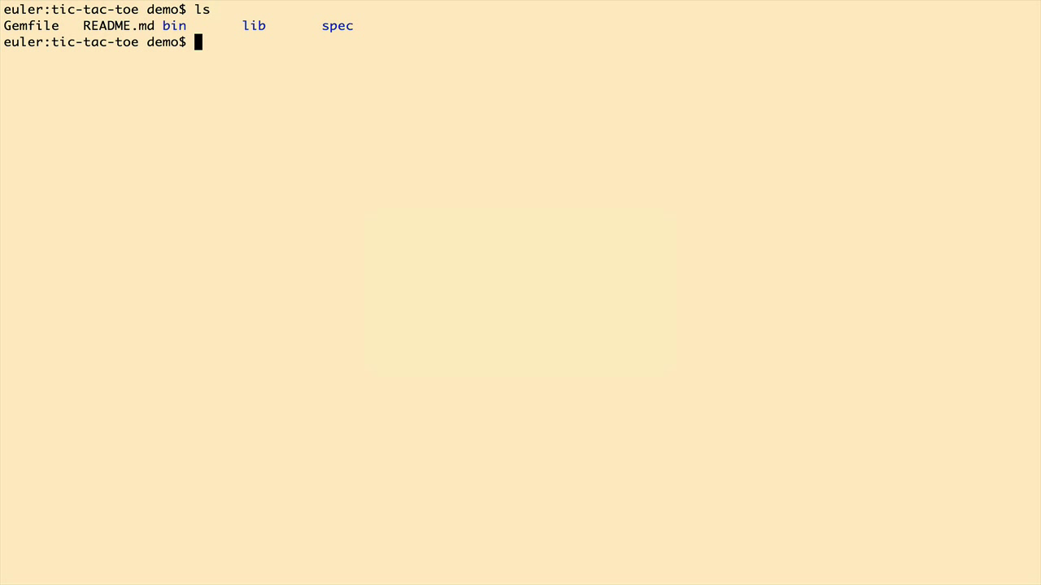
# Step: Grep board in board.rb, then in all the lib folder's files, and list the folder
pyautogui.write('grep')
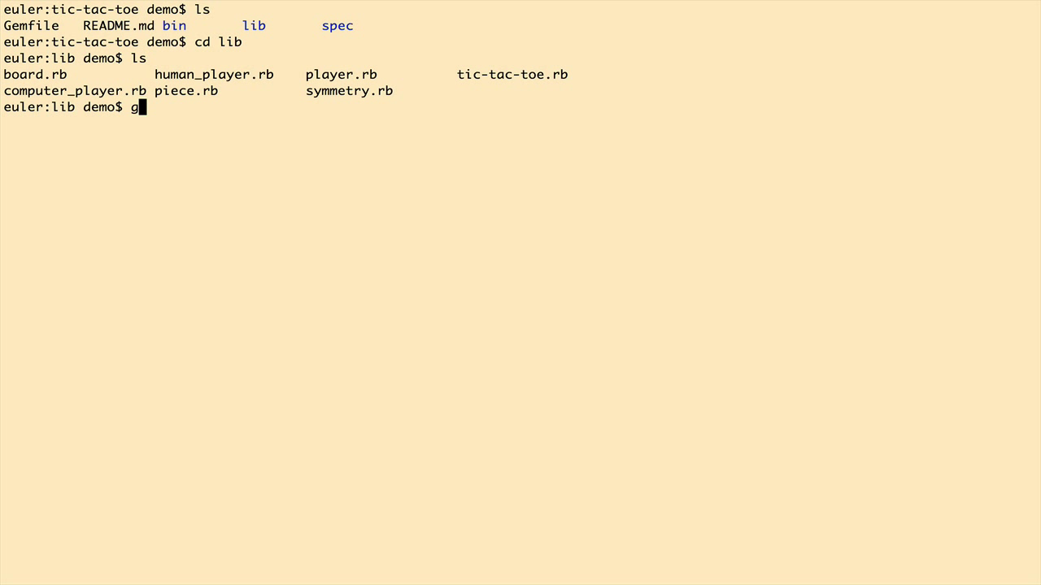
pyautogui.write('rep board')
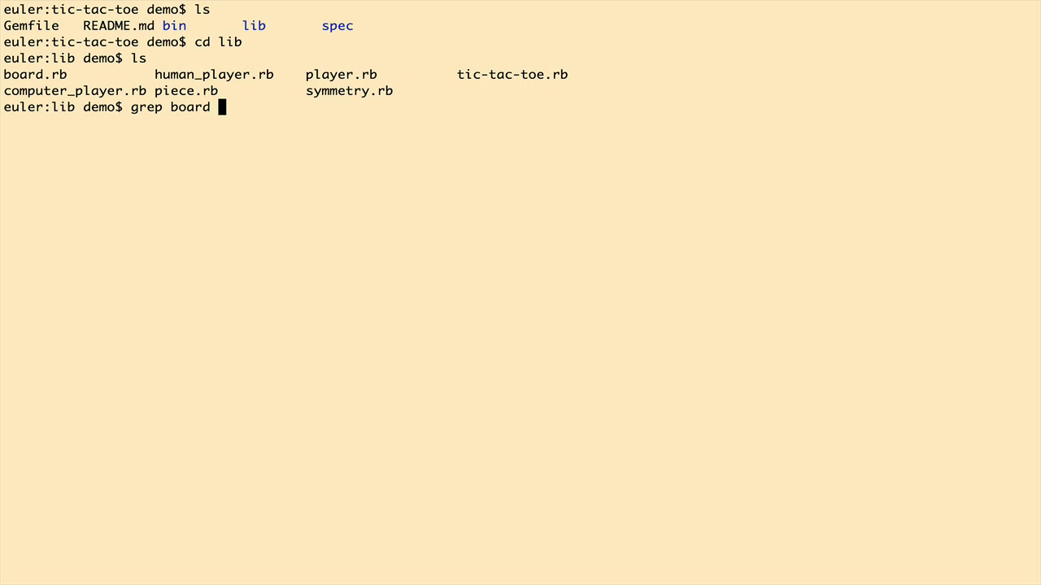
pyautogui.write('b')
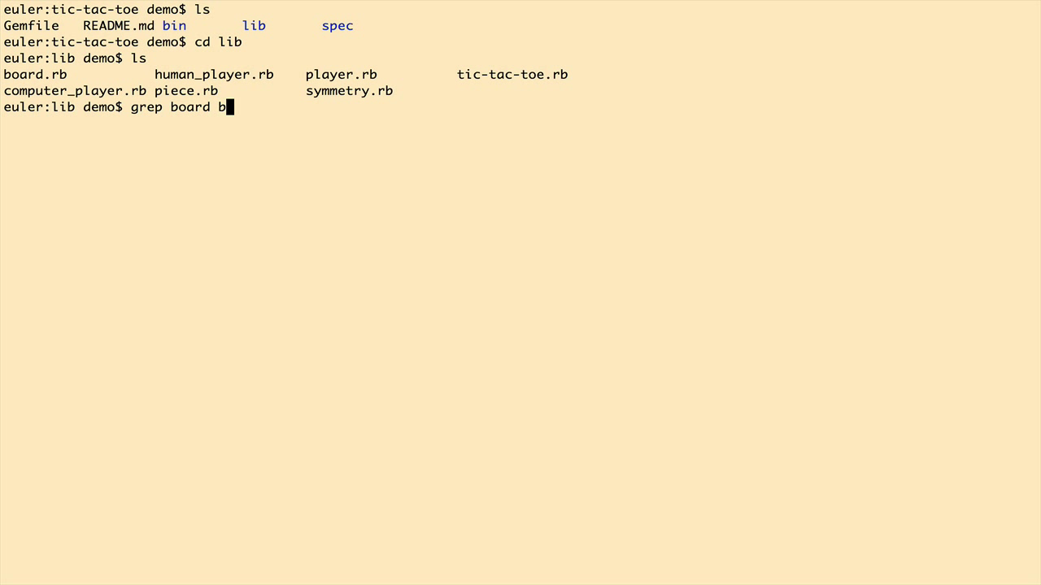
pyautogui.write('oard.rb')
pyautogui.write('grep board *')
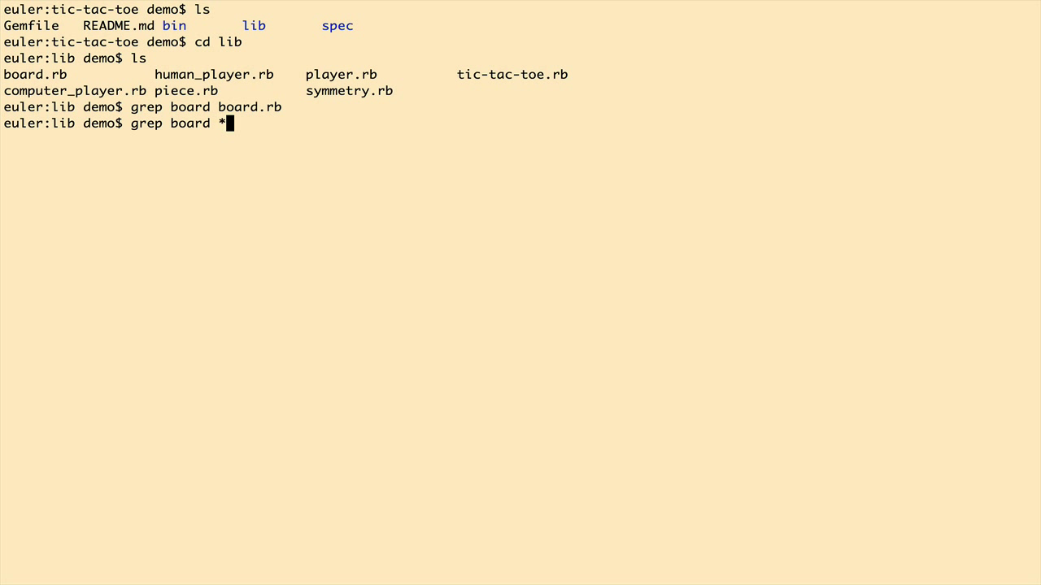
pyautogui.write('.')
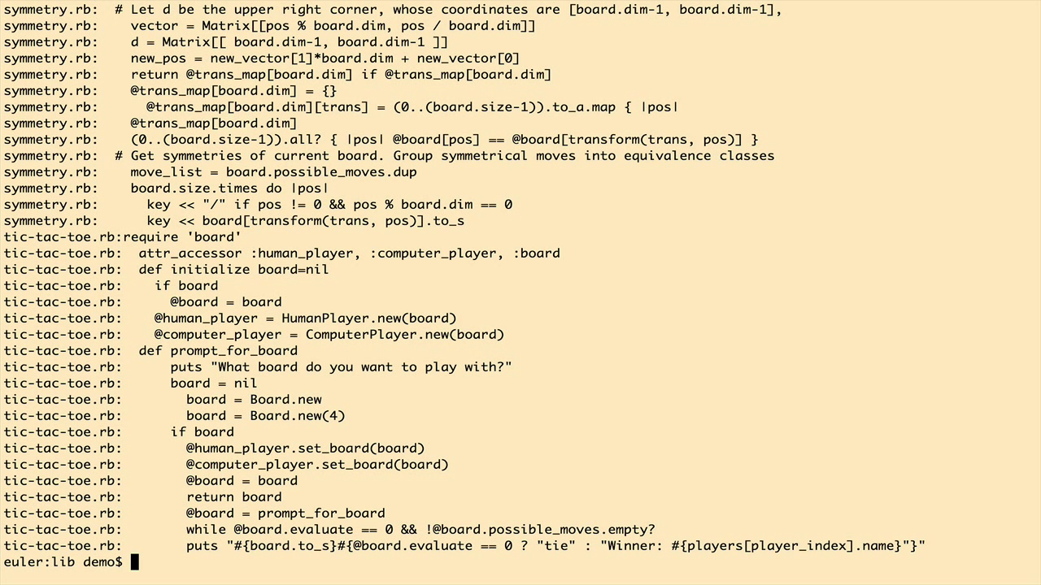
pyautogui.scroll(-3)
pyautogui.write('ls')
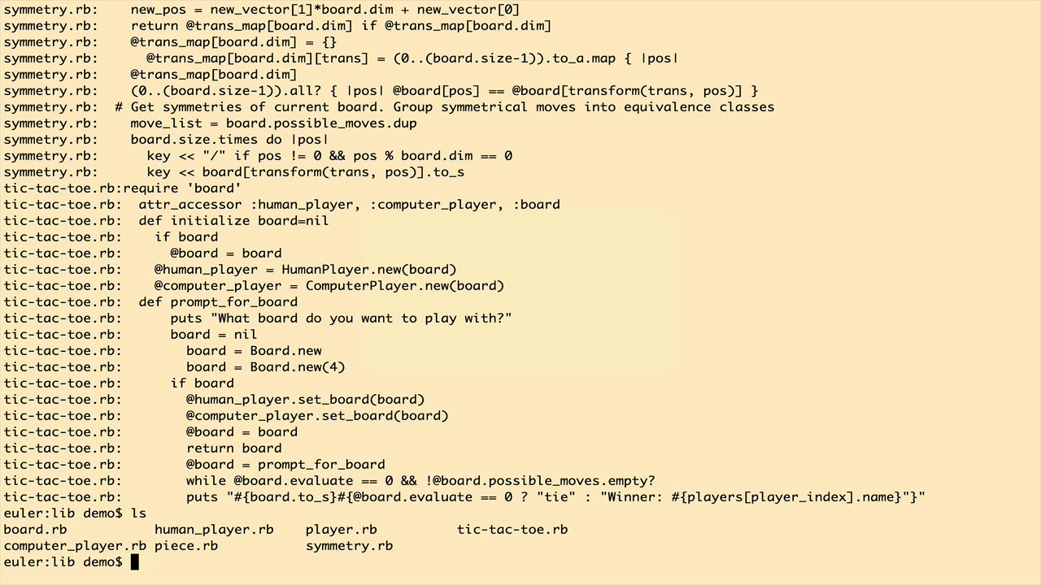
# Step: From the project root list lib and spec, and build grep board spec/* lib/*
pyautogui.write('cd ..')
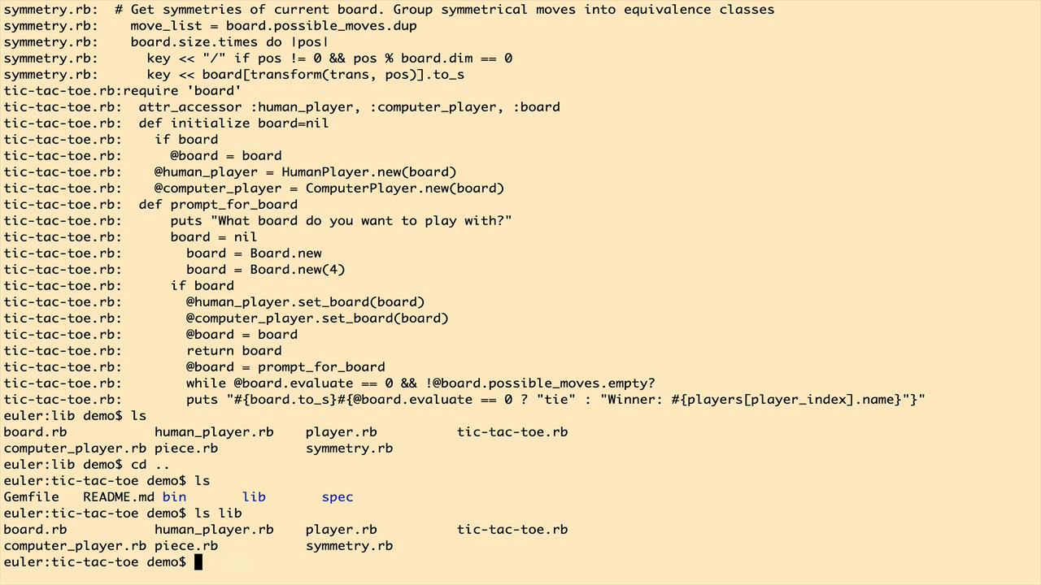
pyautogui.write('ls spec')
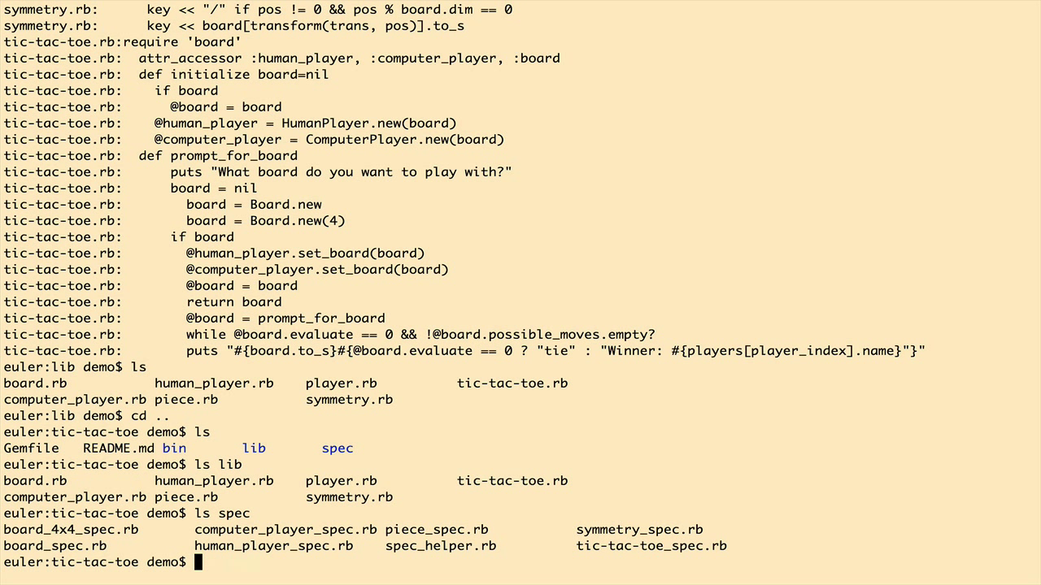
pyautogui.write('grep')
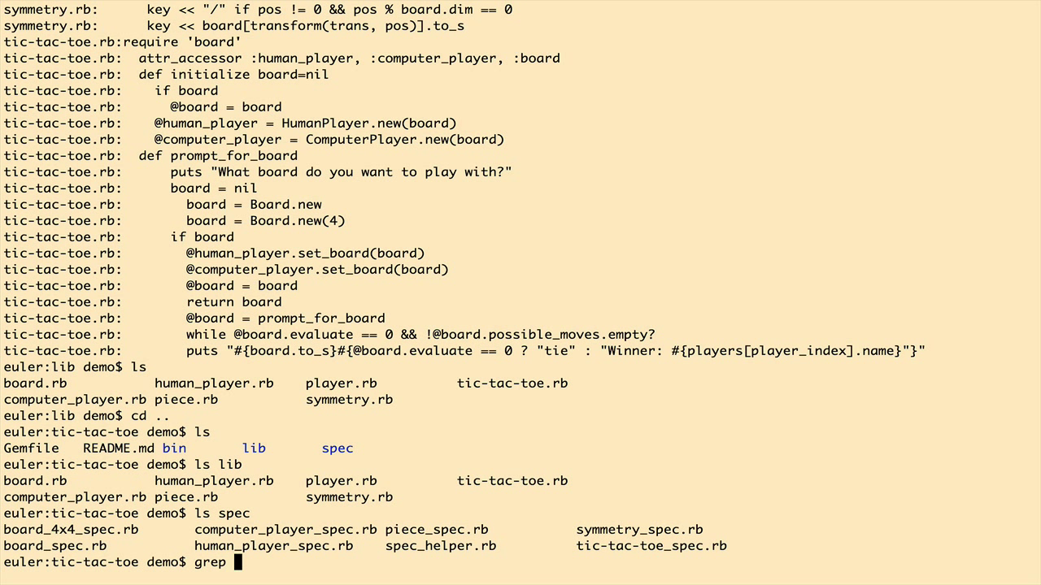
pyautogui.write('board *')
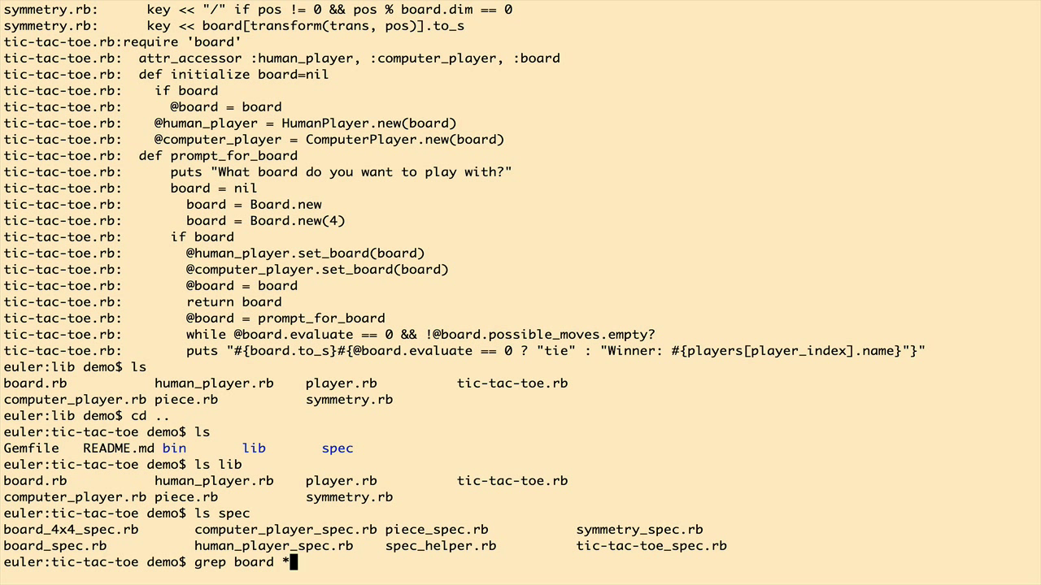
pyautogui.press('Backspace')
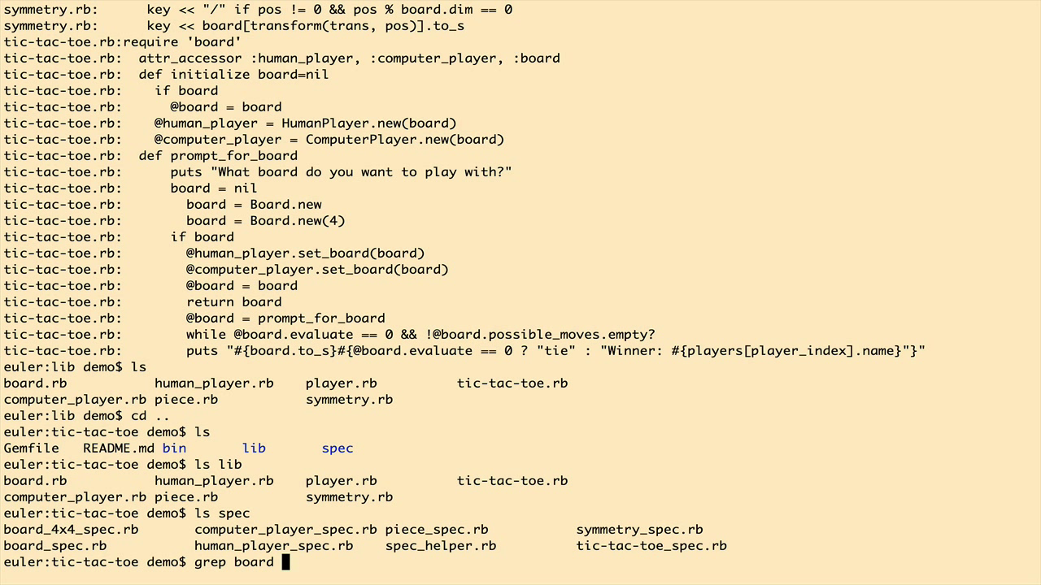
pyautogui.write('spec/* l')
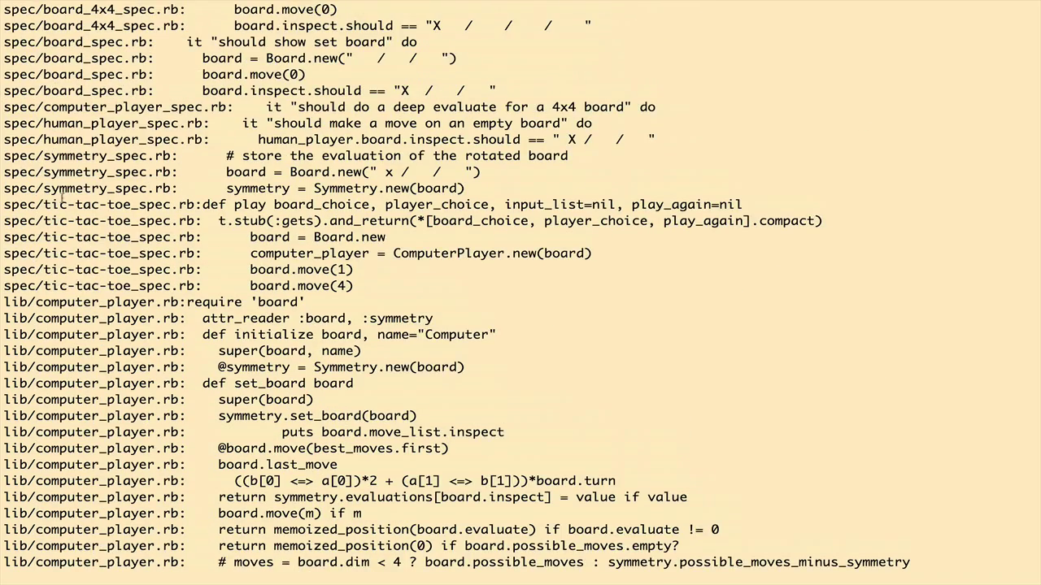
# Step: Run grep board spec/* lib/* across the project and clear the screen with Cmd+K
pyautogui.scroll(-3)
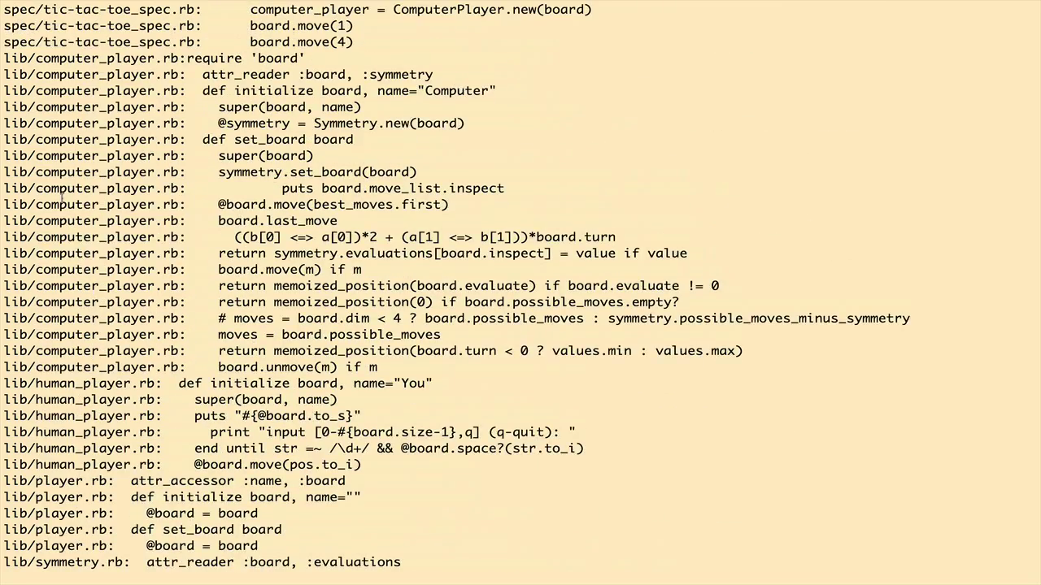
pyautogui.scroll(-3)
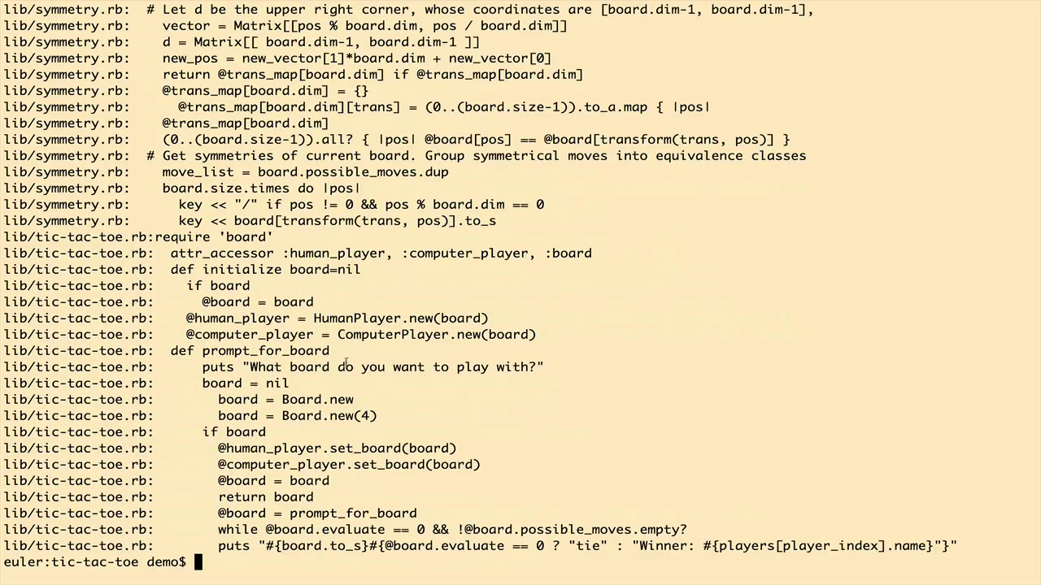
pyautogui.write('grep board spec/* lib/*')
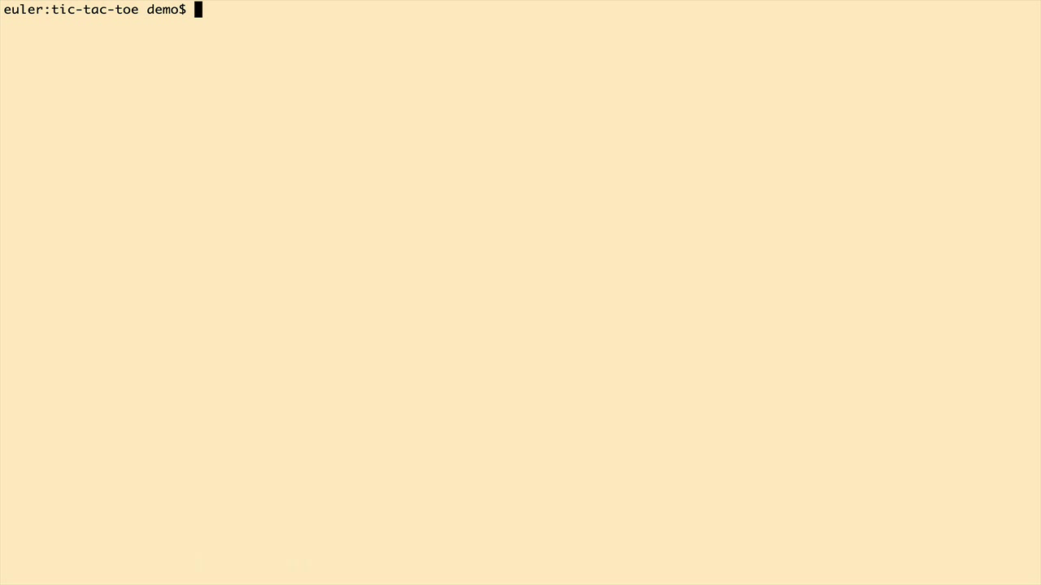
# Step: Run find . to list every file and highlight the lib folder in the output
pyautogui.write('f')
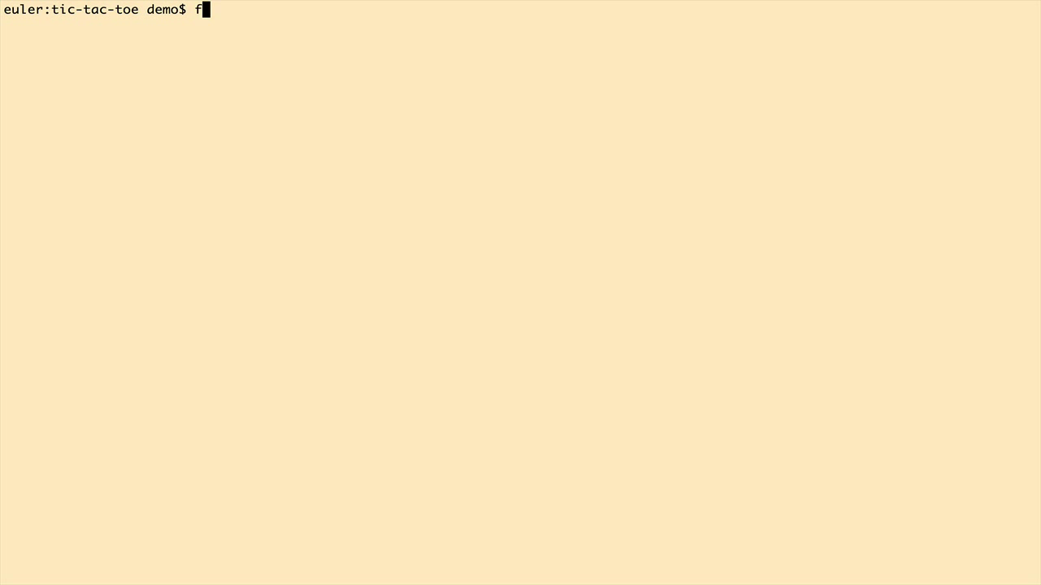
pyautogui.write('ind .')
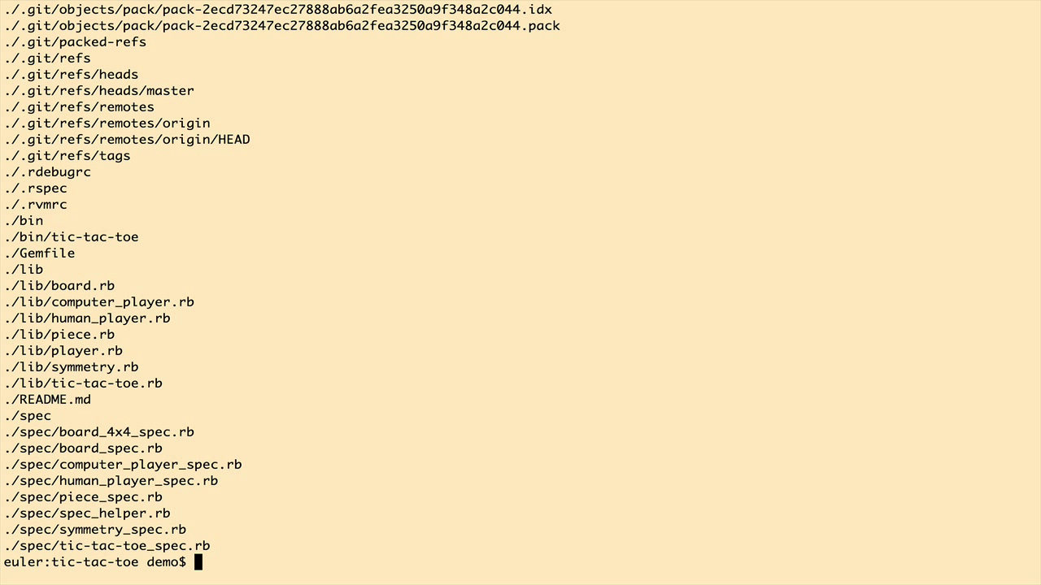
pyautogui.moveTo(255, 253)
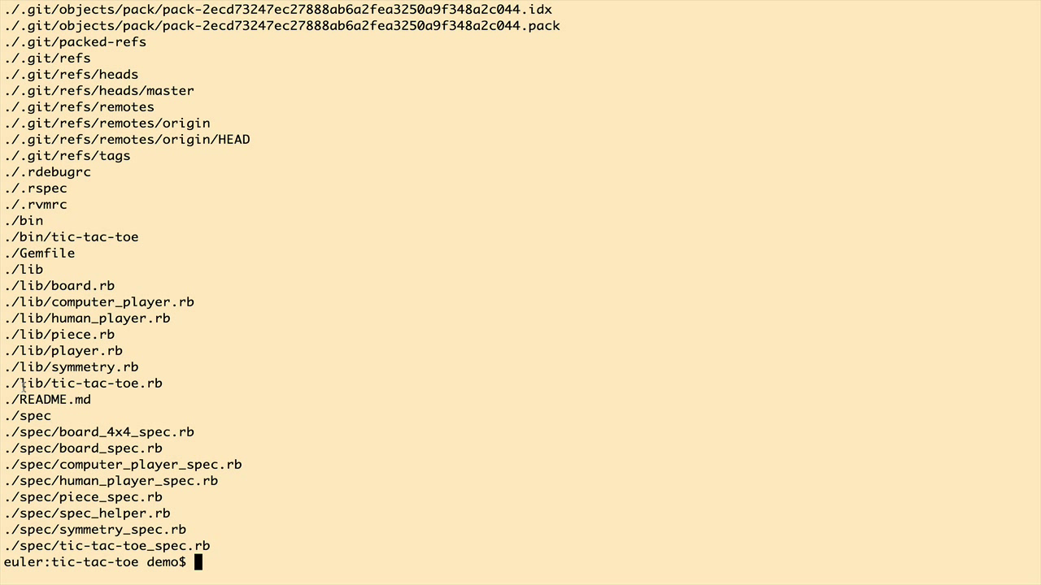
pyautogui.doubleClick(26, 383)
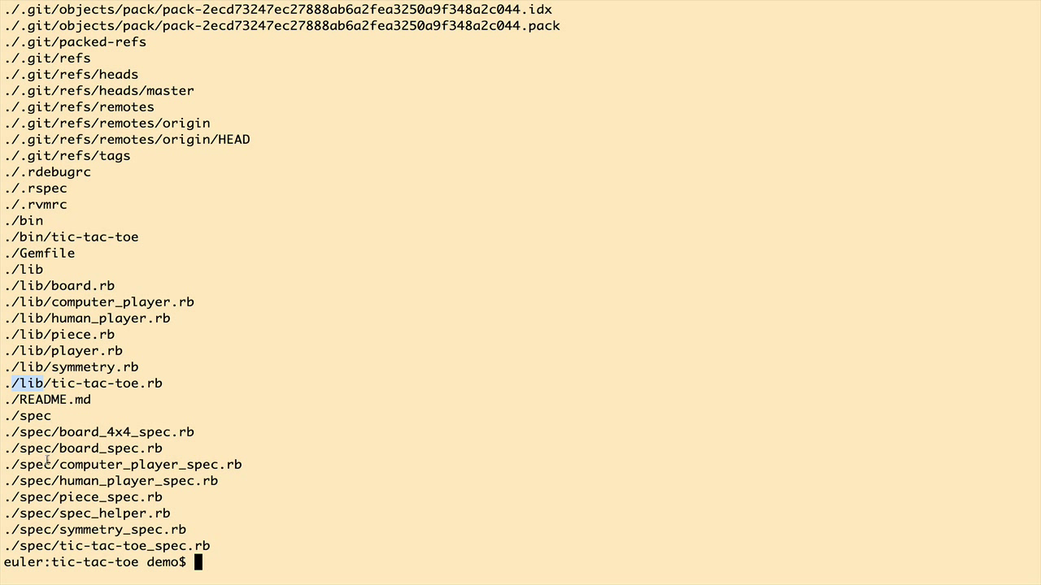
# Step: Narrow the listing to Ruby files with find . -name '*.rb'
pyautogui.write('find .')
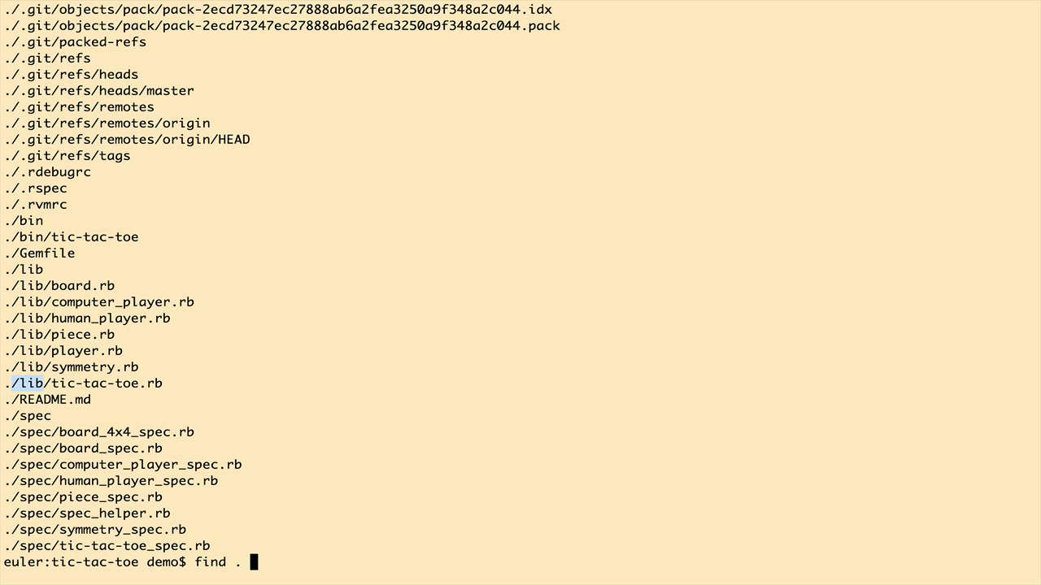
pyautogui.write('-name')
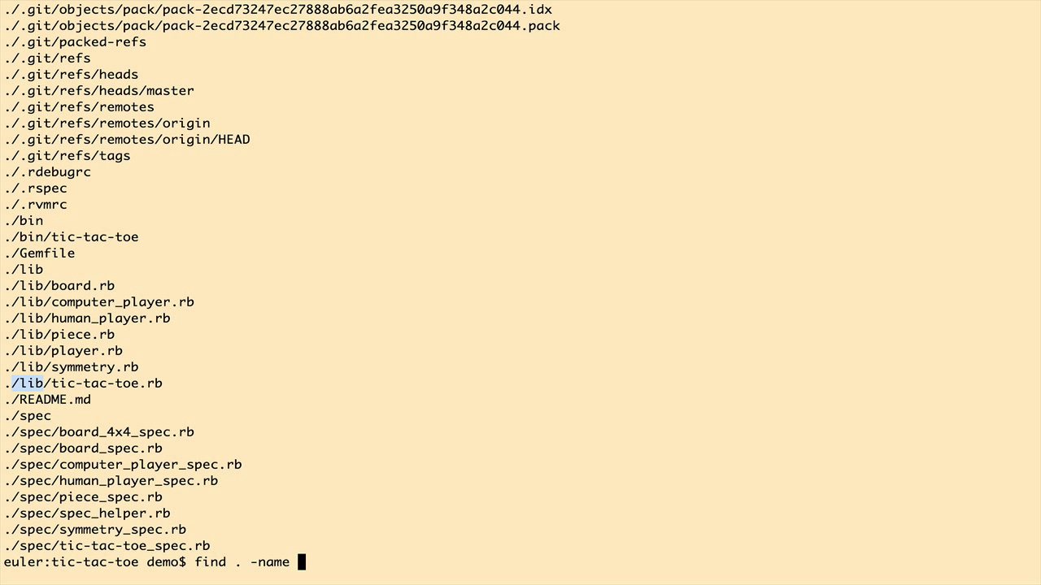
pyautogui.write('\\*.rb')
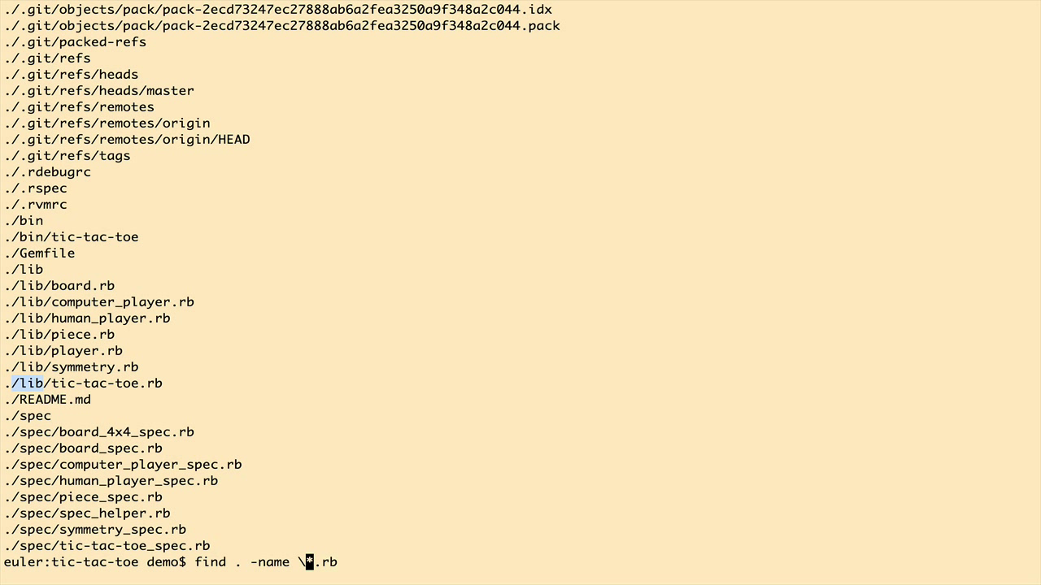
pyautogui.write("'*.rb'")
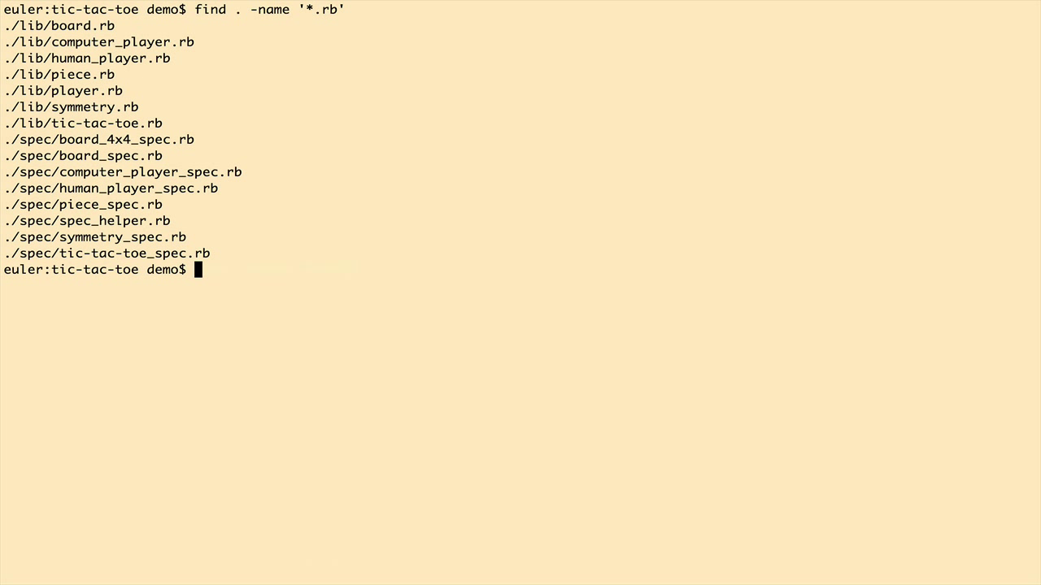
# Step: Pipe find . -name '*.rb' through xargs ls -l for a long listing of the Ruby files
pyautogui.write("find . -name '*.rb' | x")
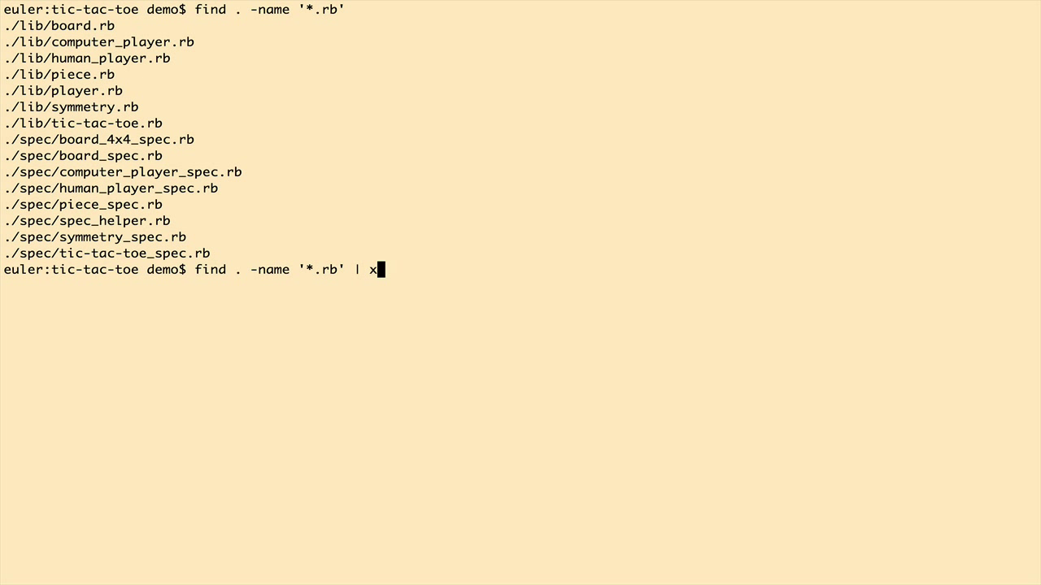
pyautogui.write('args')
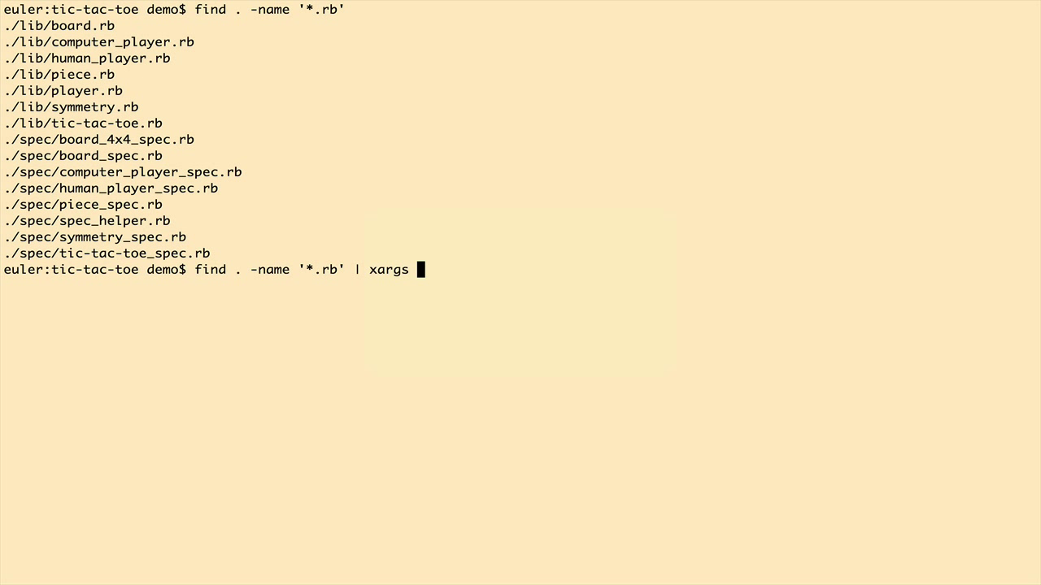
pyautogui.write('ls')
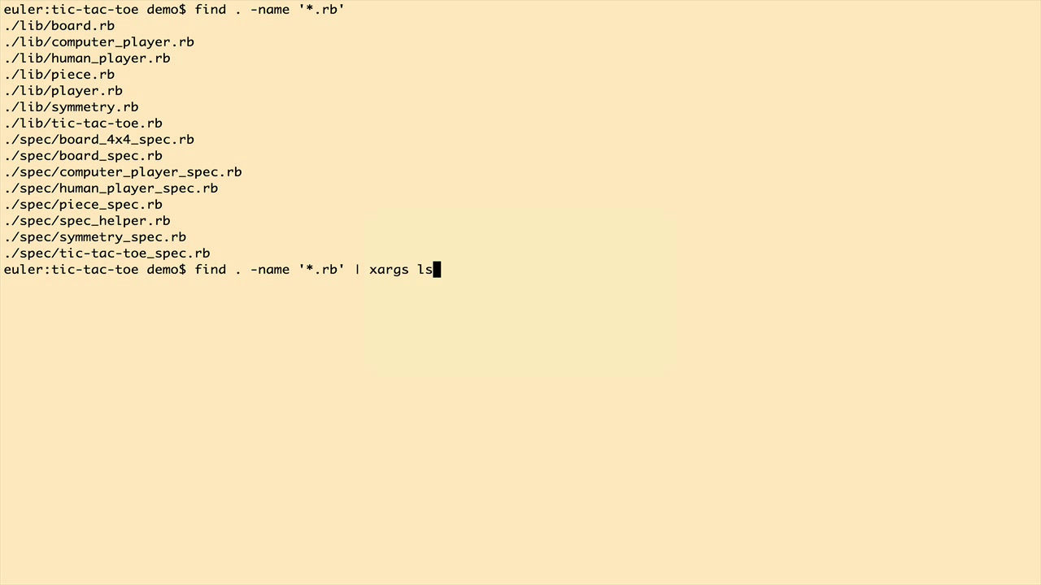
pyautogui.write('-l')
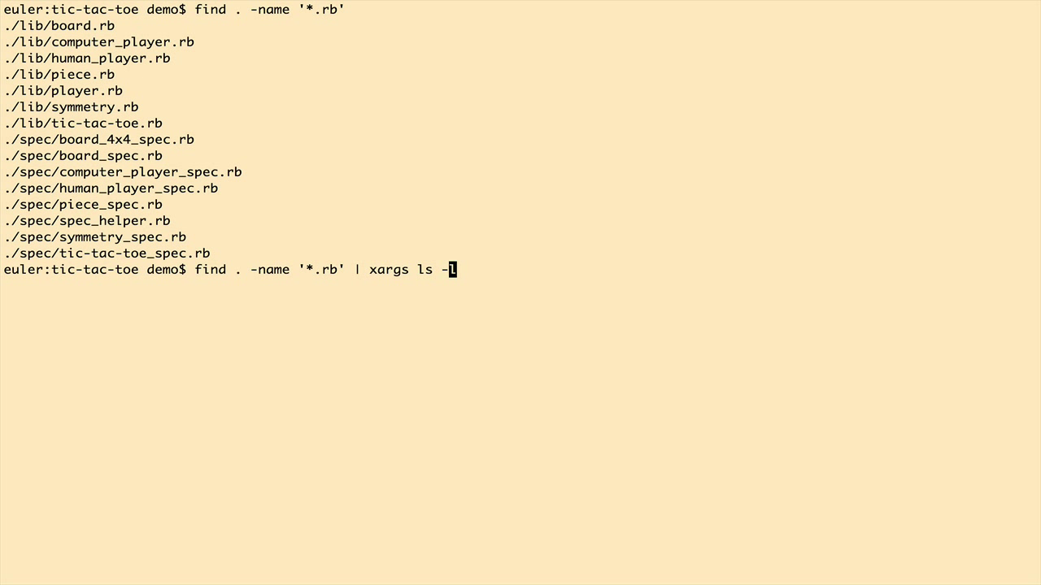
pyautogui.write('s')
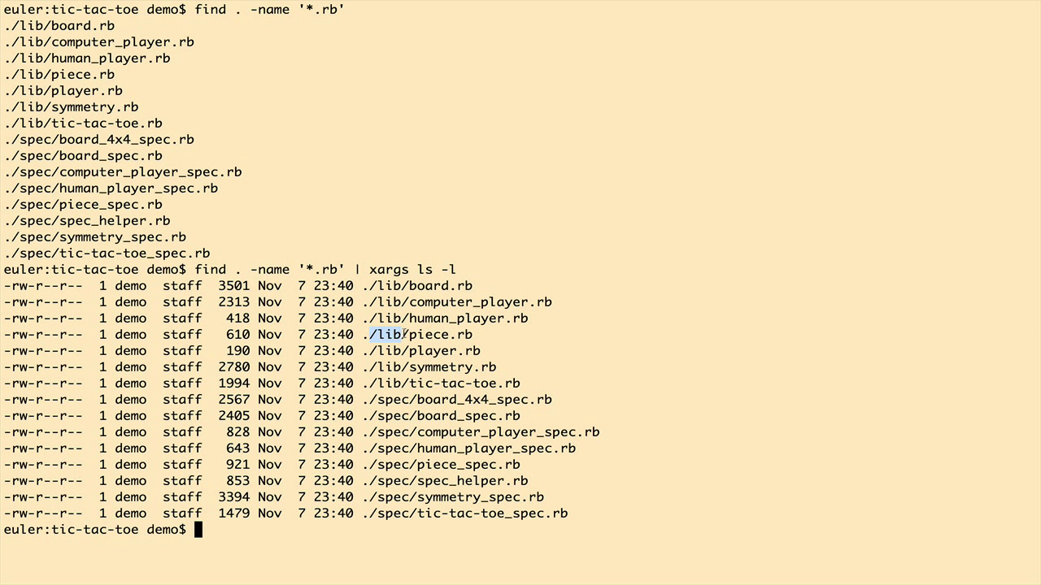
pyautogui.doubleClick(394, 400)
pyautogui.write("find . -name '*.rb' | xargs")
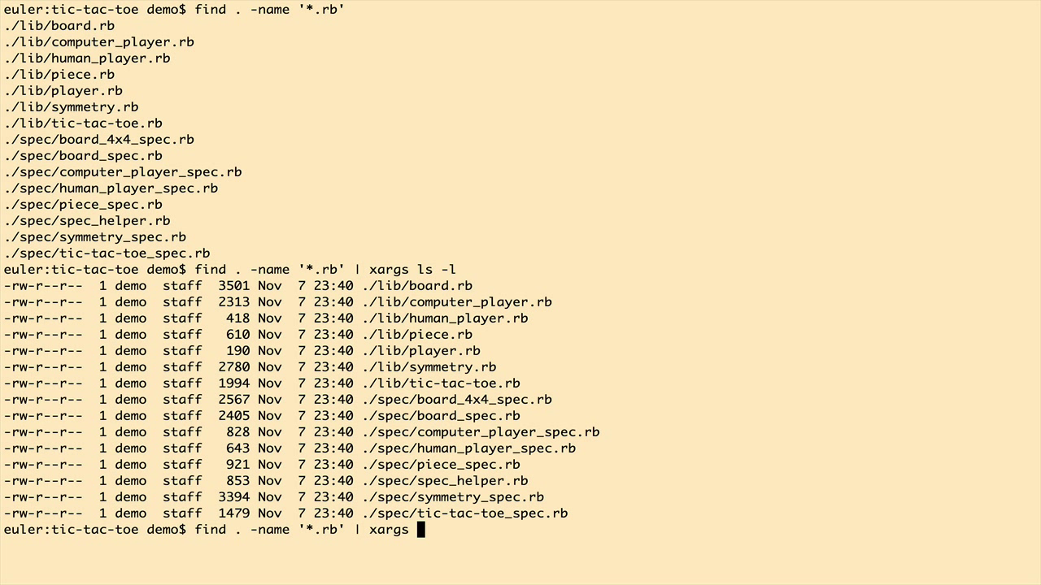
# Step: Pipe the Ruby file list to xargs echo these are my args: and mark the echoed paths
pyautogui.write('echo')
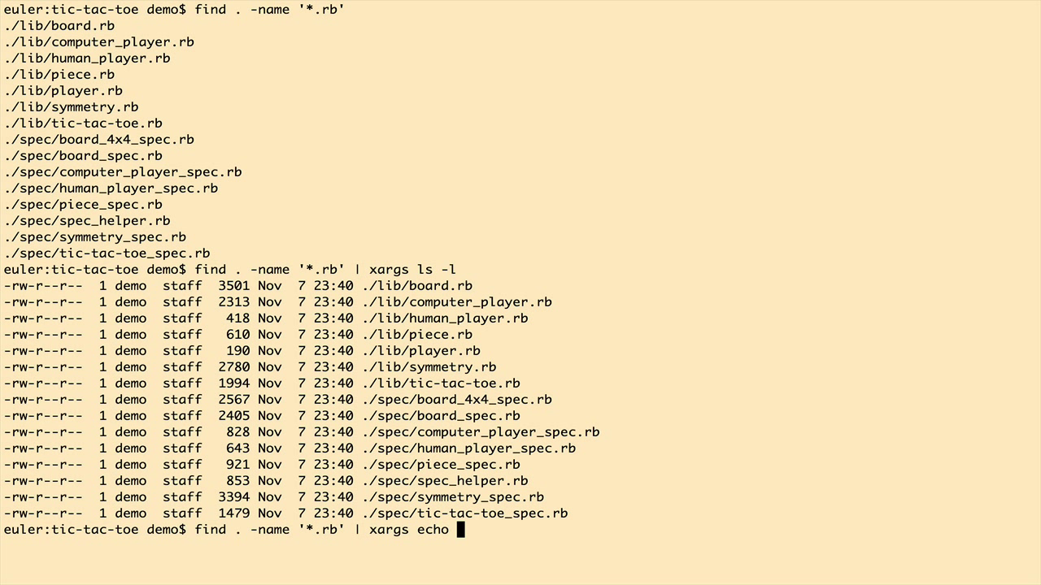
pyautogui.write('these are')
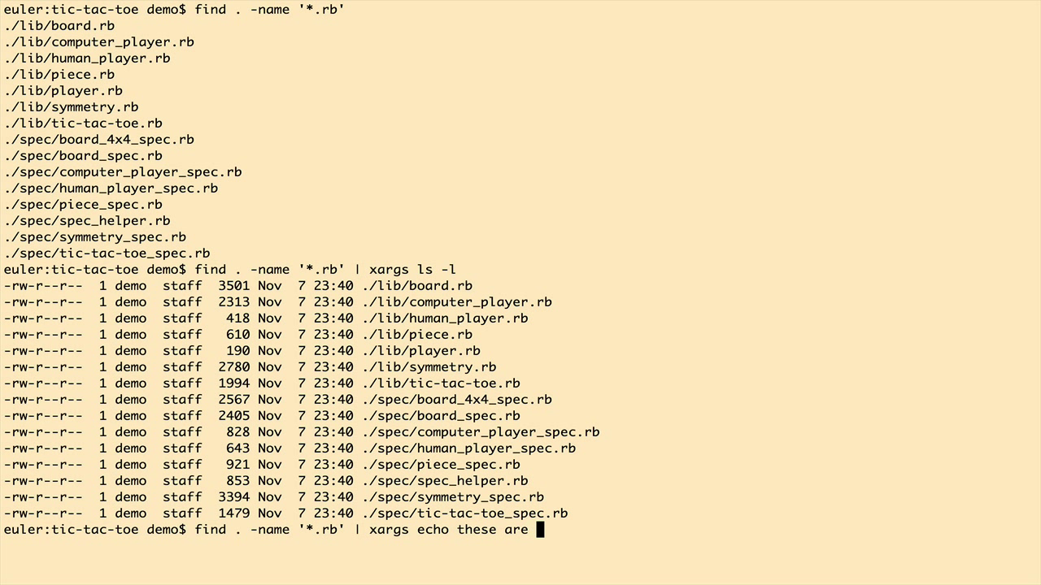
pyautogui.write('my args:')
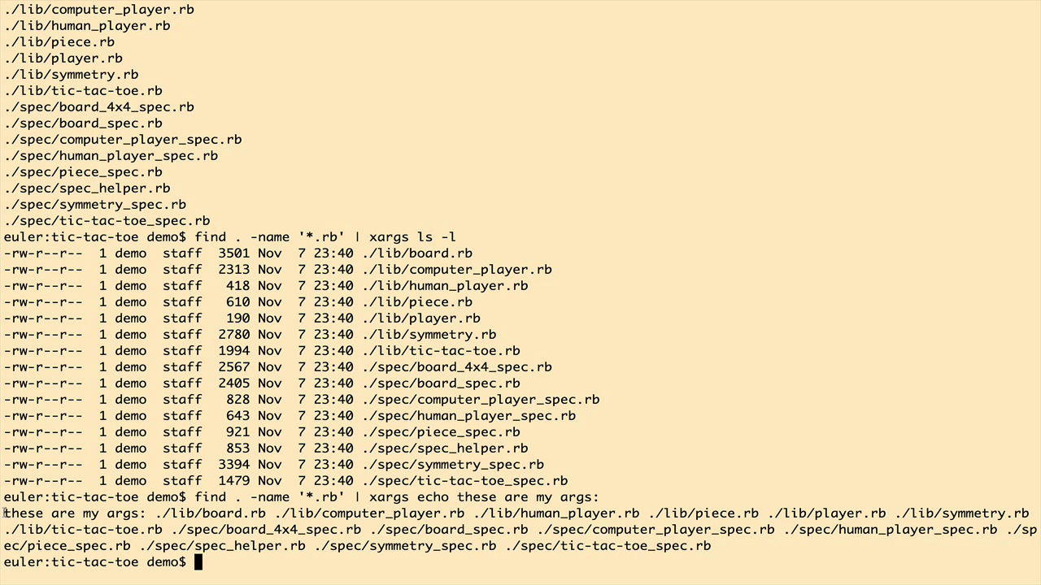
pyautogui.moveTo(3, 513); pyautogui.dragTo(138, 514)
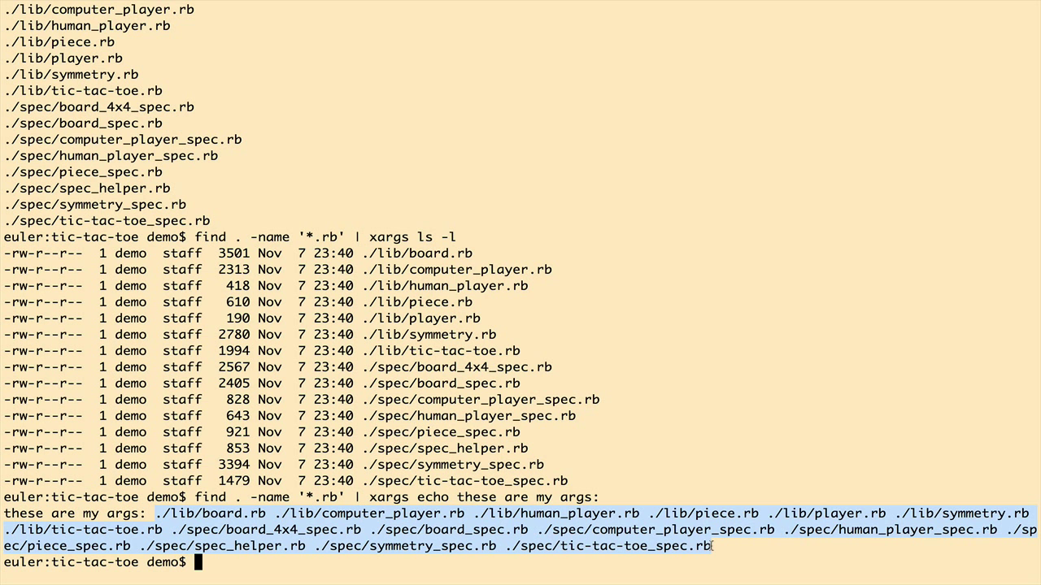
pyautogui.write('l')
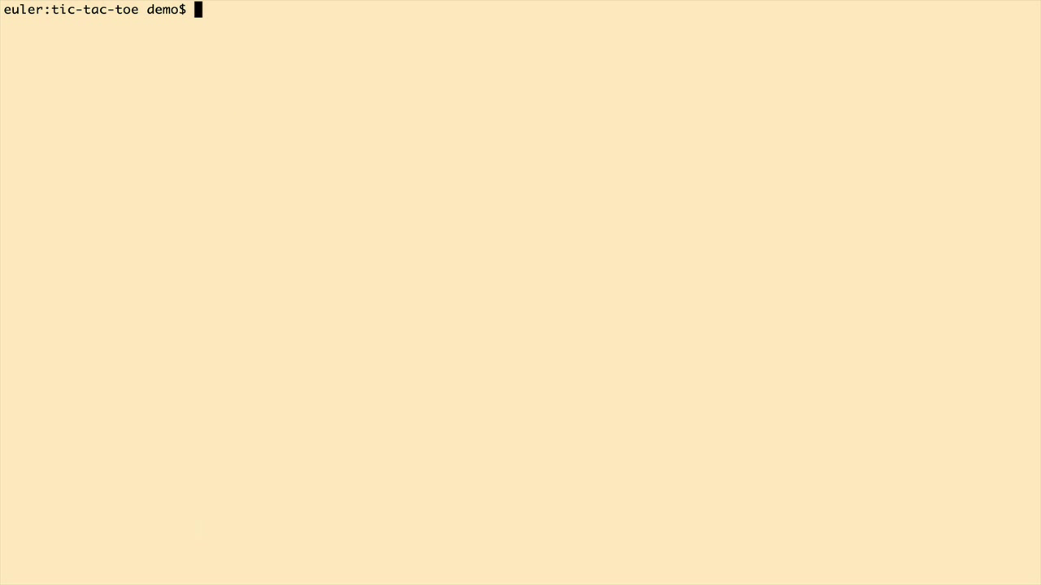
# Step: Run find . -name \*.rb | xargs grep board and scroll through the matching lines
pyautogui.write('find . -')
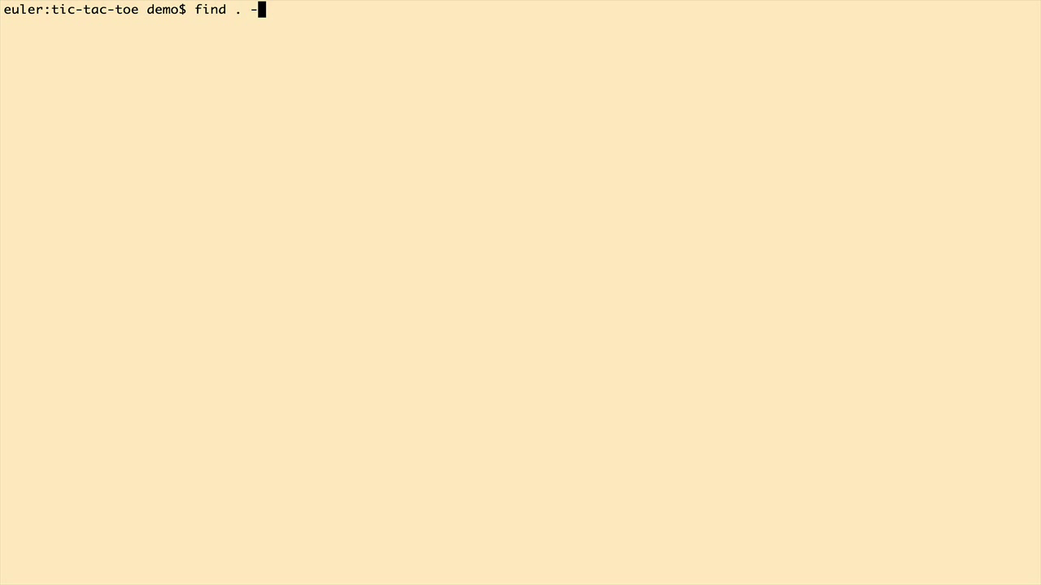
pyautogui.write('name \\*')
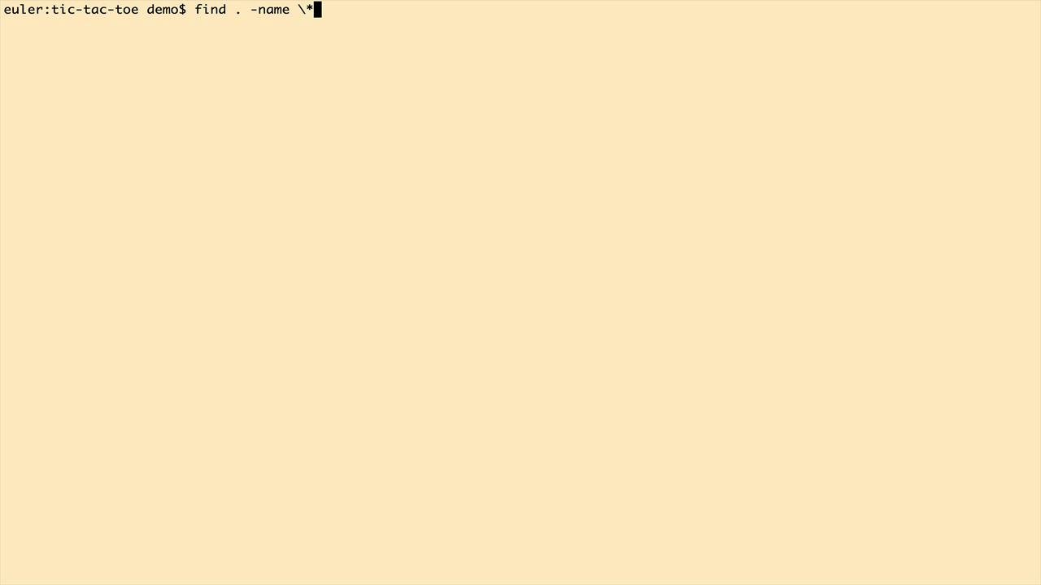
pyautogui.write('.rb | xargs')
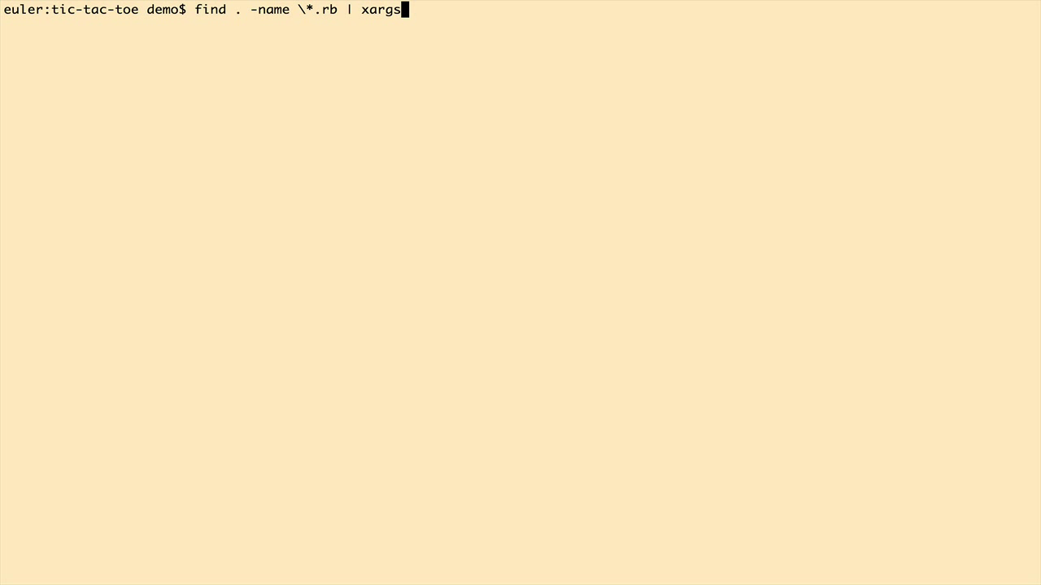
pyautogui.write('grep')
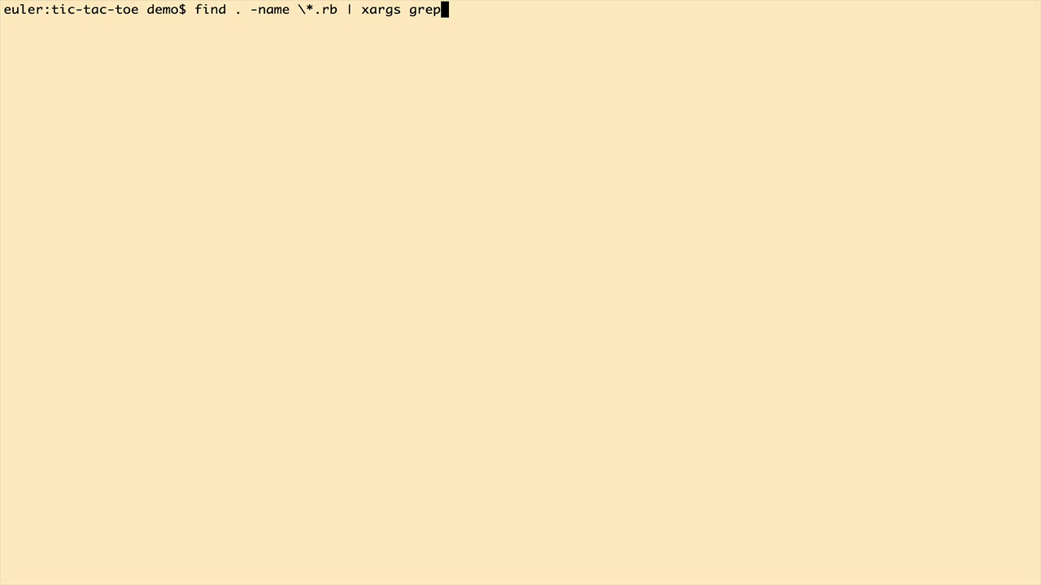
pyautogui.write('" "')
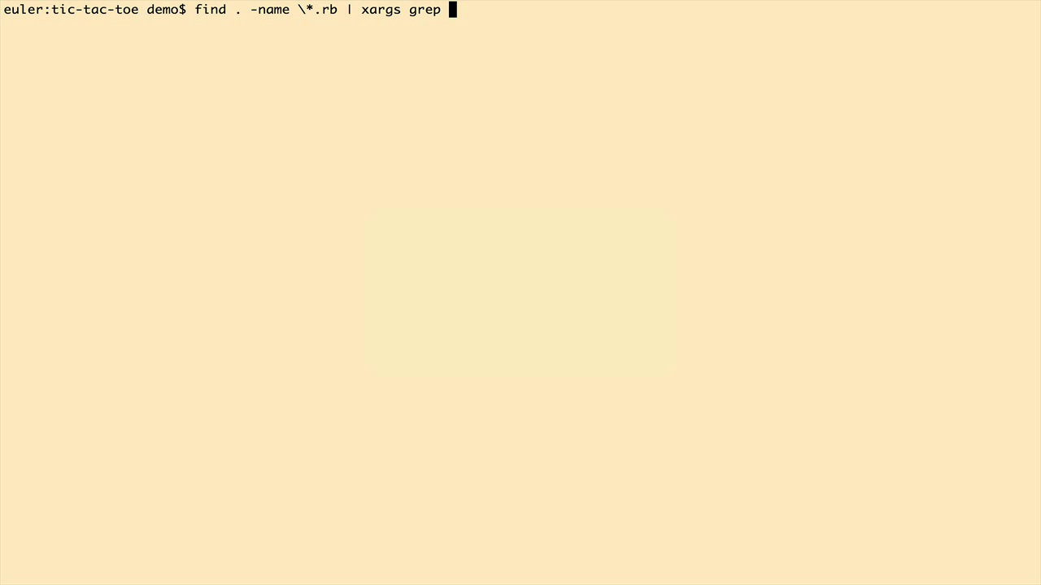
pyautogui.write('board')
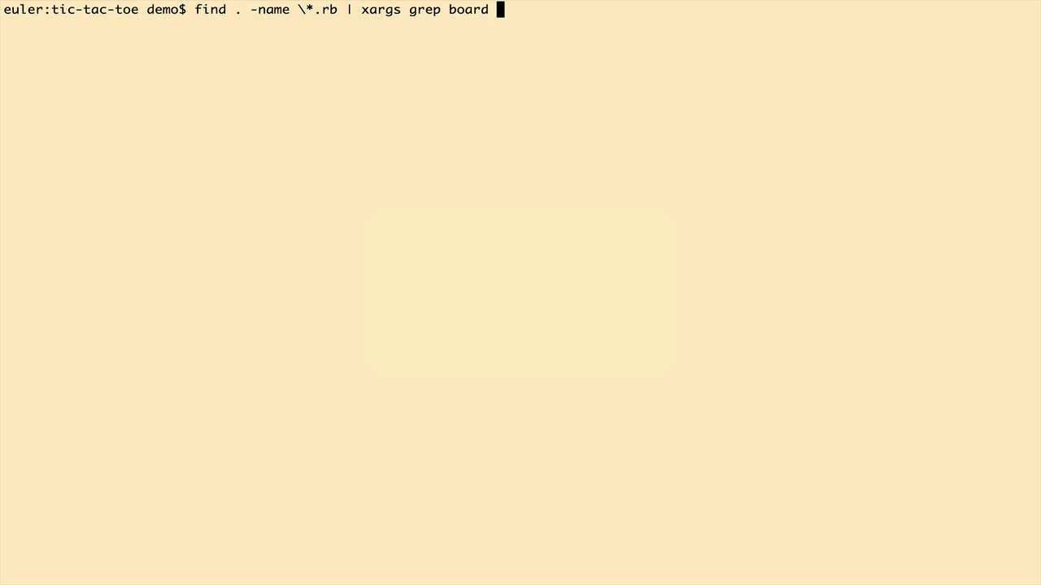
pyautogui.write('.....')
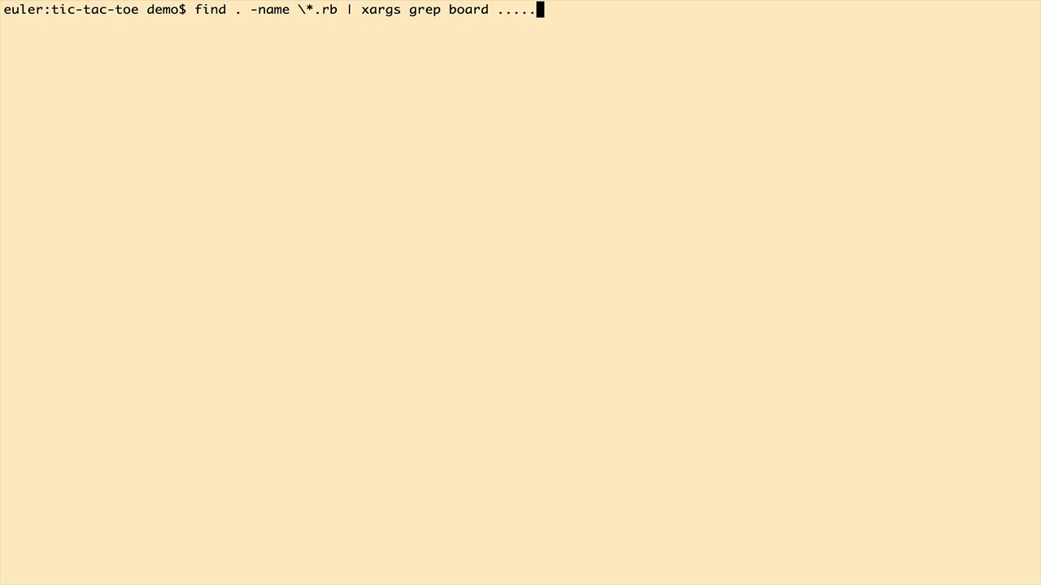
pyautogui.press('Return')
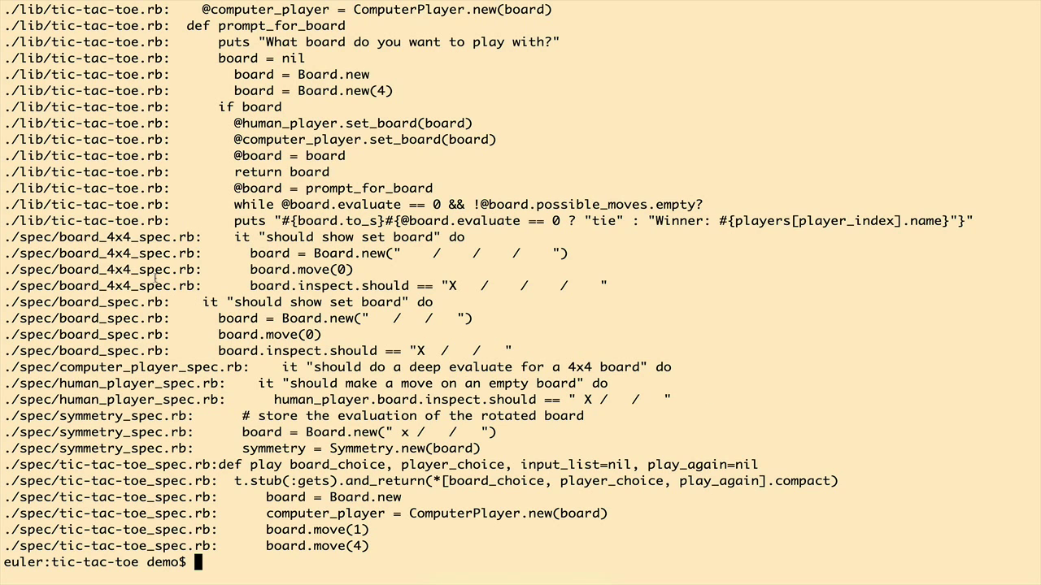
pyautogui.scroll(-3)
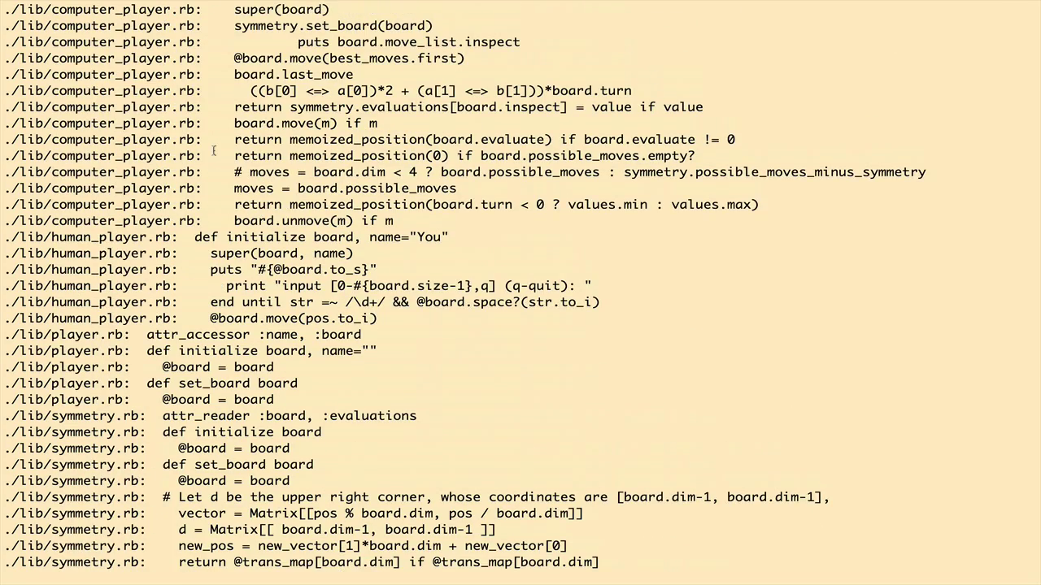
pyautogui.scroll(-3)
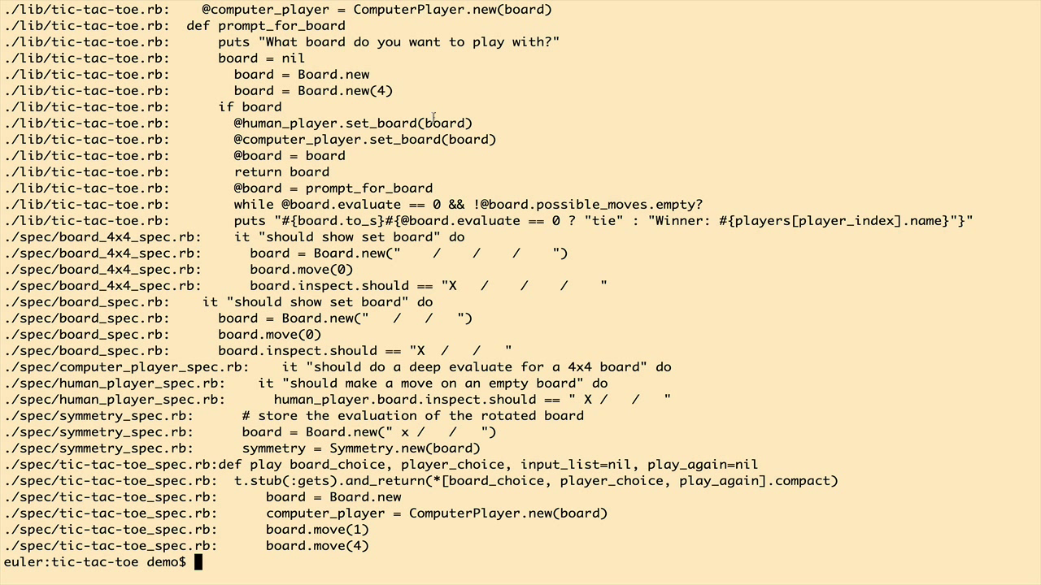
# Step: Recall the xargs grep board command, clear the screen, and trim it back to the Ruby file find
pyautogui.write('find . -name \\*.rb | xargs grep board')
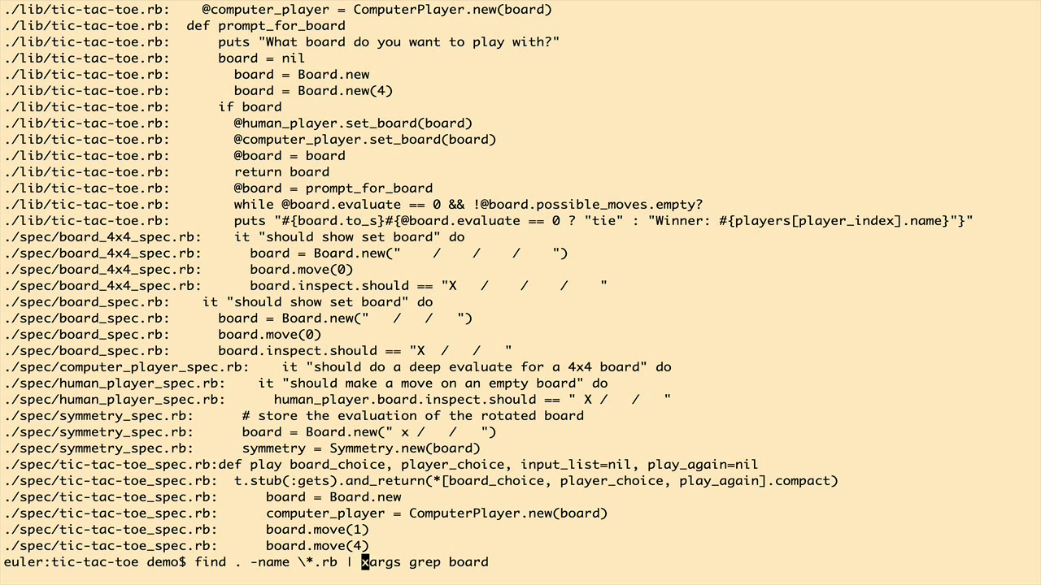
pyautogui.press('Return')
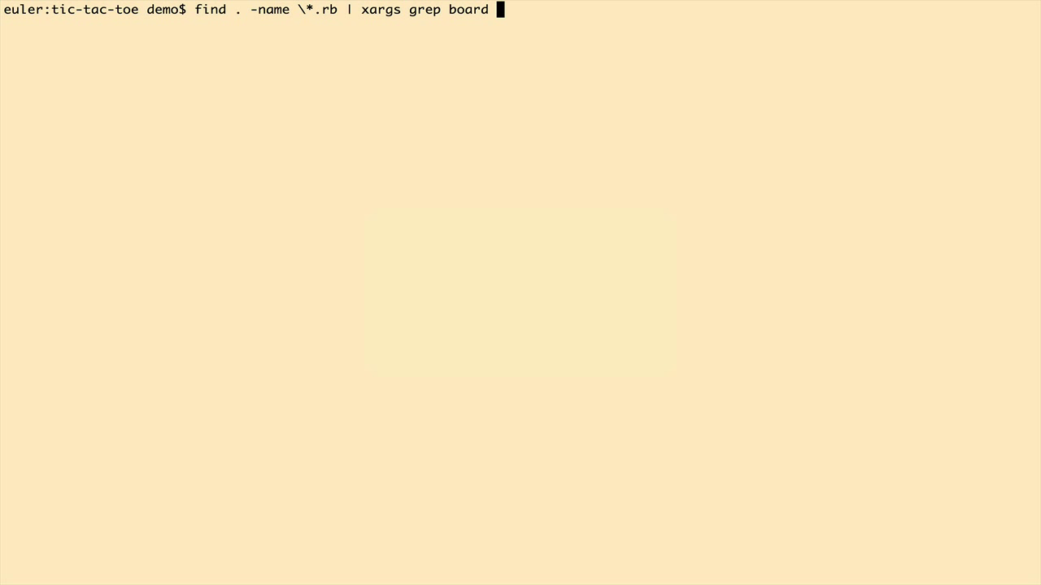
pyautogui.write('.....')
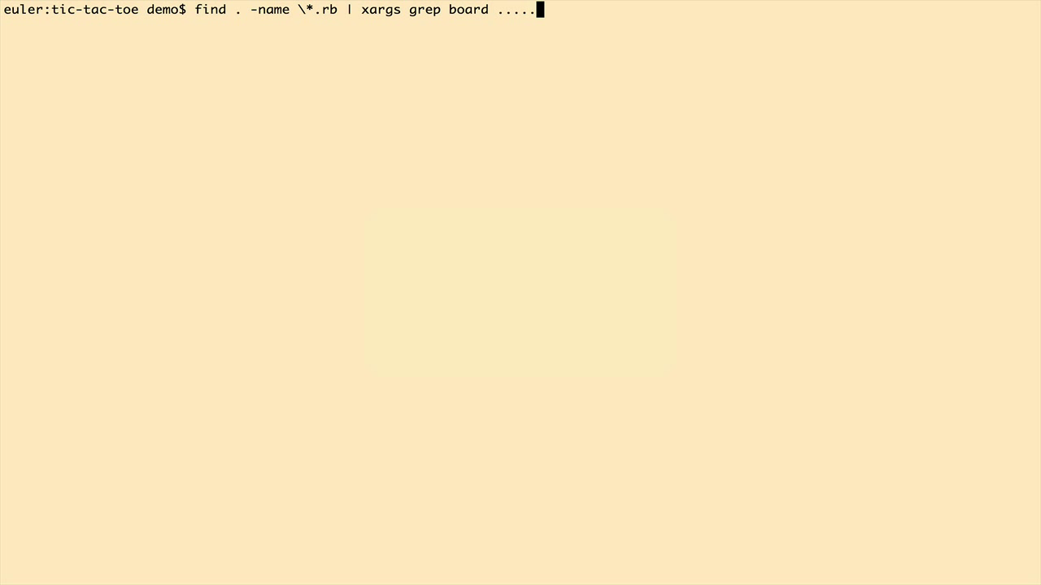
pyautogui.write('.')
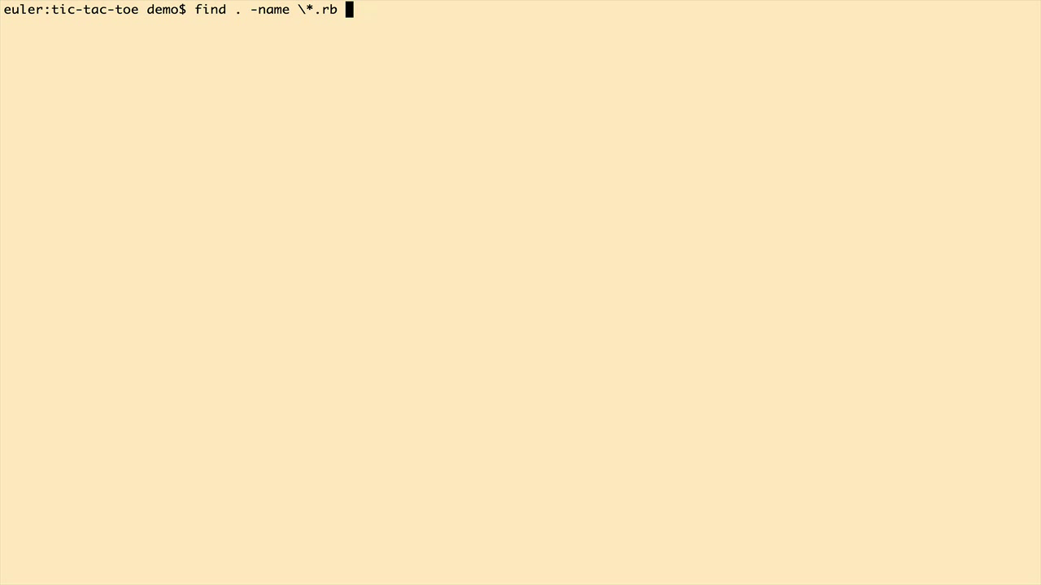
# Step: Extend the find with -exec grep board '{}' to search each Ruby file
pyautogui.write('-e')
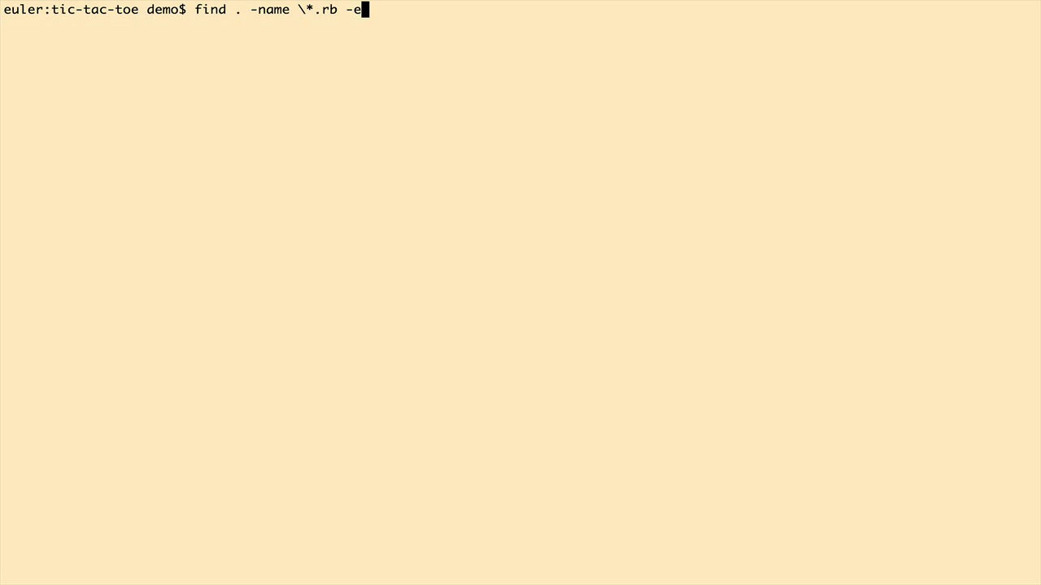
pyautogui.write('xec')
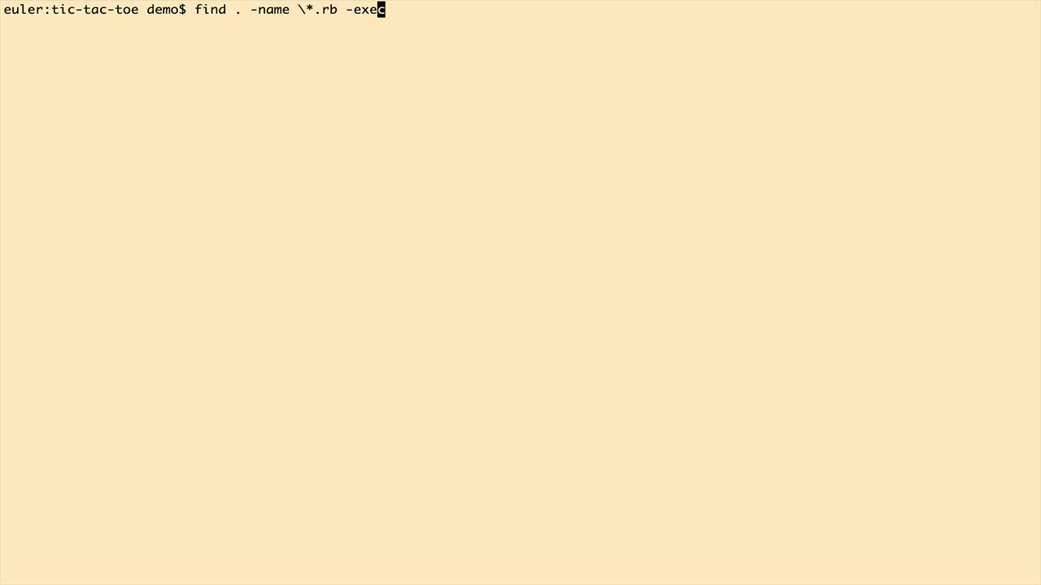
pyautogui.write('" "')
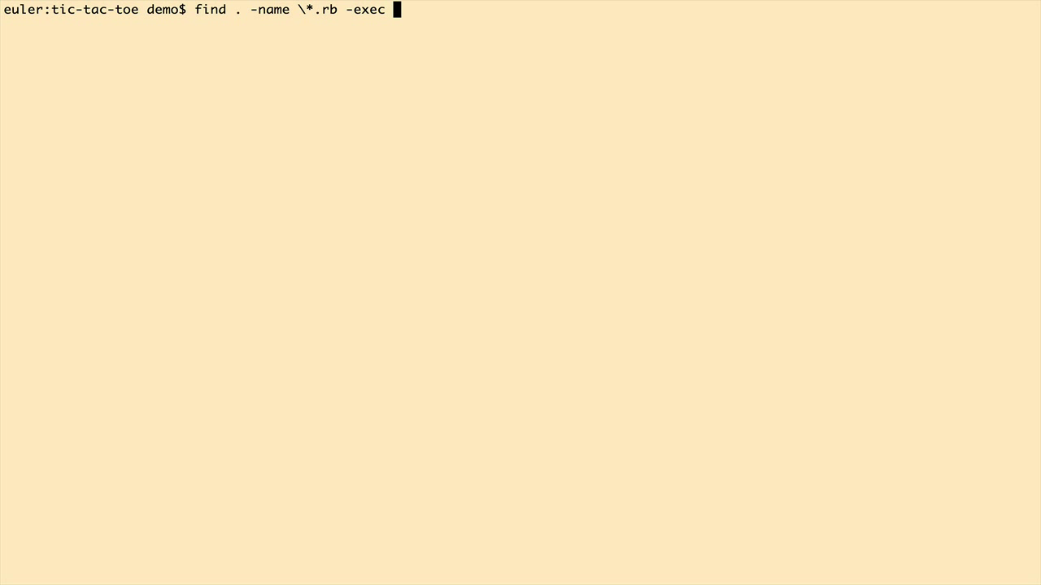
pyautogui.write("grep '")
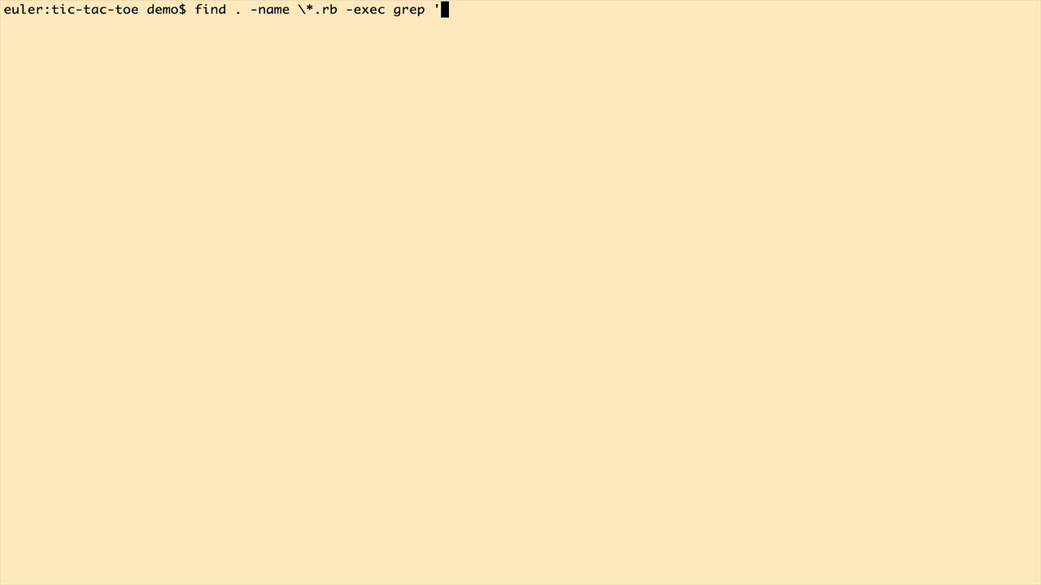
pyautogui.write('{}')
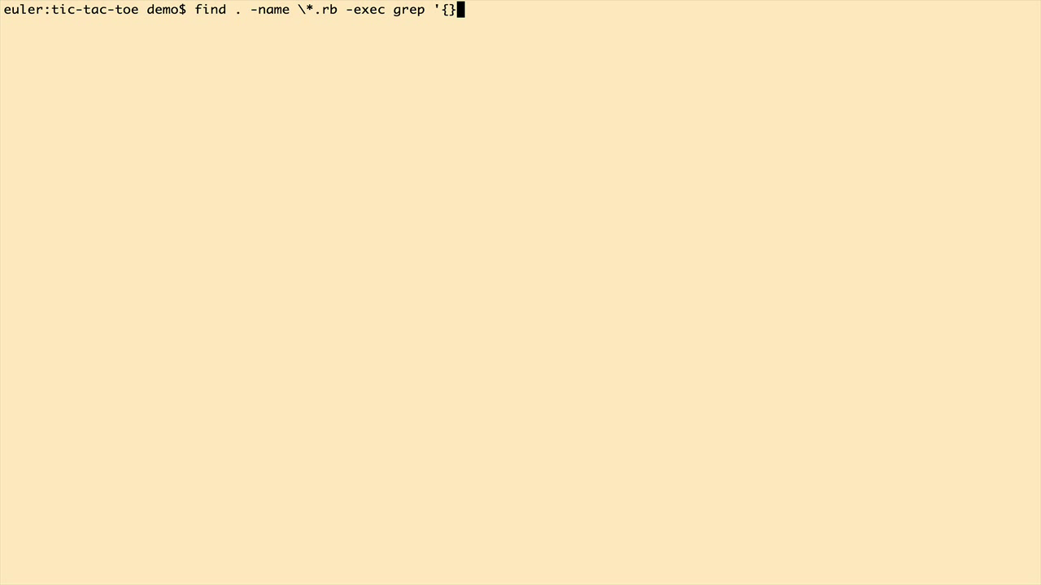
pyautogui.write('board')
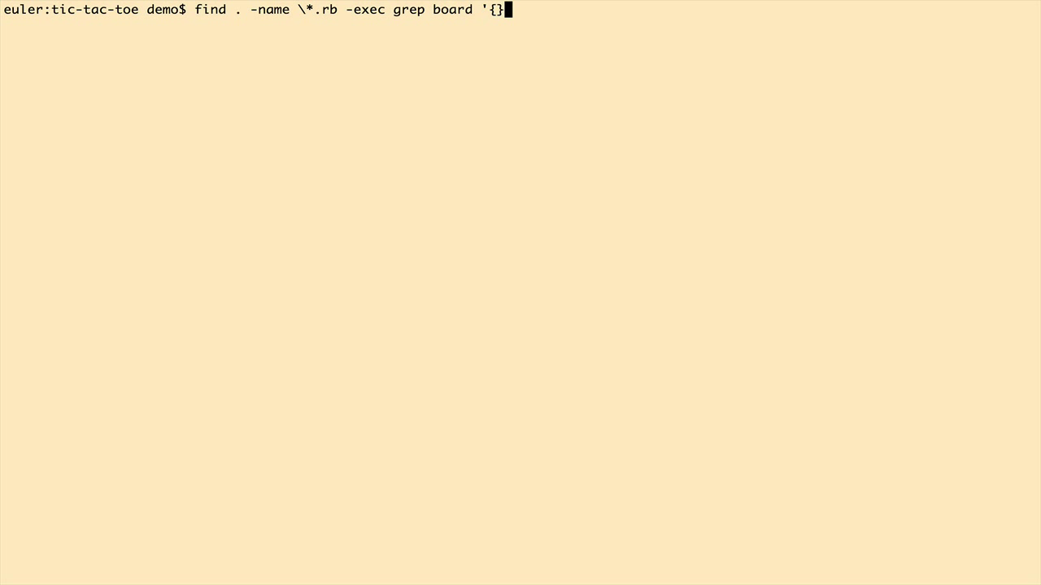
pyautogui.write("'")
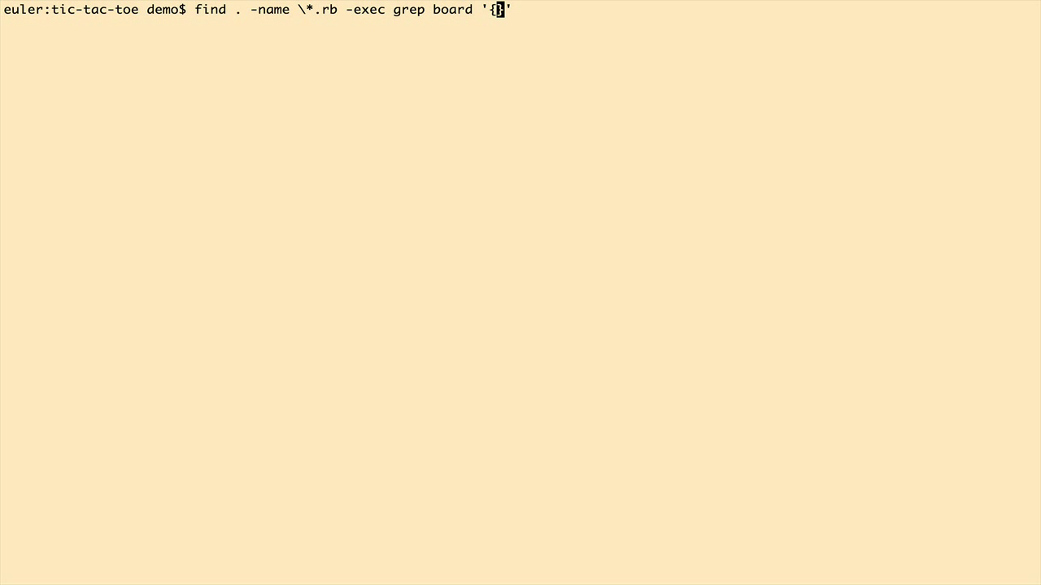
# Step: Terminate the -exec clause with \; and run it to print the board matches
pyautogui.write('}')
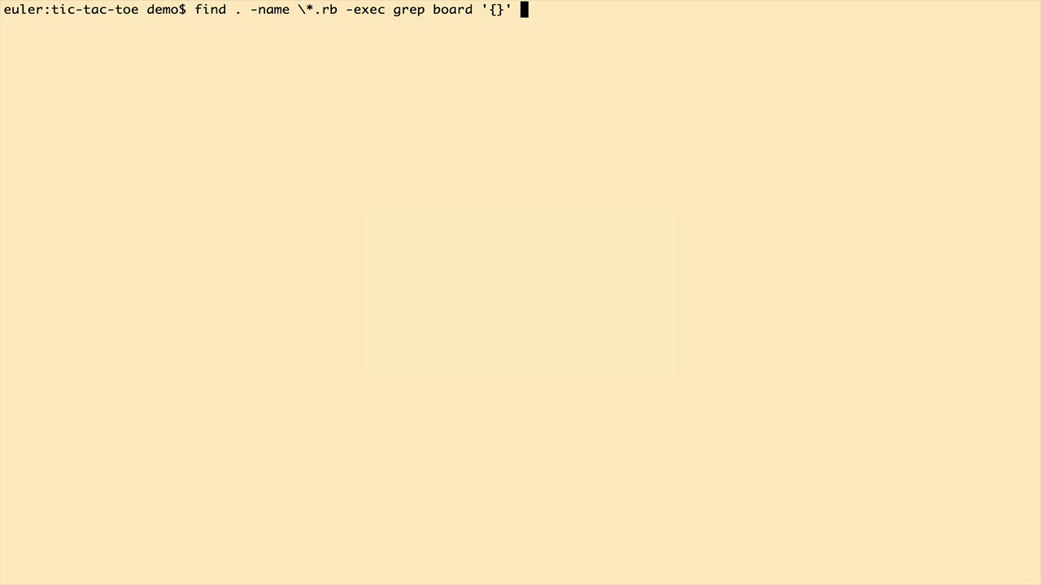
pyautogui.write('\\;')
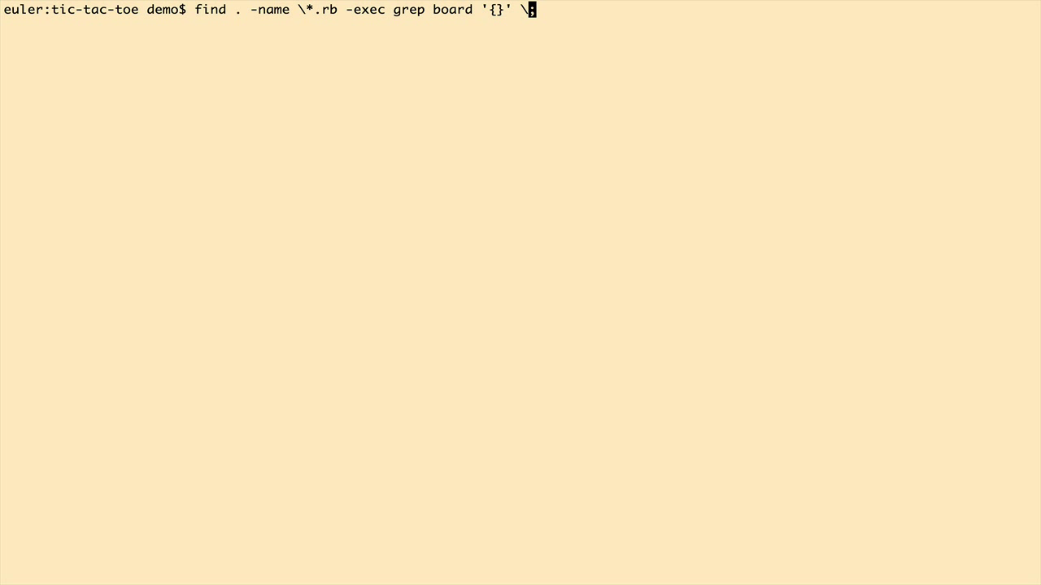
pyautogui.write(';')
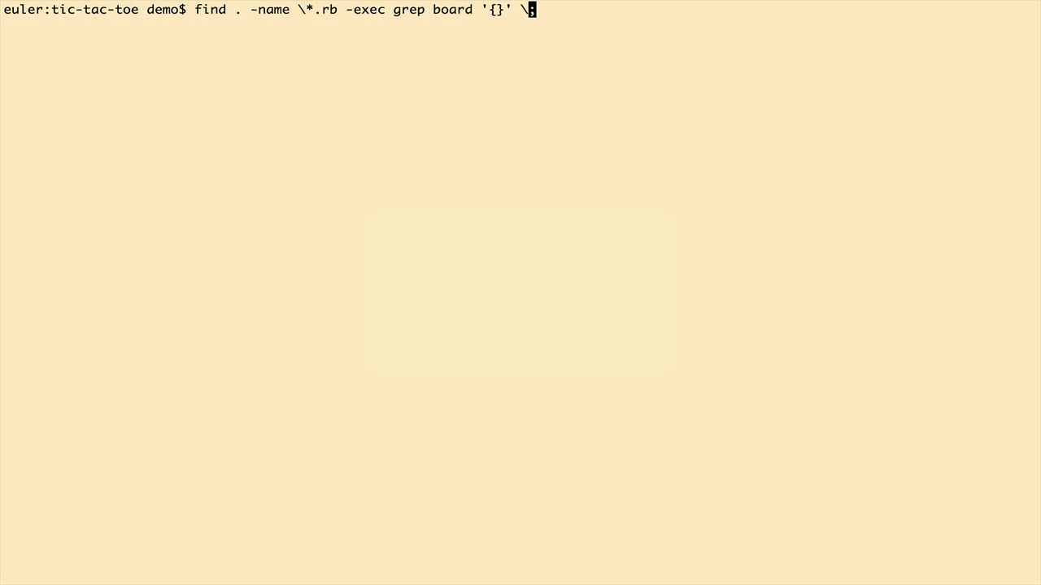
pyautogui.write(';')
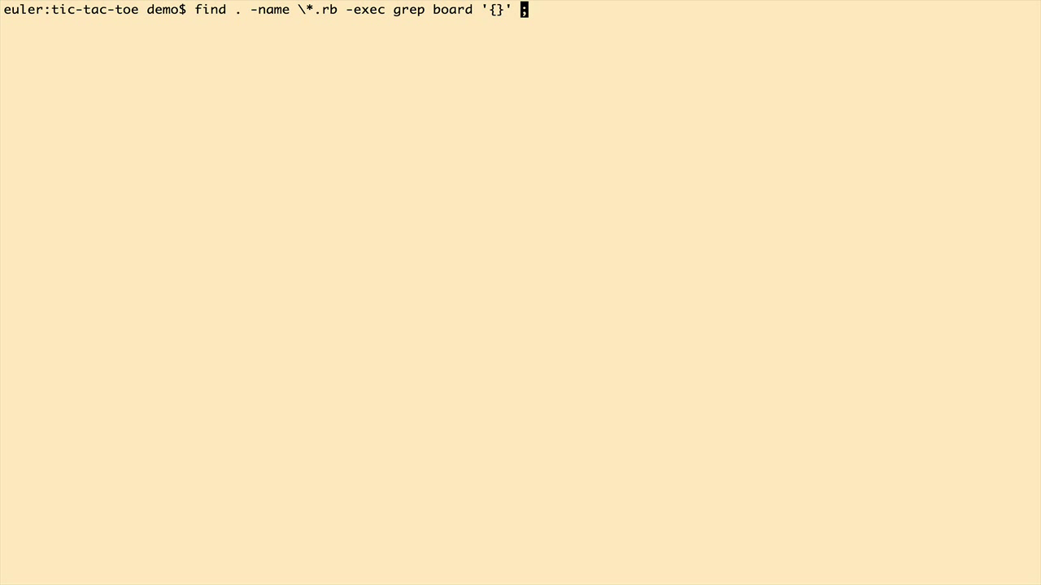
pyautogui.write('\\;')
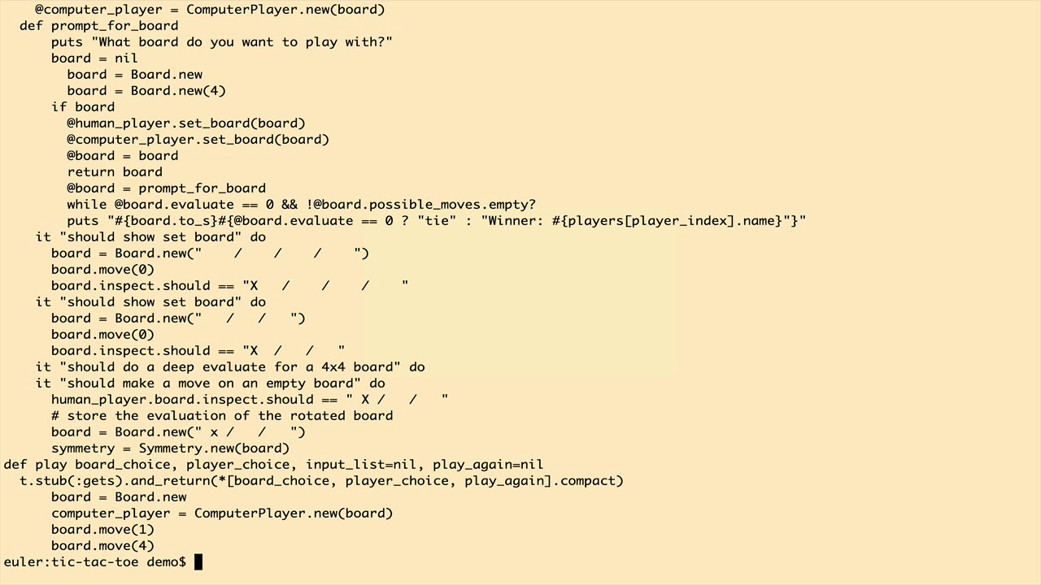
# Step: Rerun the find -exec search with grep -H so each match shows its file path
pyautogui.write("find . -name \\*.rb -exec grep board '{}' \\;")
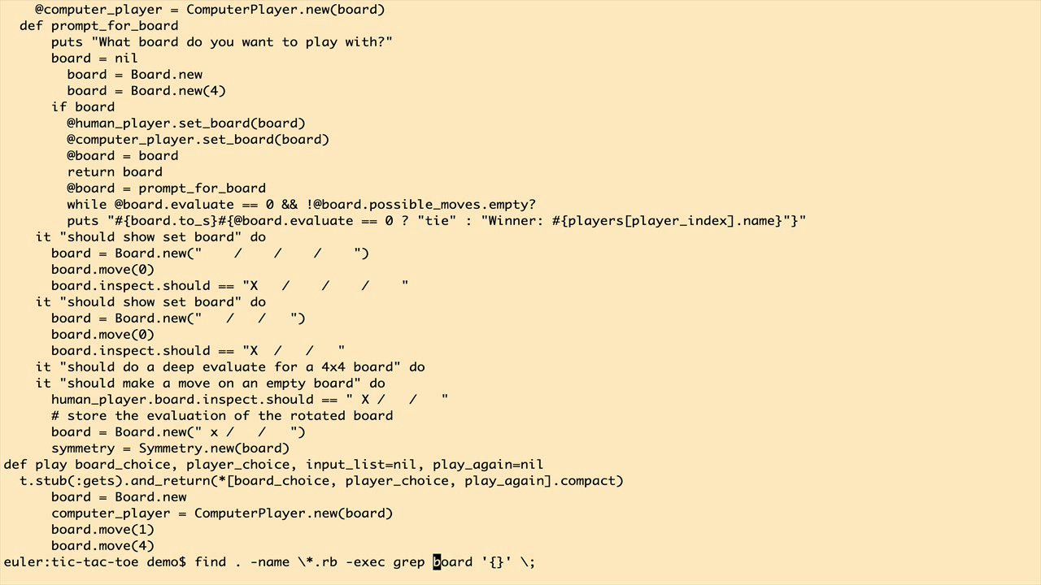
pyautogui.write('-H')
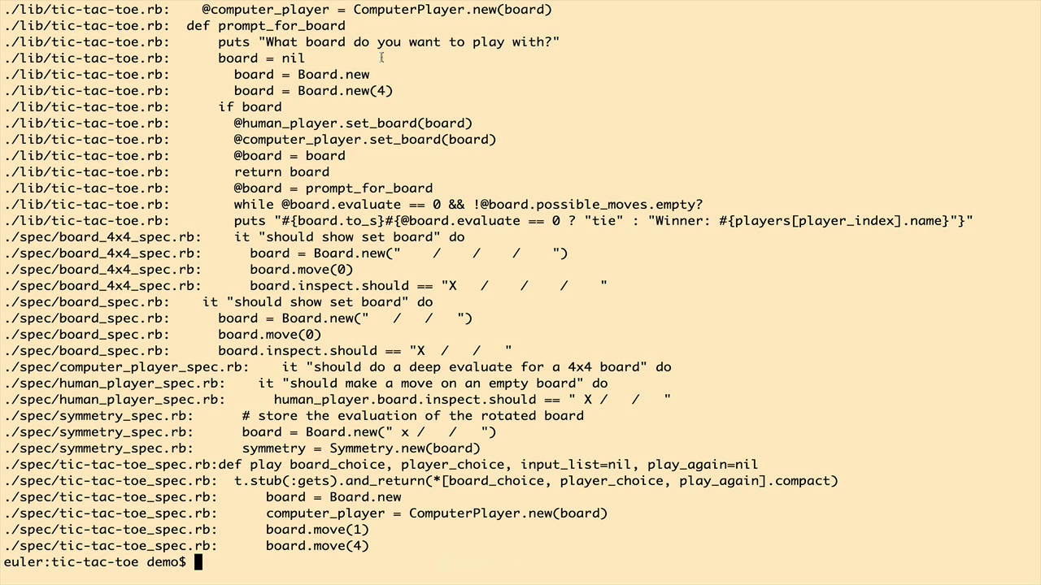
pyautogui.write("find . -name \\*.rb -exec grep -H board '{}' \\;")
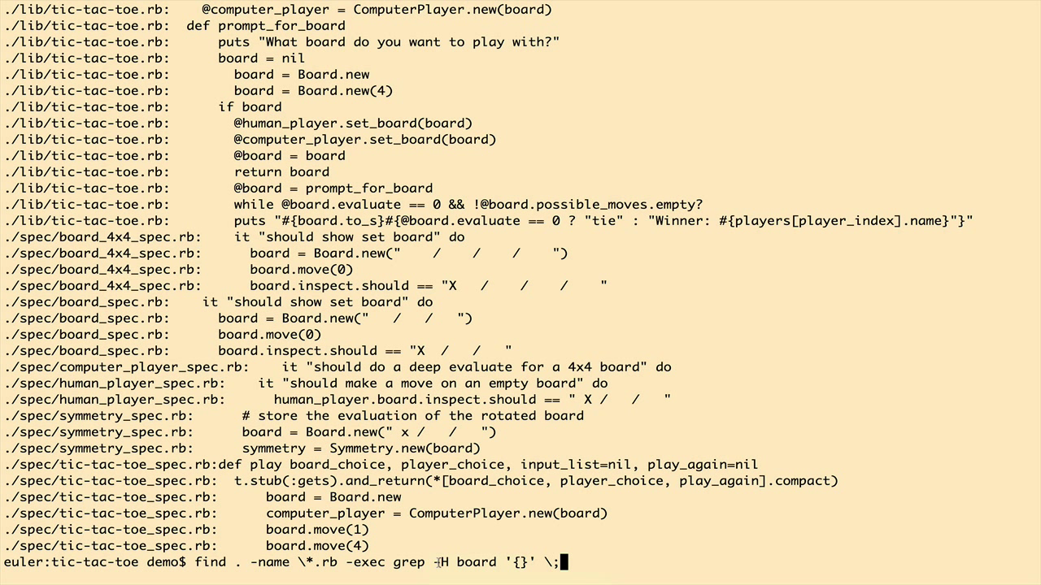
pyautogui.moveTo(403, 562)
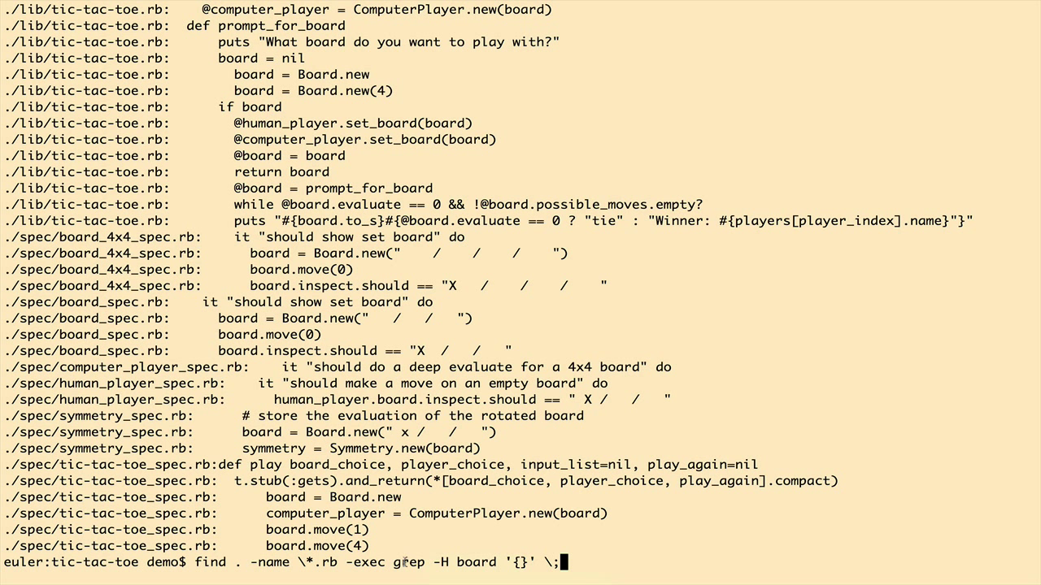
pyautogui.doubleClick(408, 563)
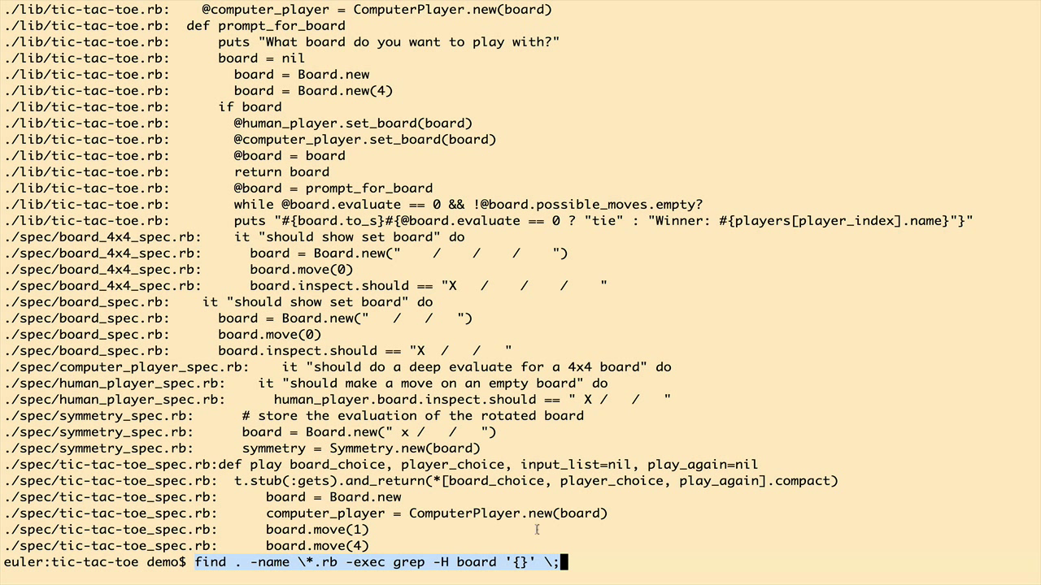
pyautogui.moveTo(679, 525)
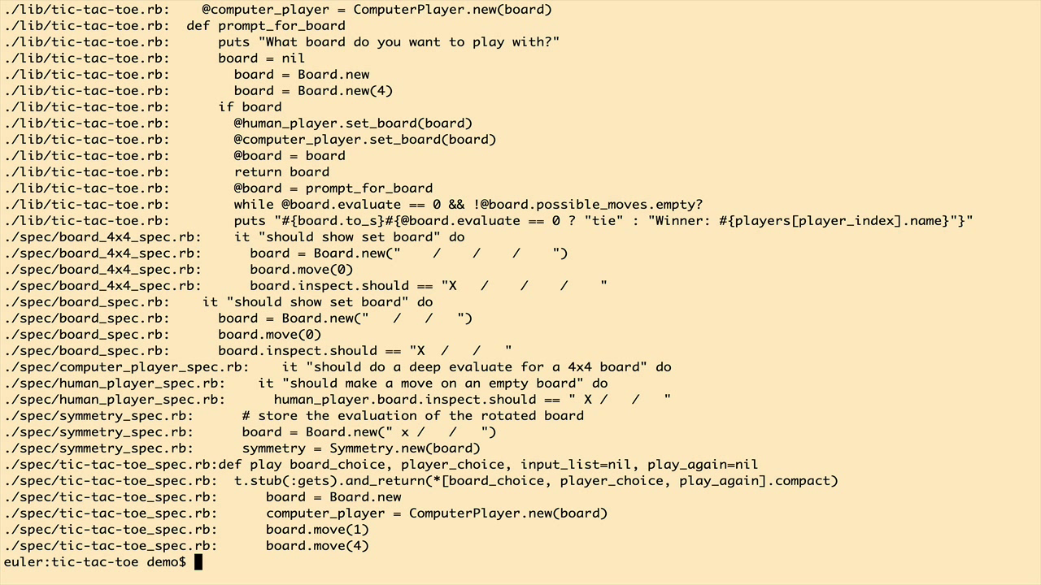
# Step: Run brew install ack, see ack 2.10 already installed, and begin an ack command
pyautogui.write('brew install')
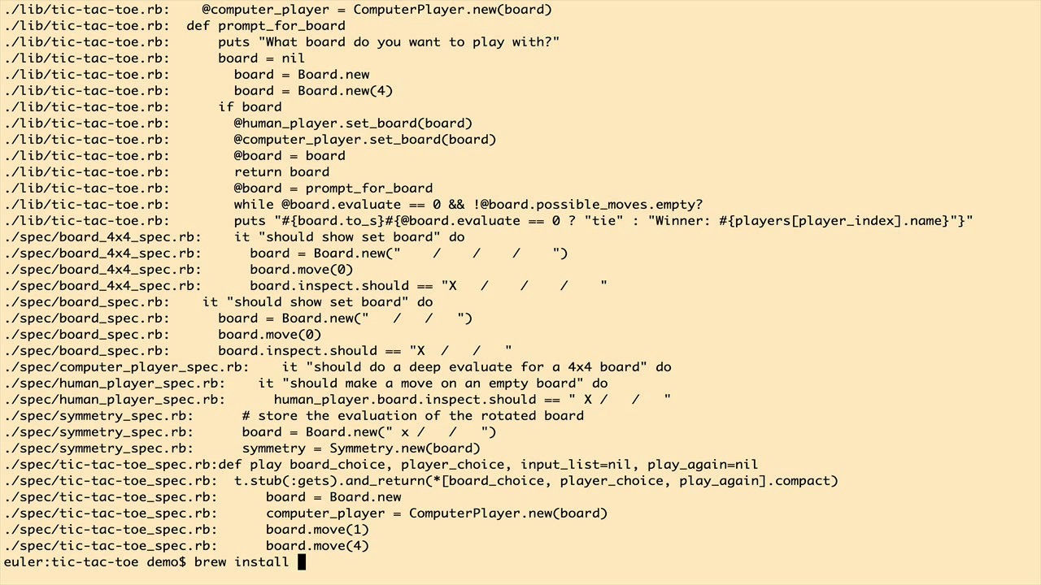
pyautogui.write('ack')
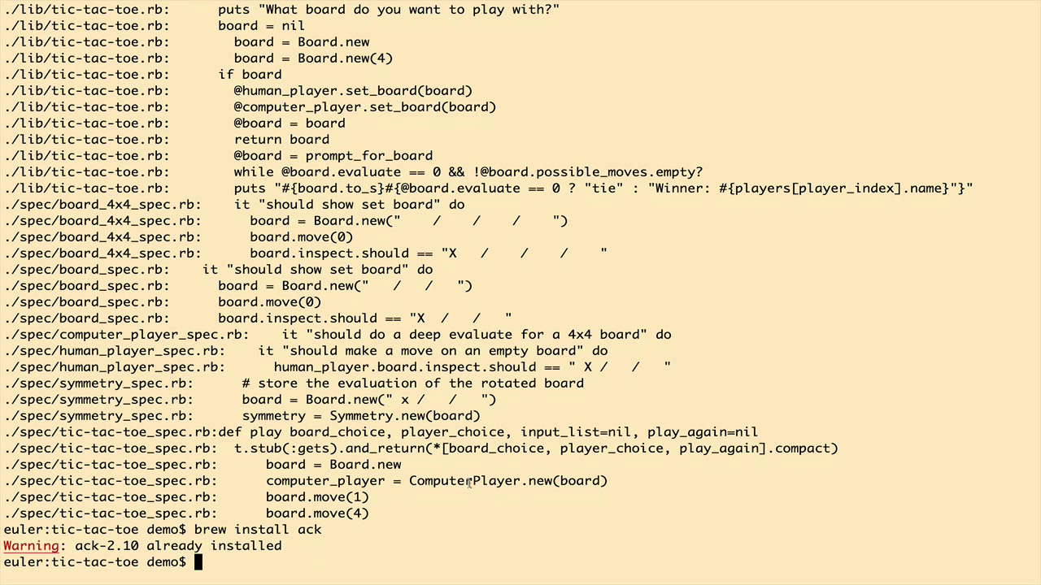
pyautogui.moveTo(445, 507)
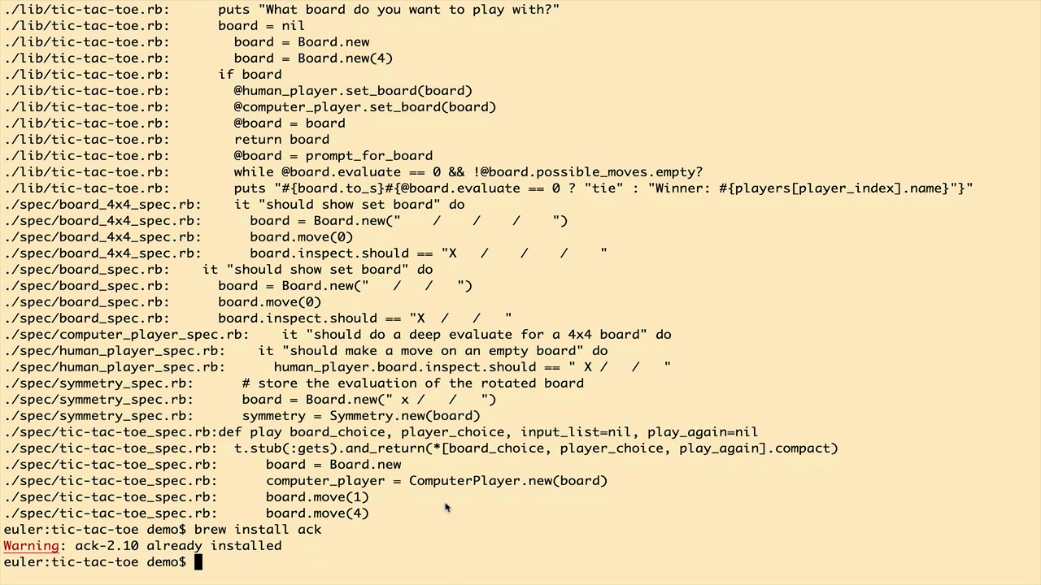
pyautogui.write('ack')
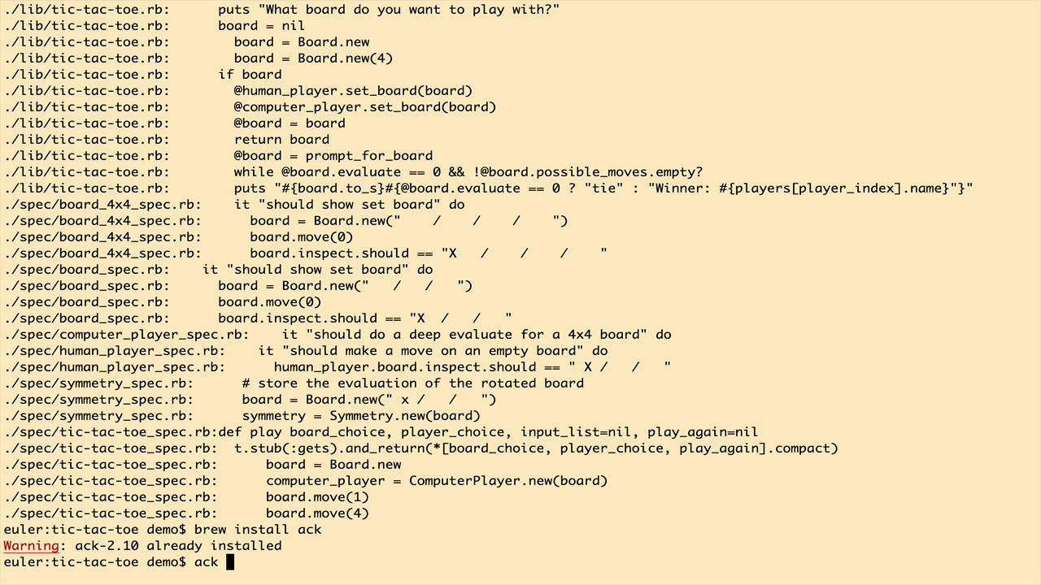
# Step: Run ack board and scroll through the highlighted matches grouped under each file name
pyautogui.write('board')
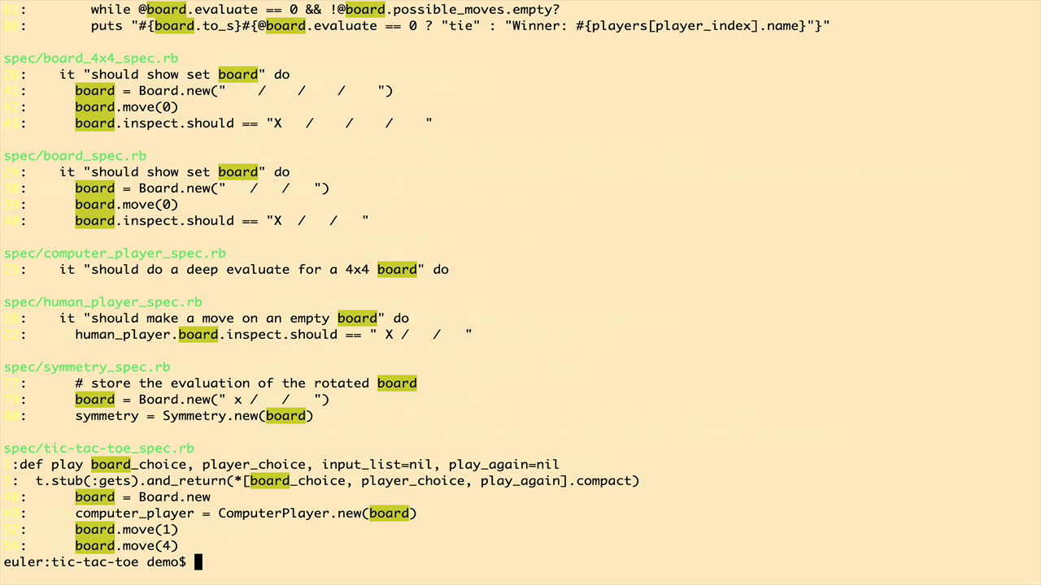
pyautogui.moveTo(291, 436)
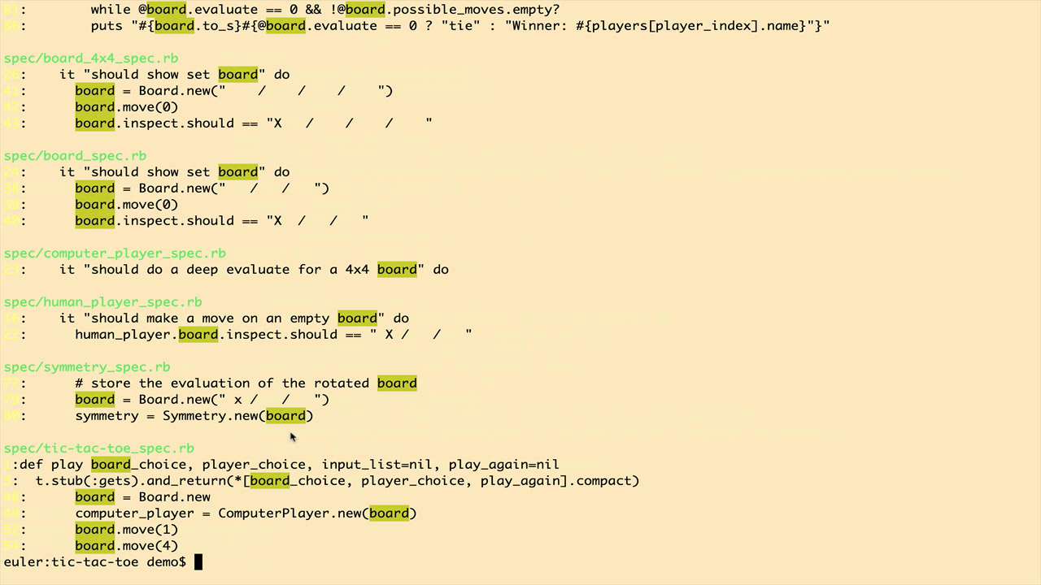
pyautogui.moveTo(179, 355)
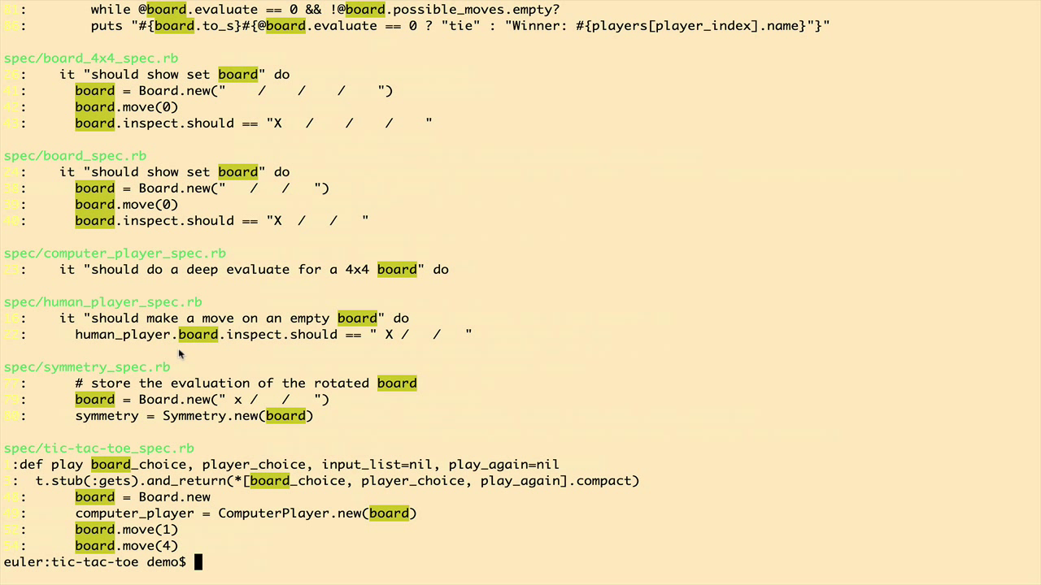
pyautogui.moveTo(104, 374)
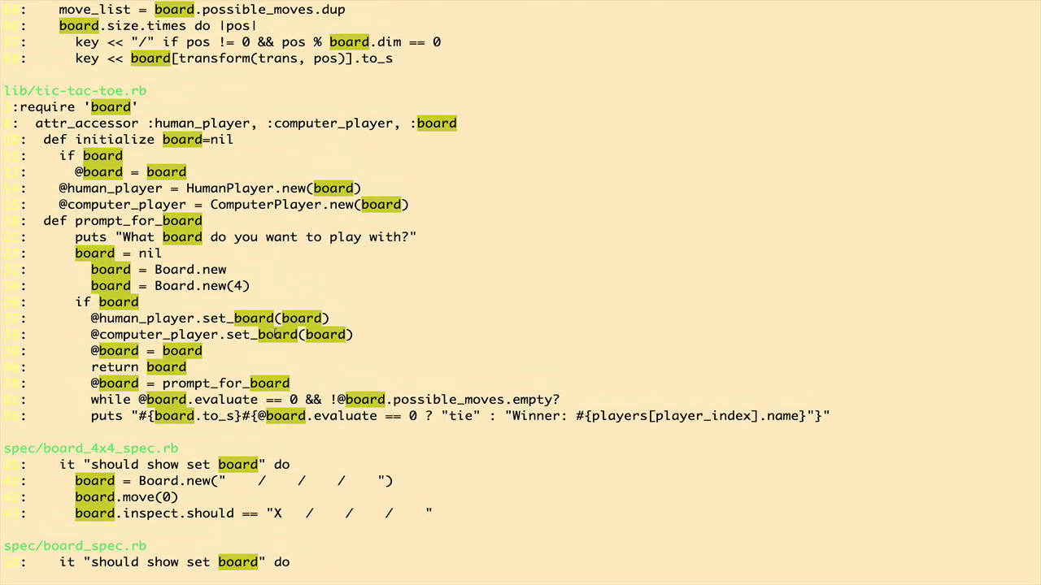
pyautogui.scroll(-3)
pyautogui.write('ack board --')
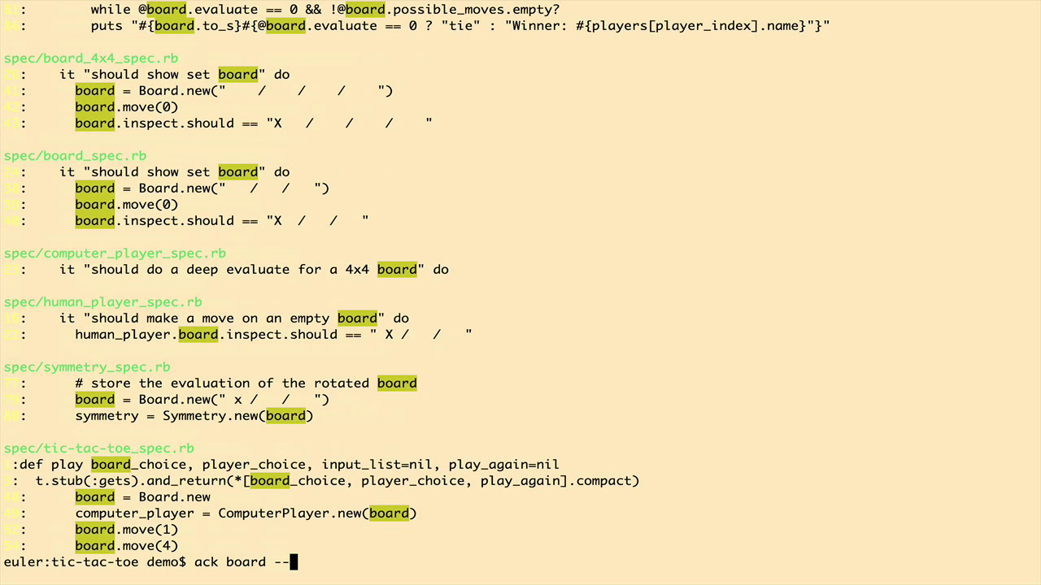
# Step: After ack board --html finds nothing, create h.html in vi with a sentence mentioning board
pyautogui.write('html')
pyautogui.write('ls')
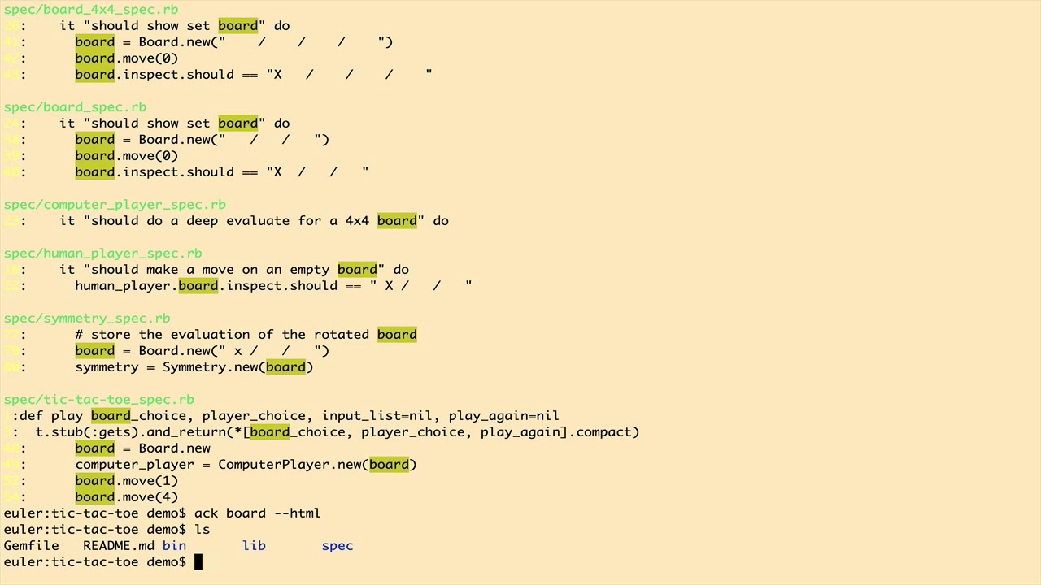
pyautogui.write('vi')
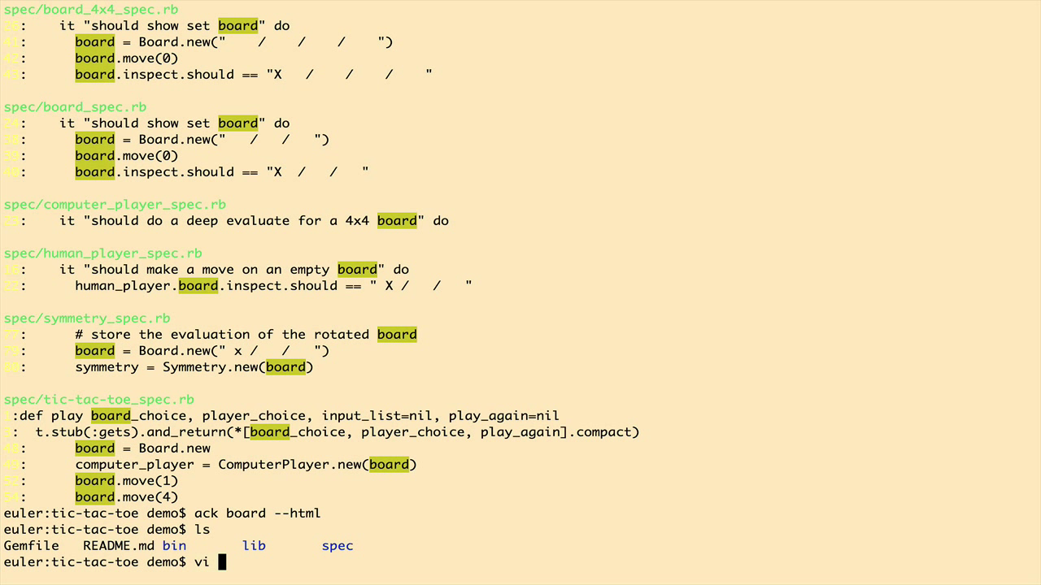
pyautogui.write('h')
pyautogui.write('board is')
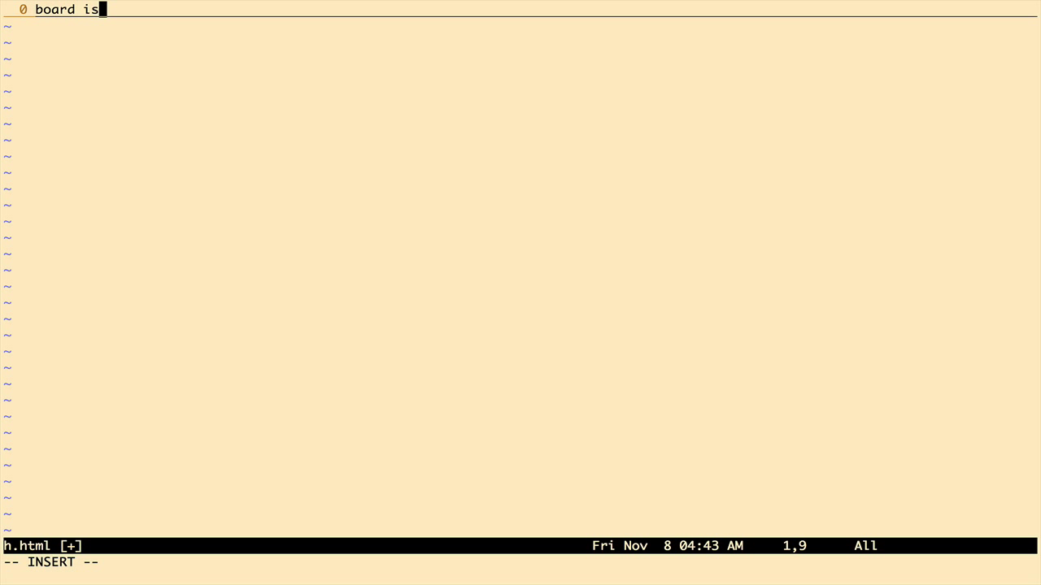
pyautogui.write('what')
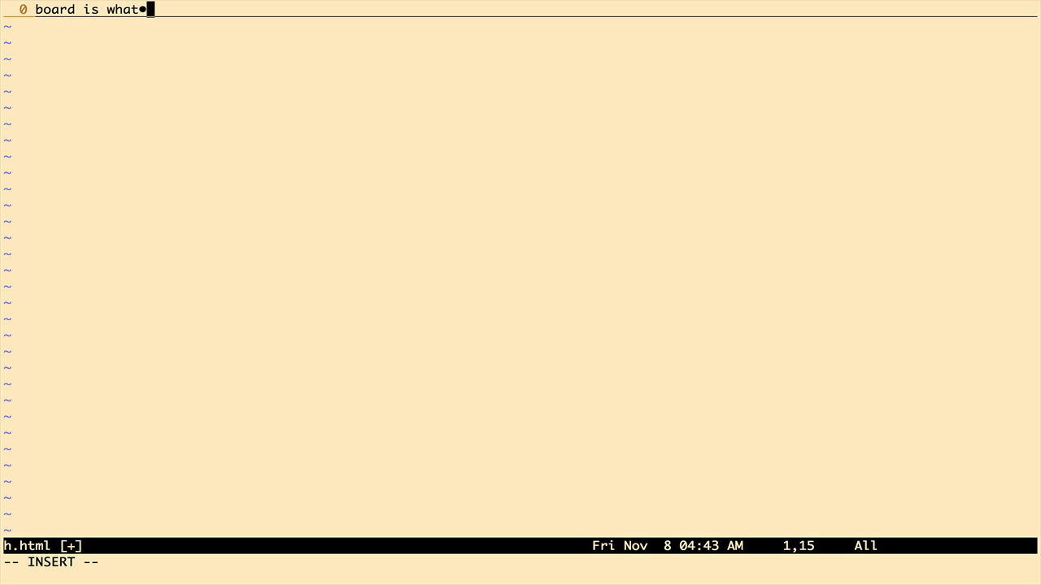
pyautogui.write("you're looking fo")
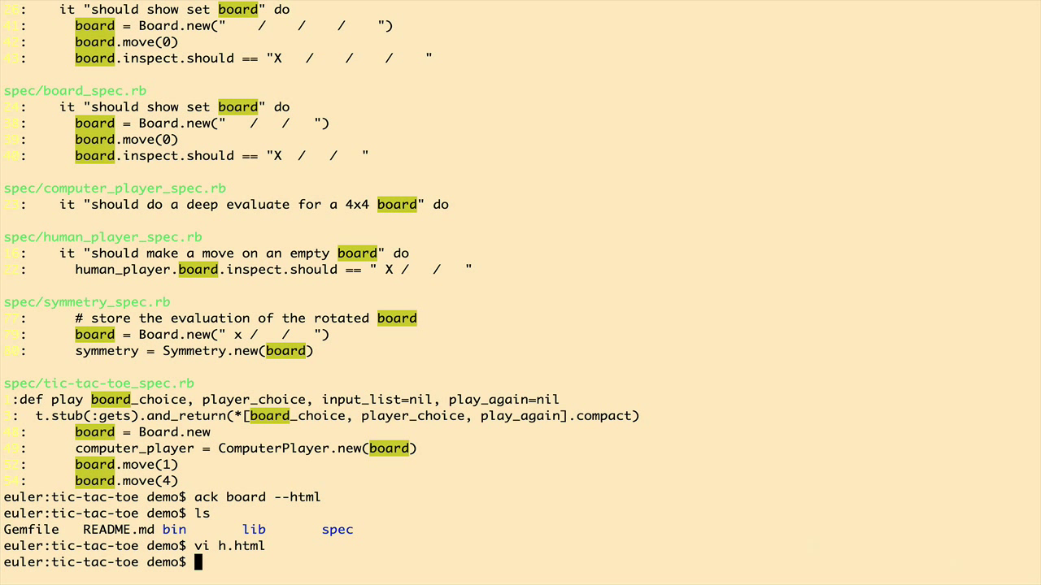
# Step: Run ack board --html to find h.html, then ack board --nohtml to exclude HTML files
pyautogui.write('ack board --html')
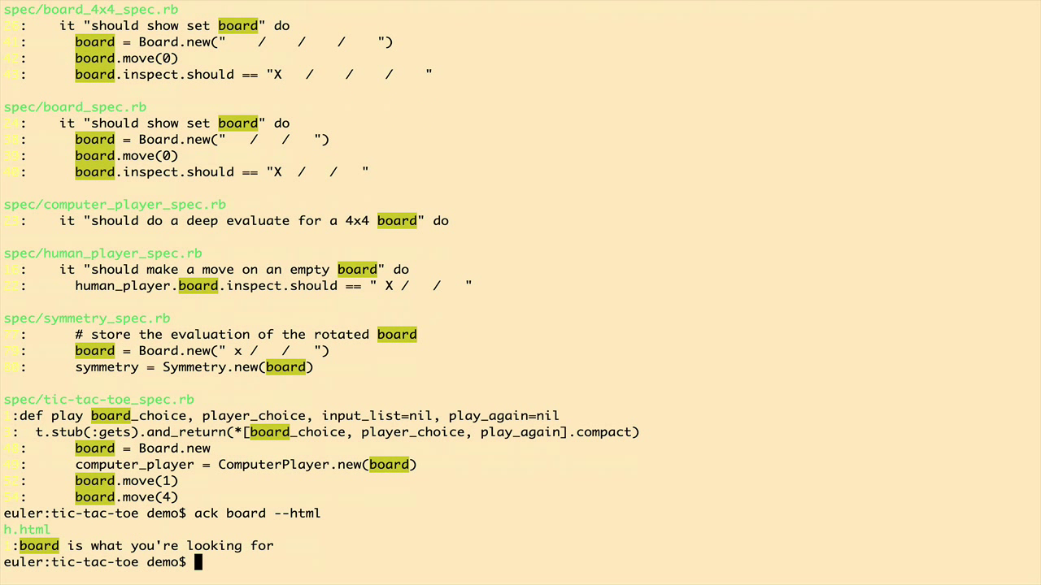
pyautogui.moveTo(68, 521)
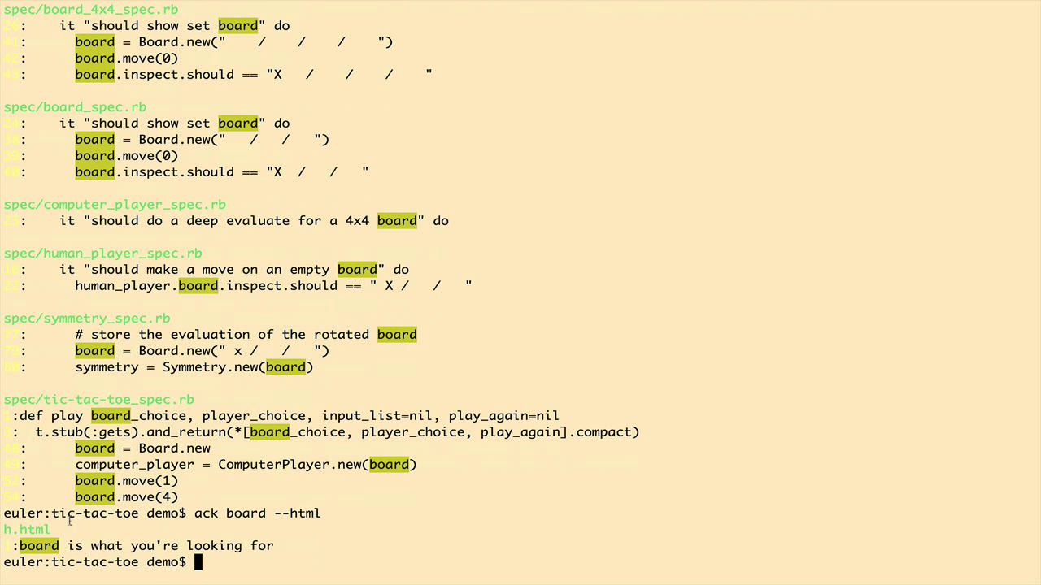
pyautogui.doubleClick(34, 530)
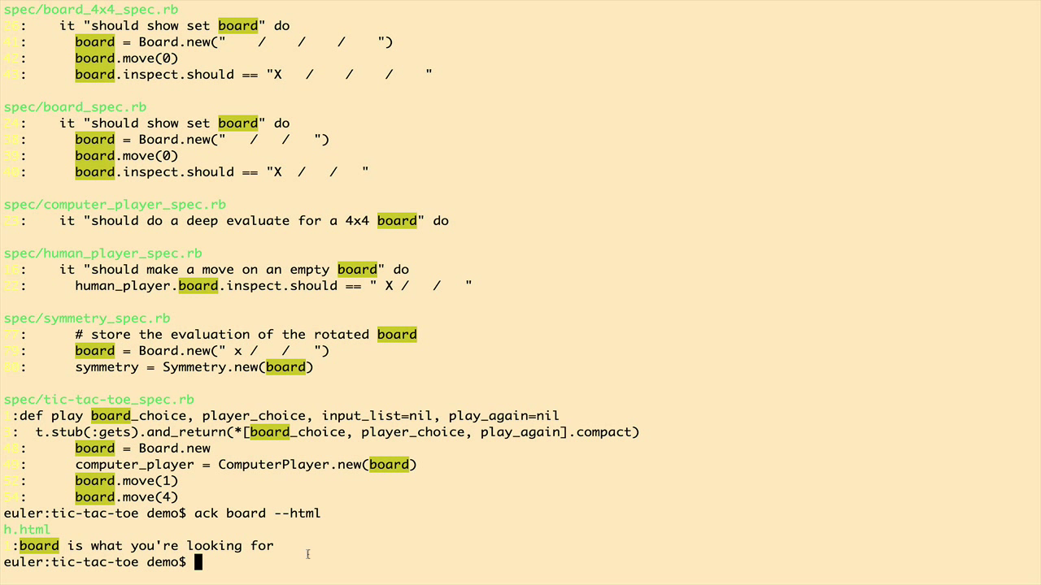
pyautogui.write('ack board --html')
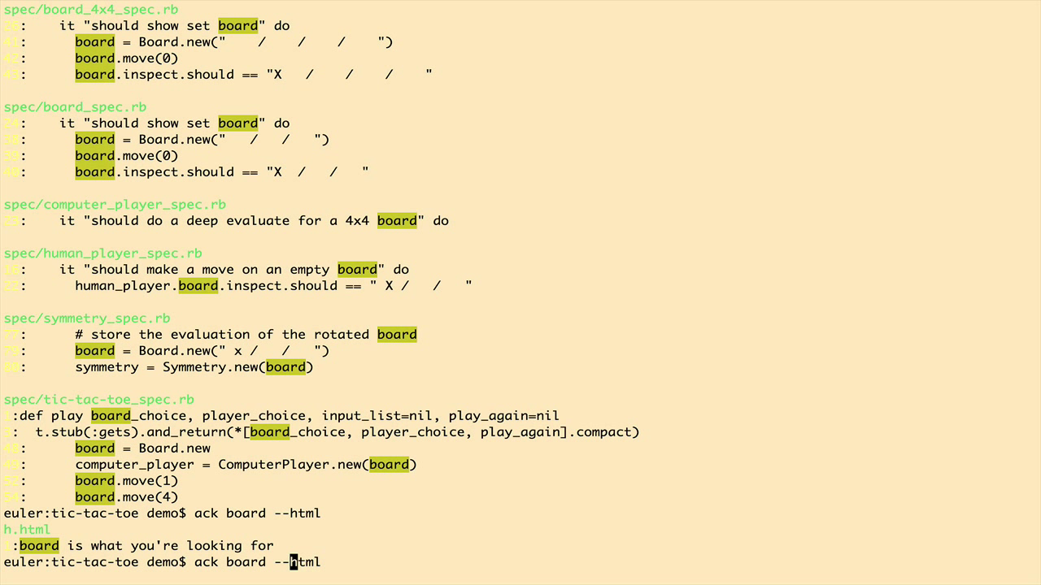
pyautogui.write('no')
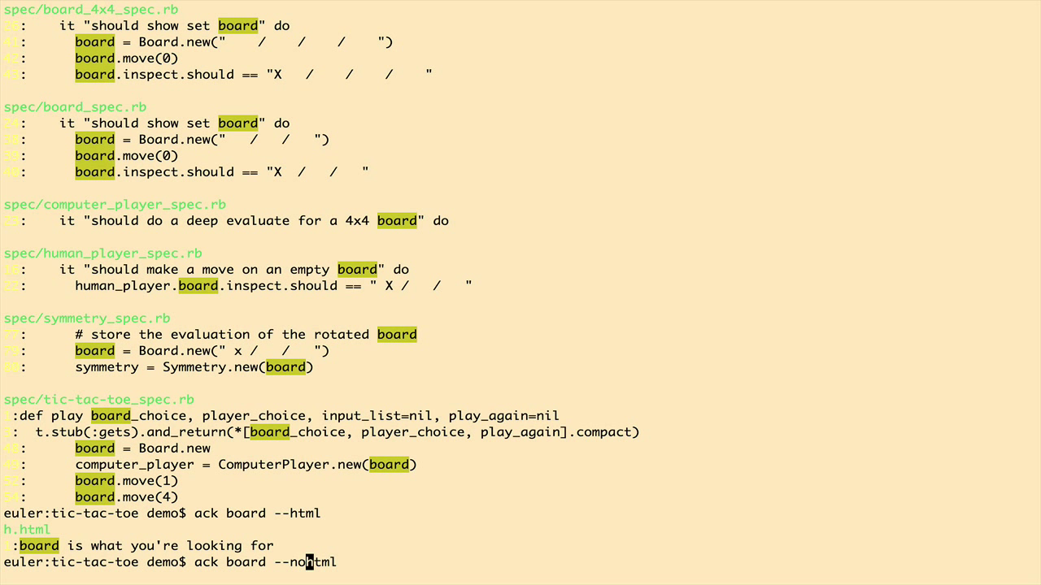
pyautogui.press('Return')
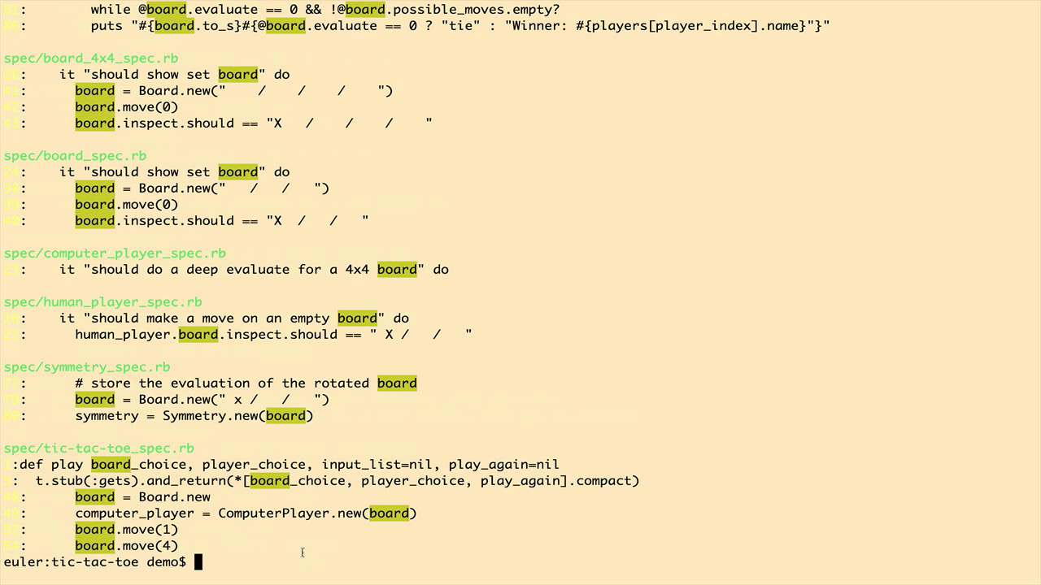
pyautogui.moveTo(290, 512)
pyautogui.write('man ack')
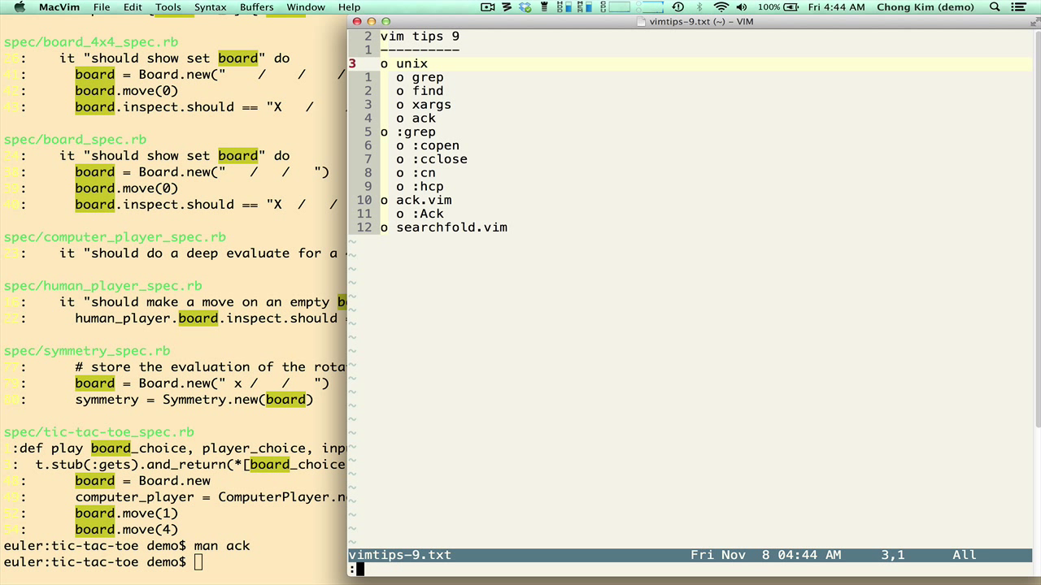
pyautogui.write(':e')
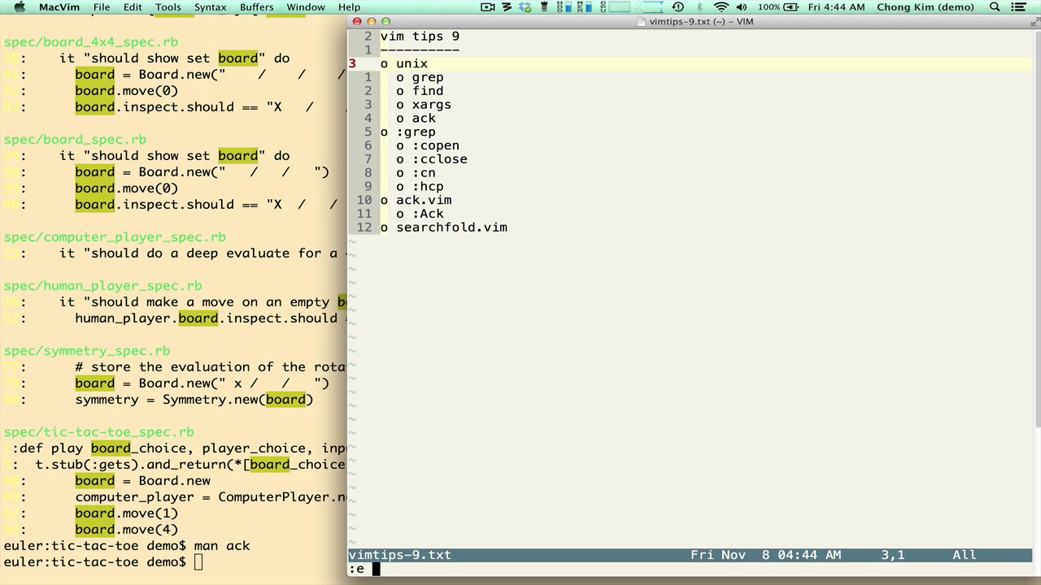
# Step: Open github/tic-tac-toe/spec/human_player_spec.rb via :e with tab completion
pyautogui.write('t')
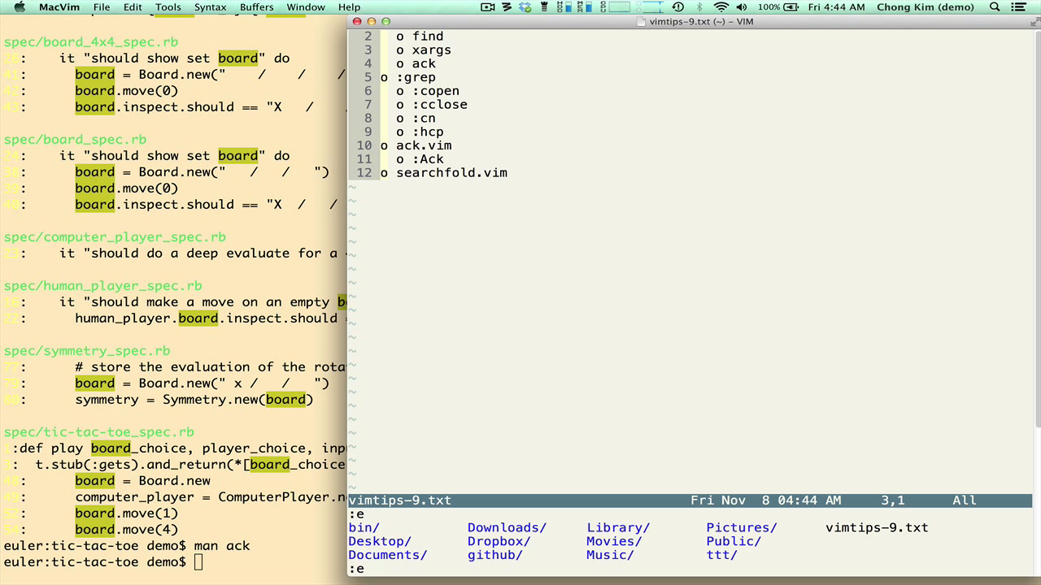
pyautogui.write('github/tic-tac-toe/')
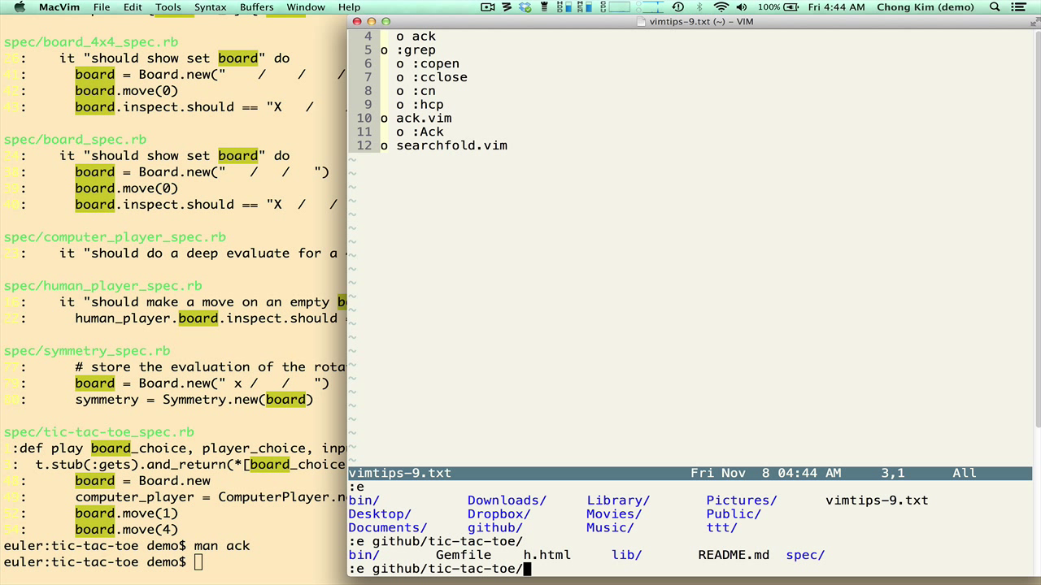
pyautogui.write('l')
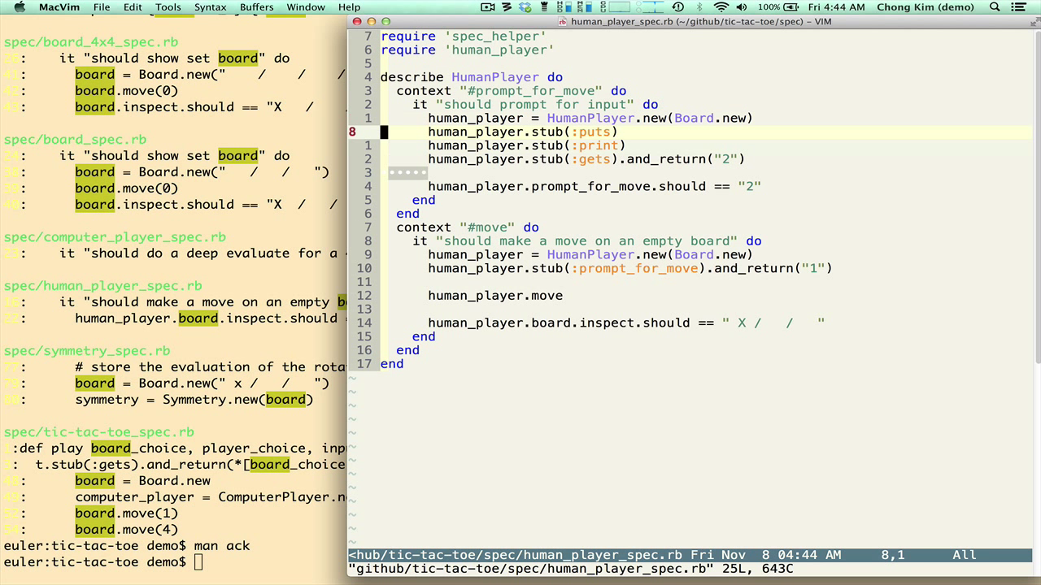
# Step: Search human_player_spec.rb for board with /board
pyautogui.write('/board')
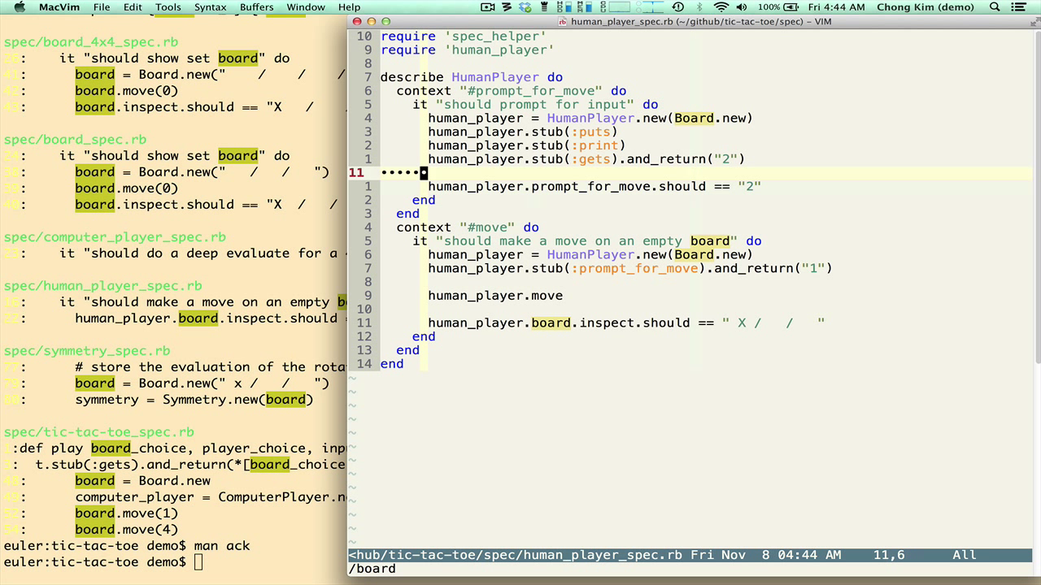
pyautogui.press('i')
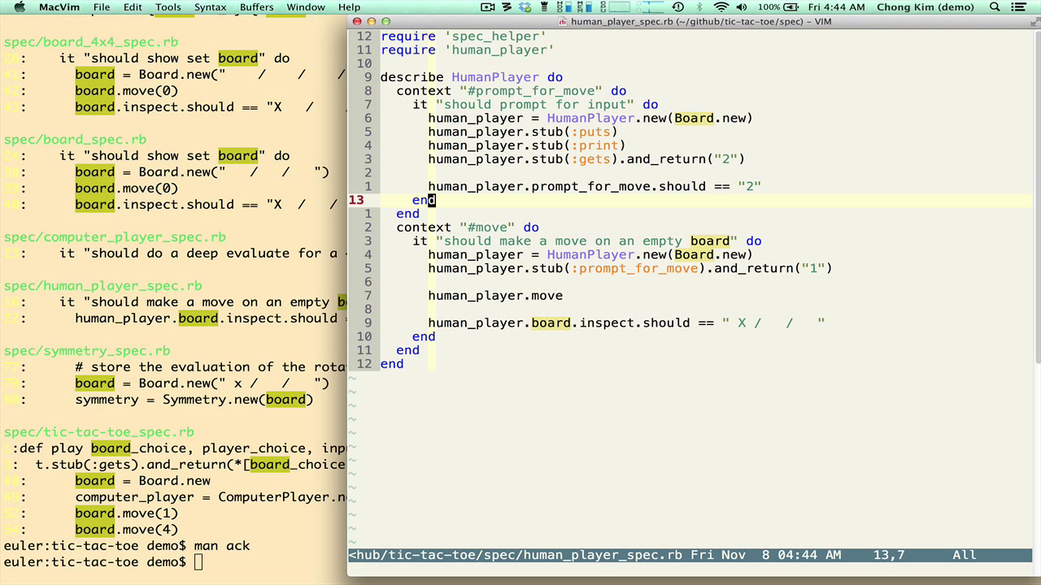
pyautogui.write(':b')
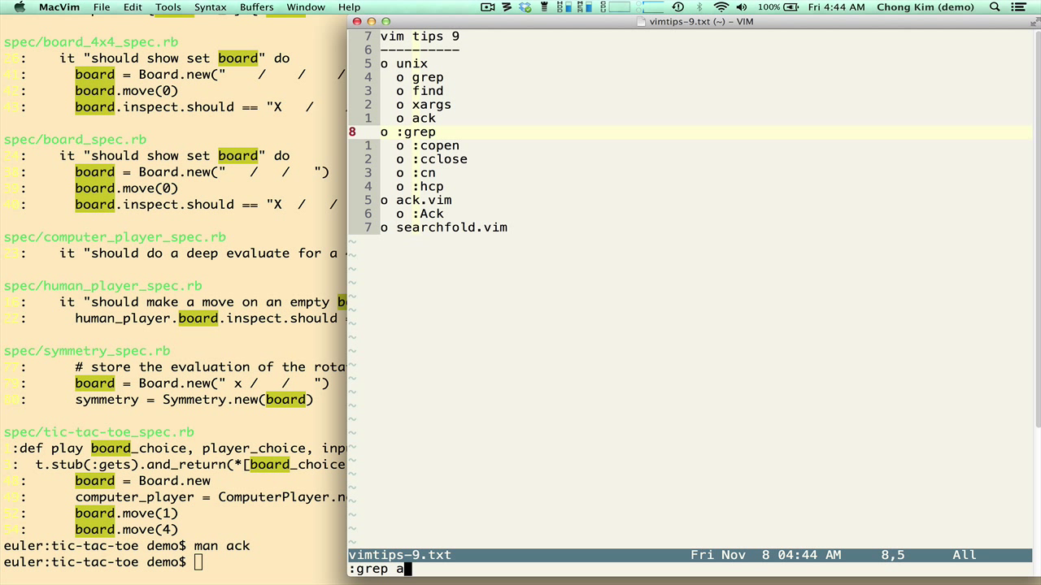
# Step: Run :grep ack % on vimtips-9.txt, listing its two matching lines at 7 and 13
pyautogui.write('ck')
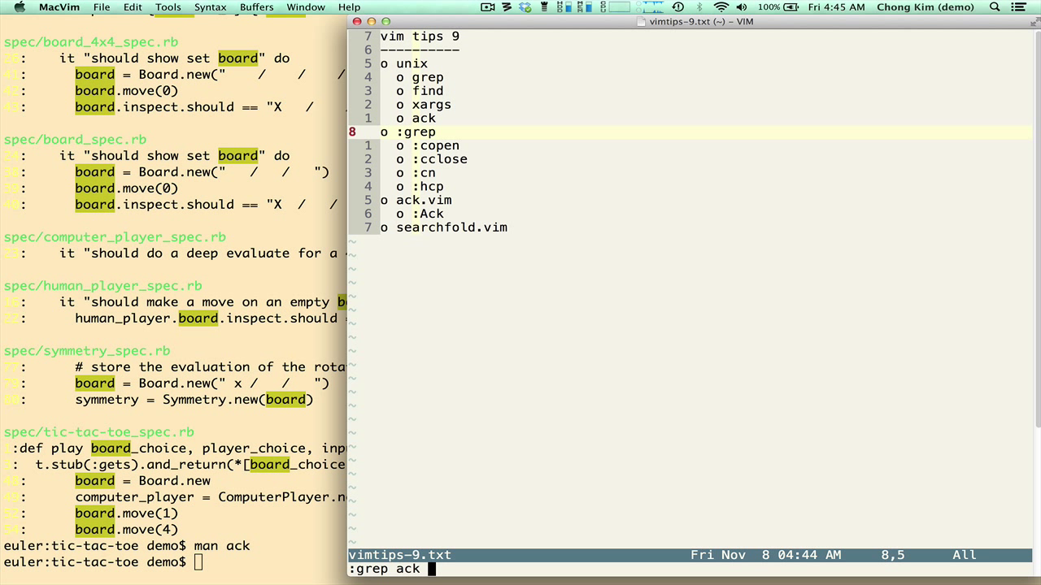
pyautogui.write('%')
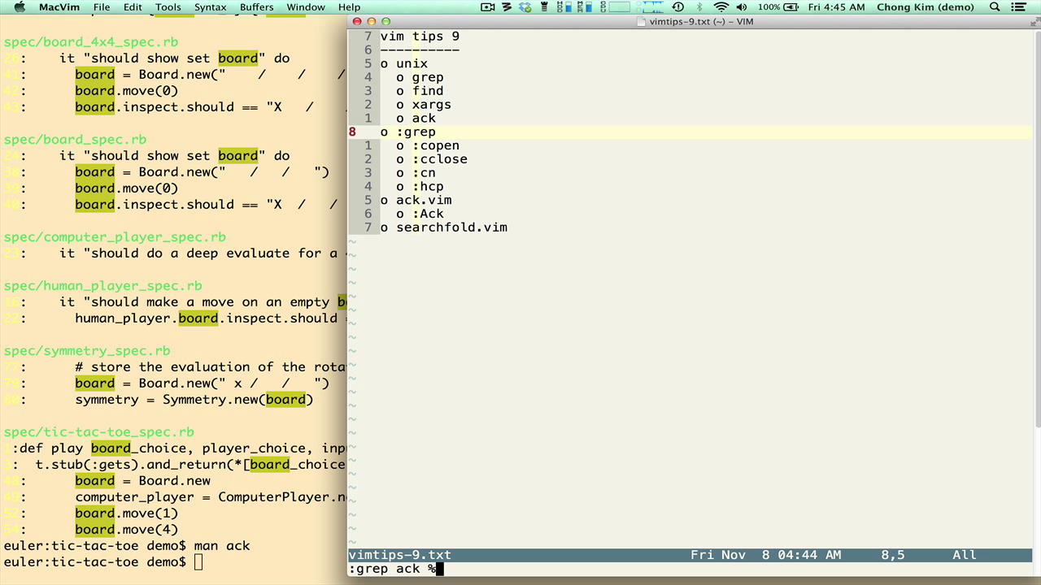
pyautogui.press('Return')
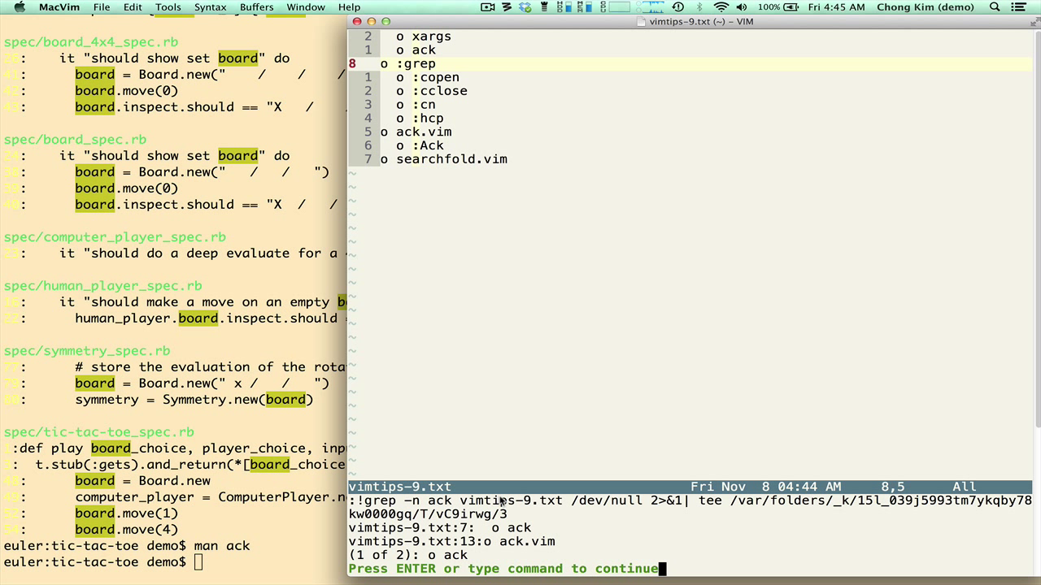
pyautogui.moveTo(446, 533)
pyautogui.write(':')
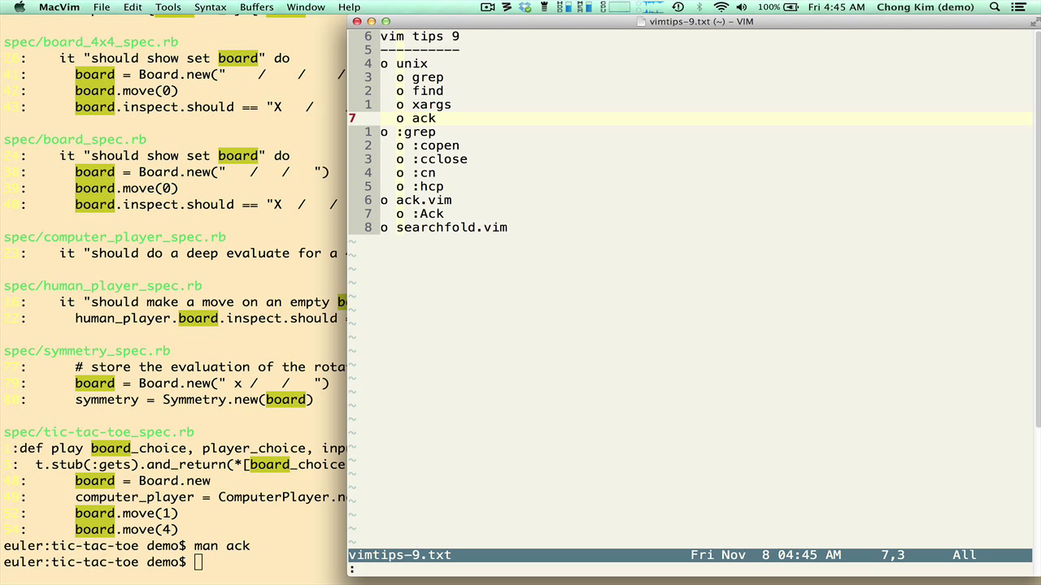
# Step: Show the grep matches in the quickfix window with :copen and try advancing
pyautogui.write('cop')
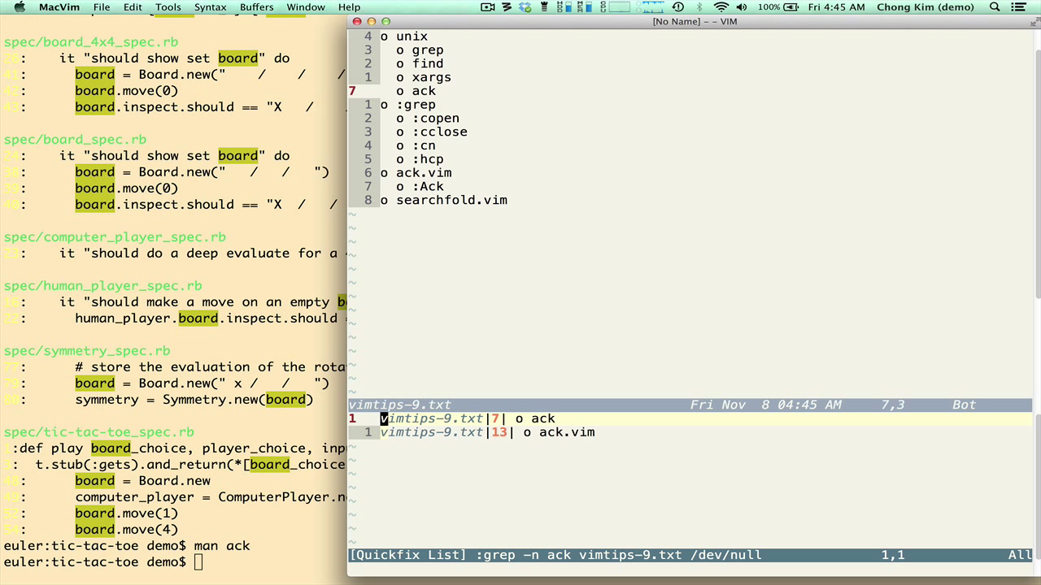
pyautogui.press('j')
pyautogui.write(':cn')
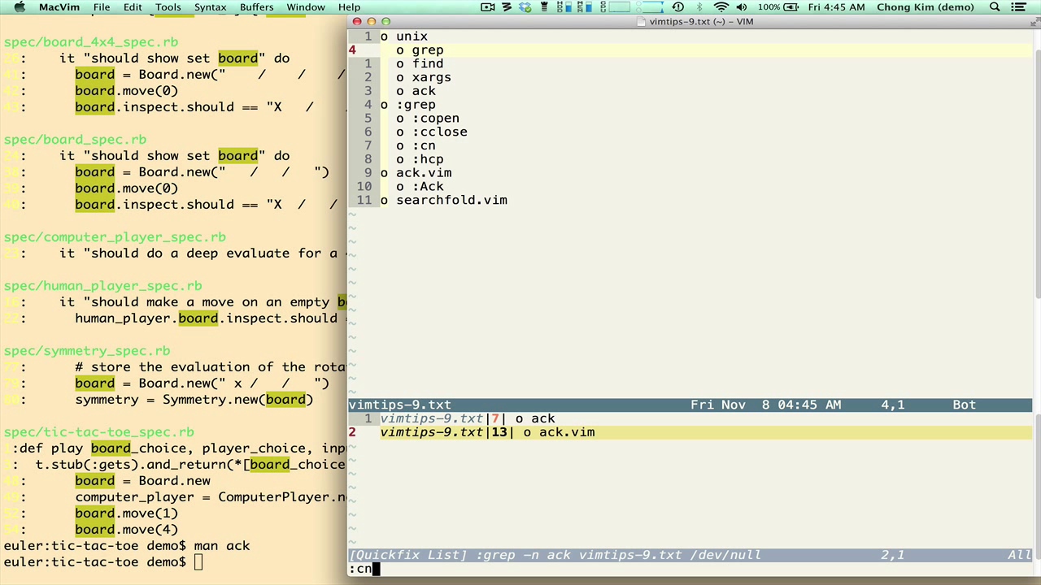
pyautogui.press('Return')
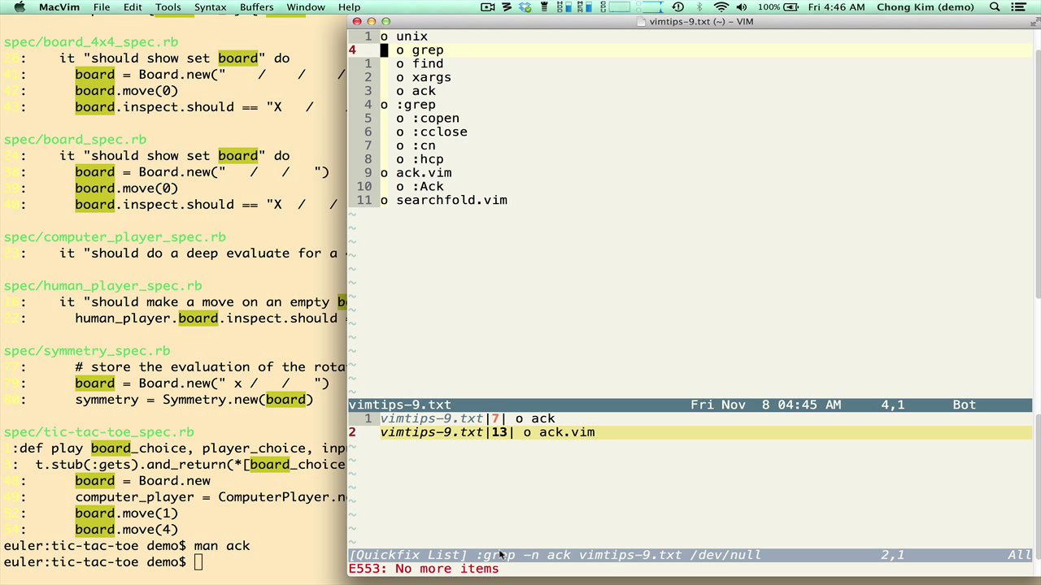
pyautogui.moveTo(437, 305)
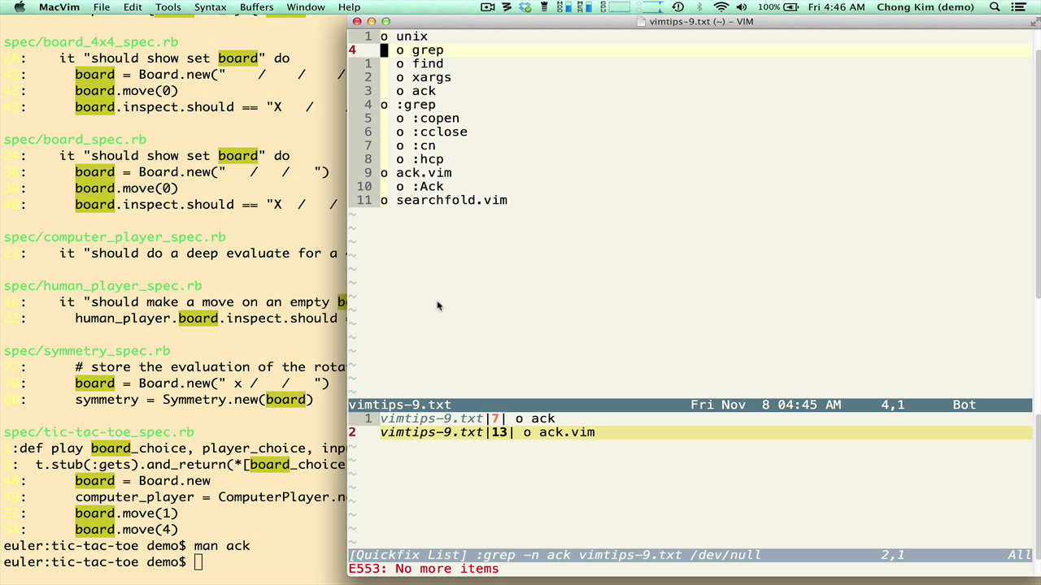
# Step: Step between the two ack matches using :cp and :cn
pyautogui.write(':cp')
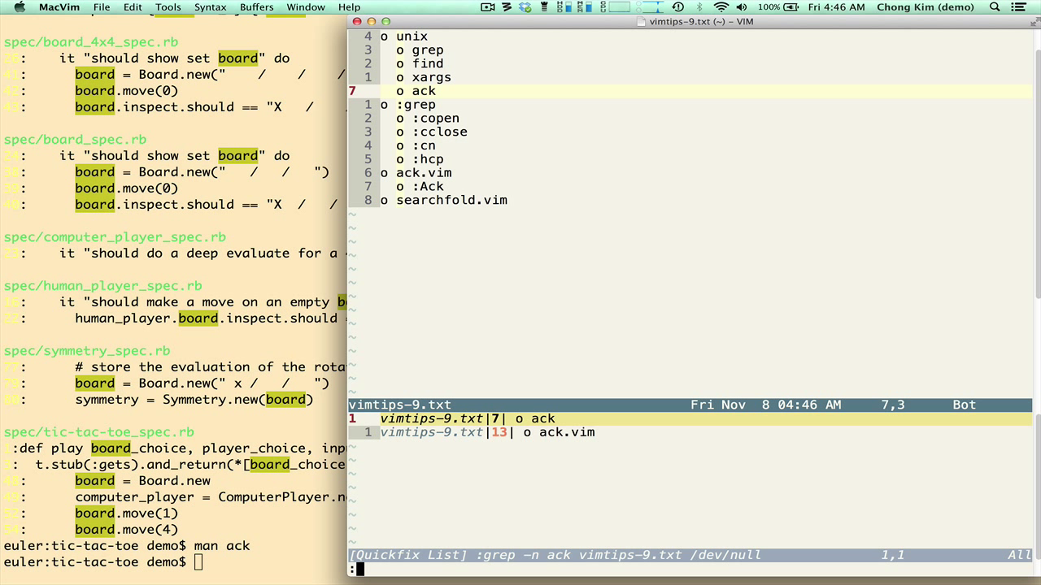
pyautogui.write('cn')
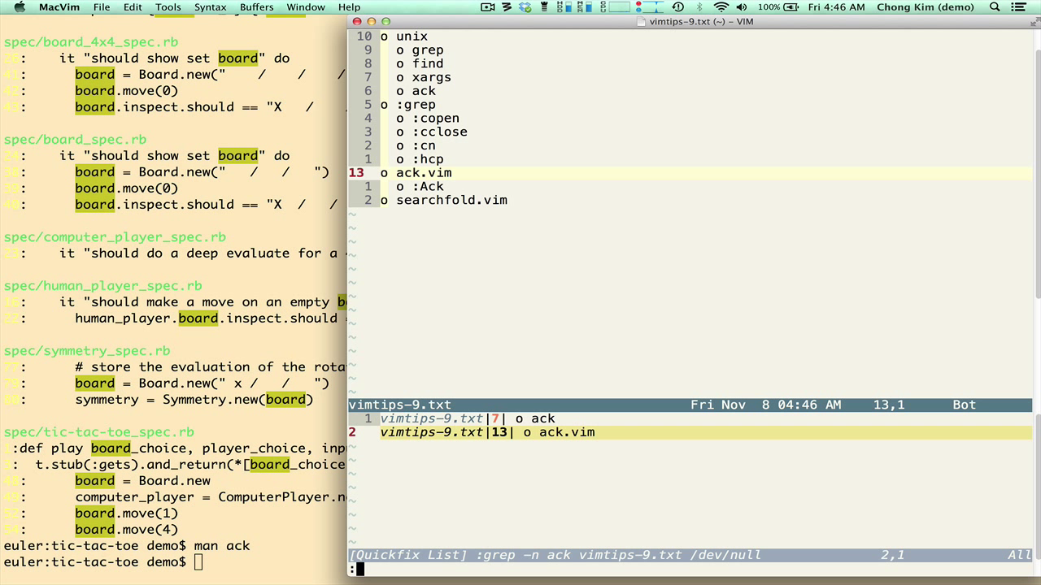
pyautogui.write(':cn')
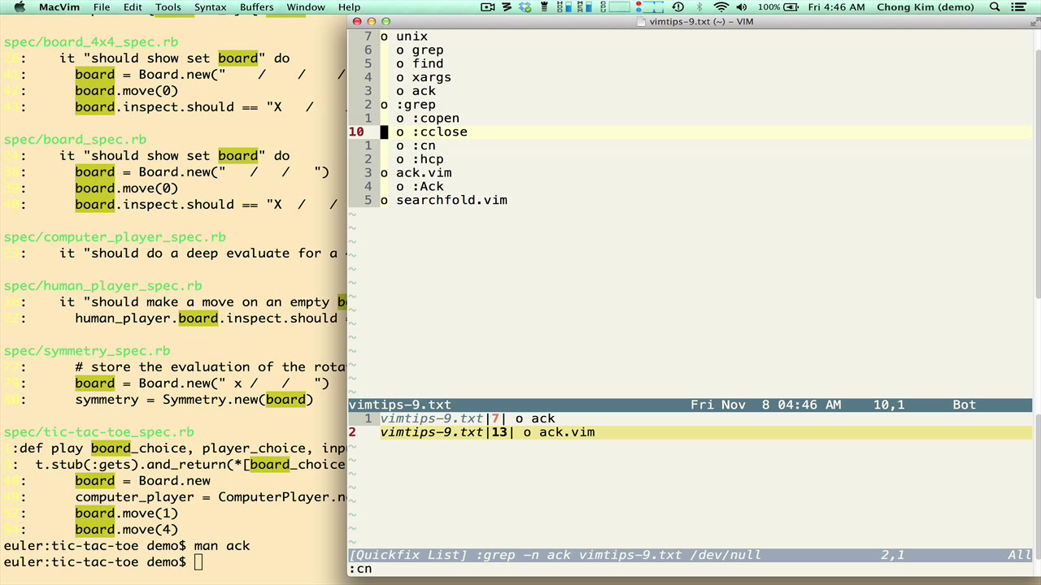
pyautogui.press('Return')
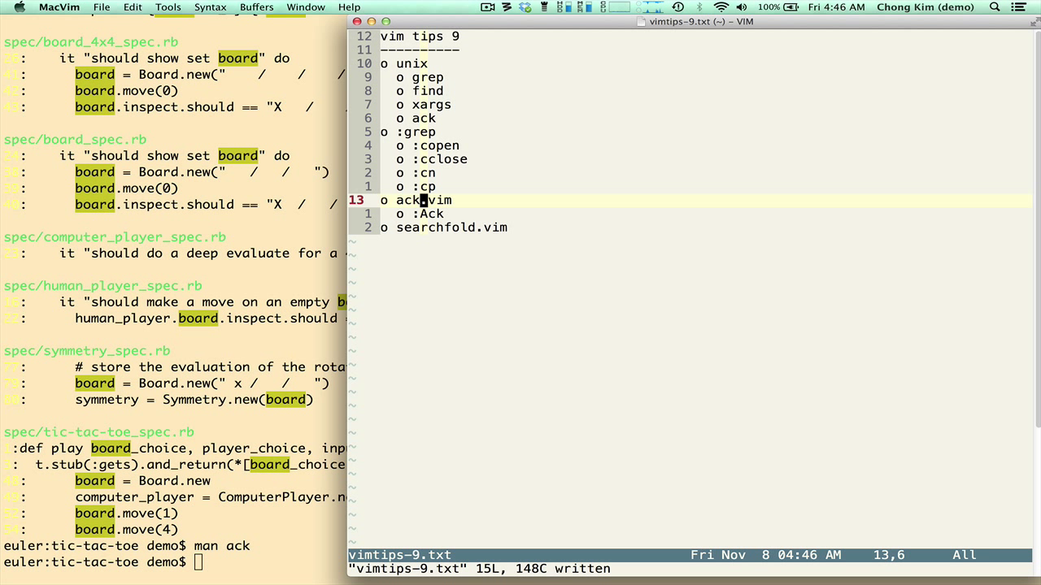
pyautogui.moveTo(209, 345)
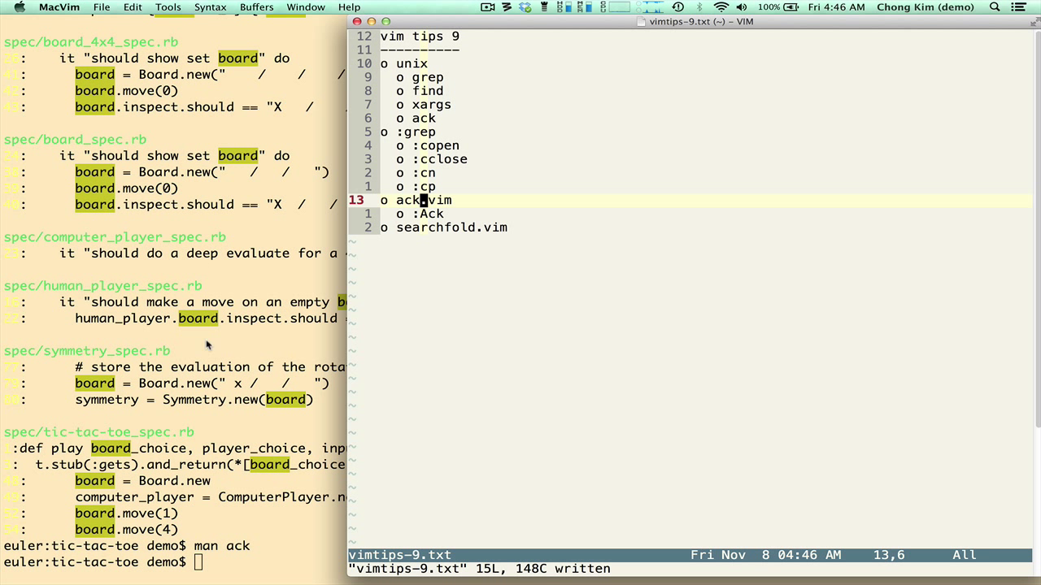
pyautogui.moveTo(447, 229)
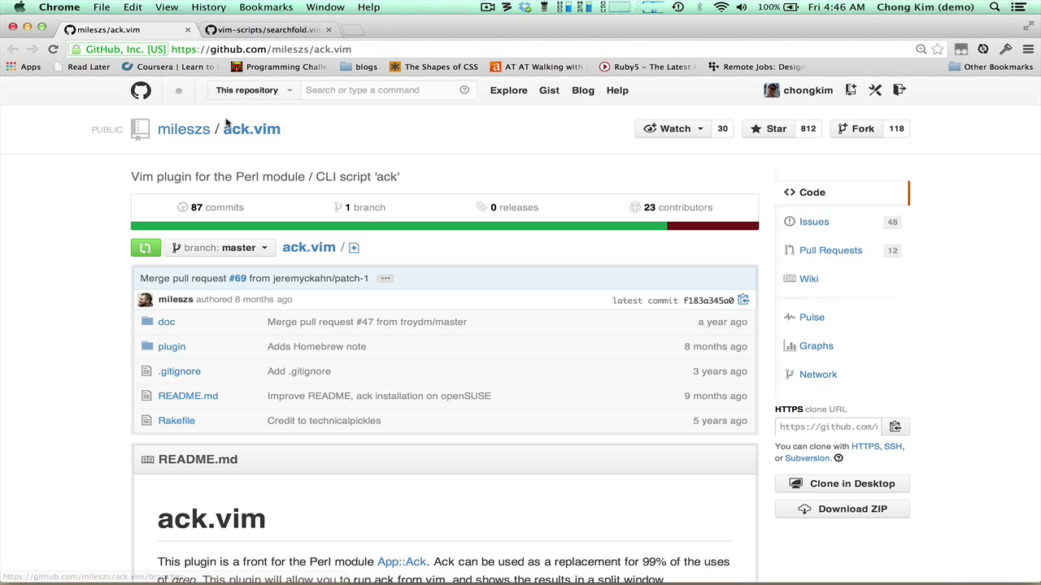
pyautogui.moveTo(283, 145)
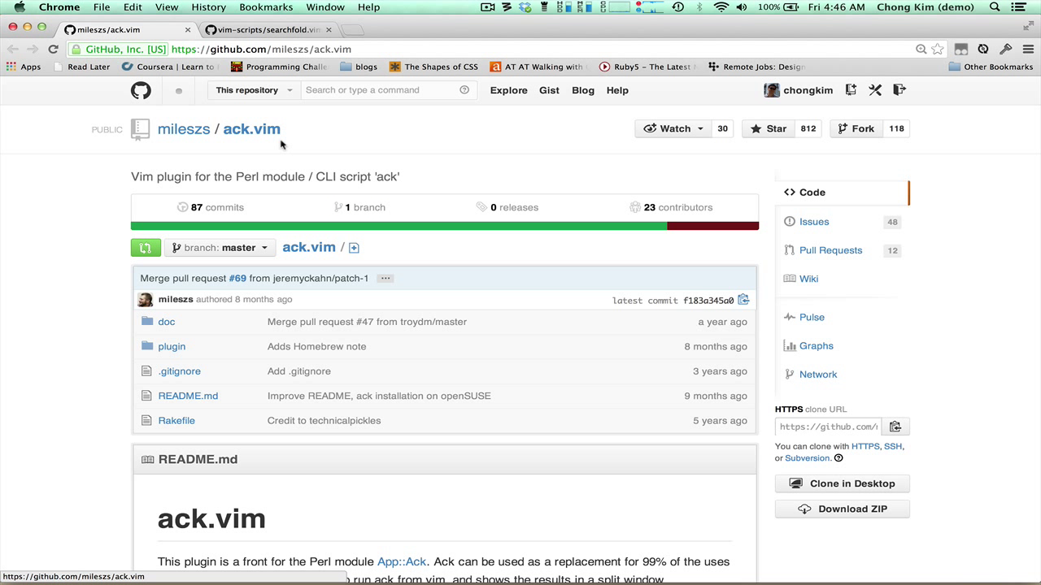
pyautogui.moveTo(236, 156)
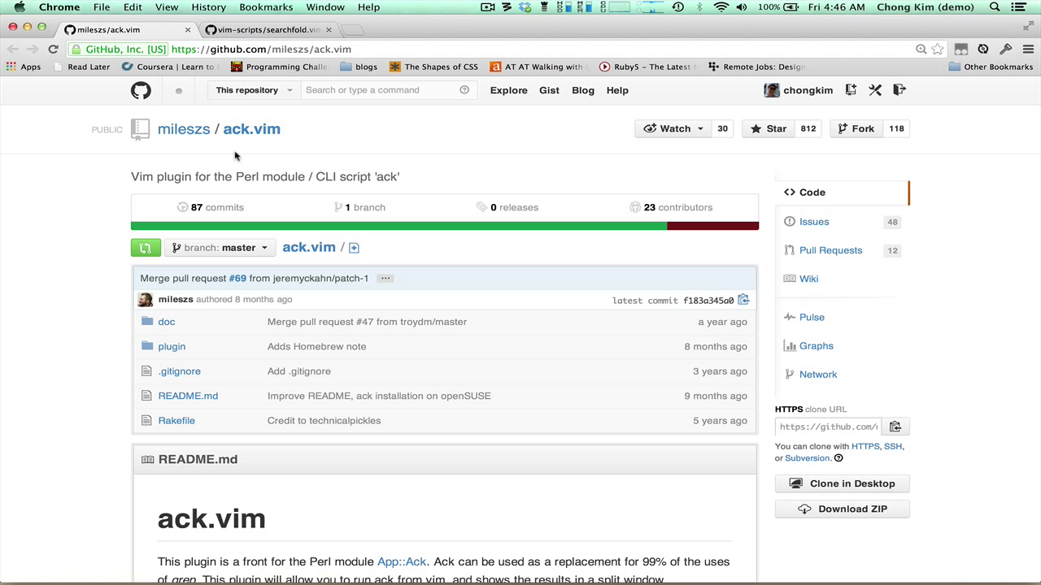
pyautogui.moveTo(241, 153)
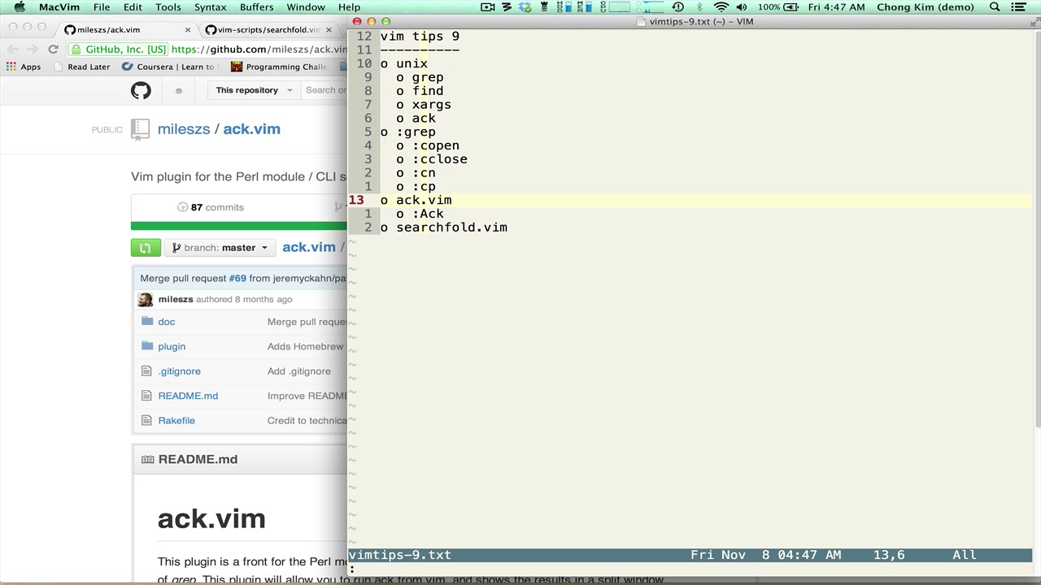
# Step: Change MacVim's working directory into the github tic-tac-toe project for :Ack
pyautogui.write('ack')
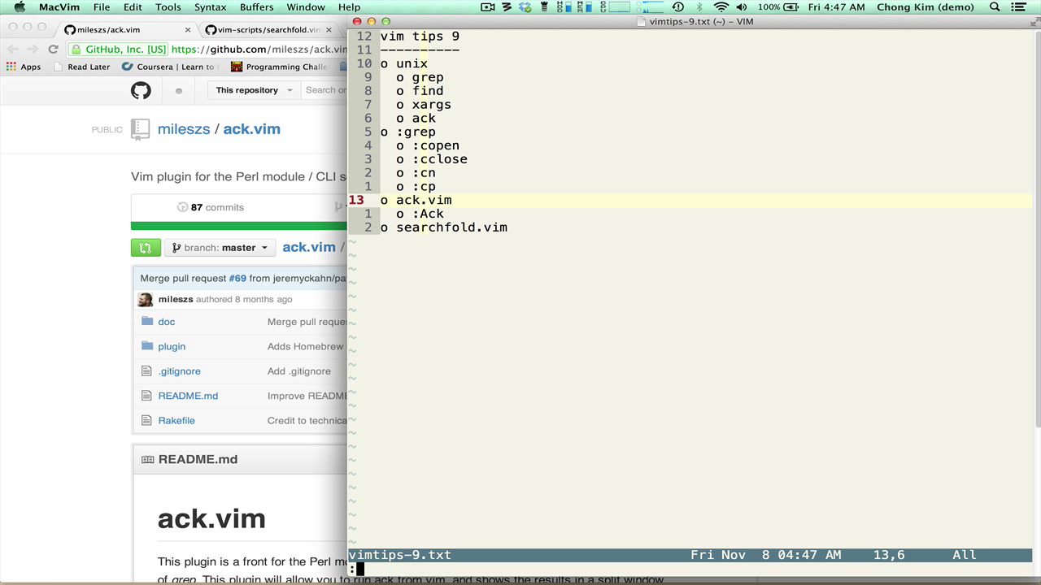
pyautogui.write('cd')
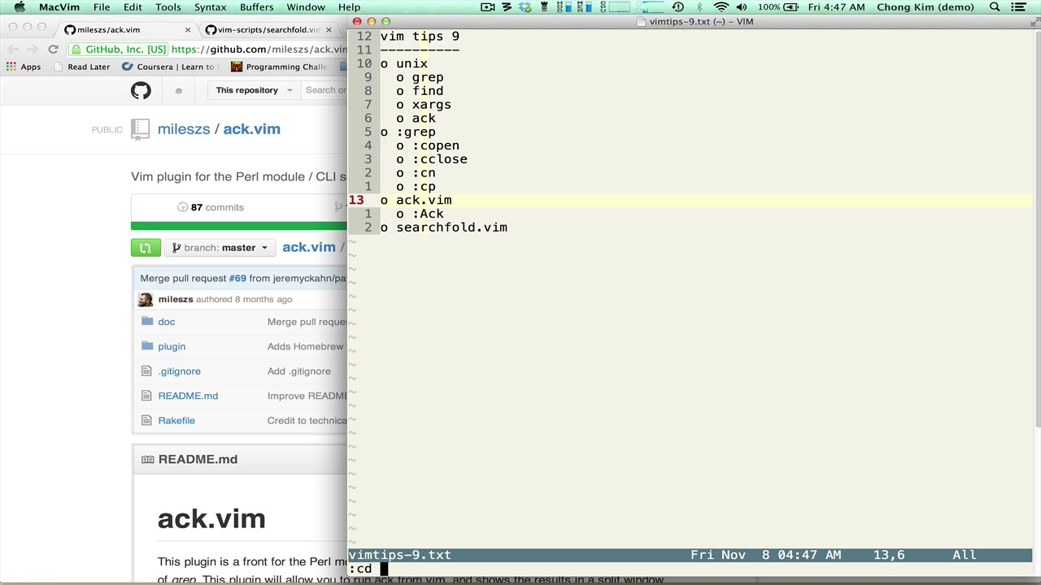
pyautogui.write('github/')
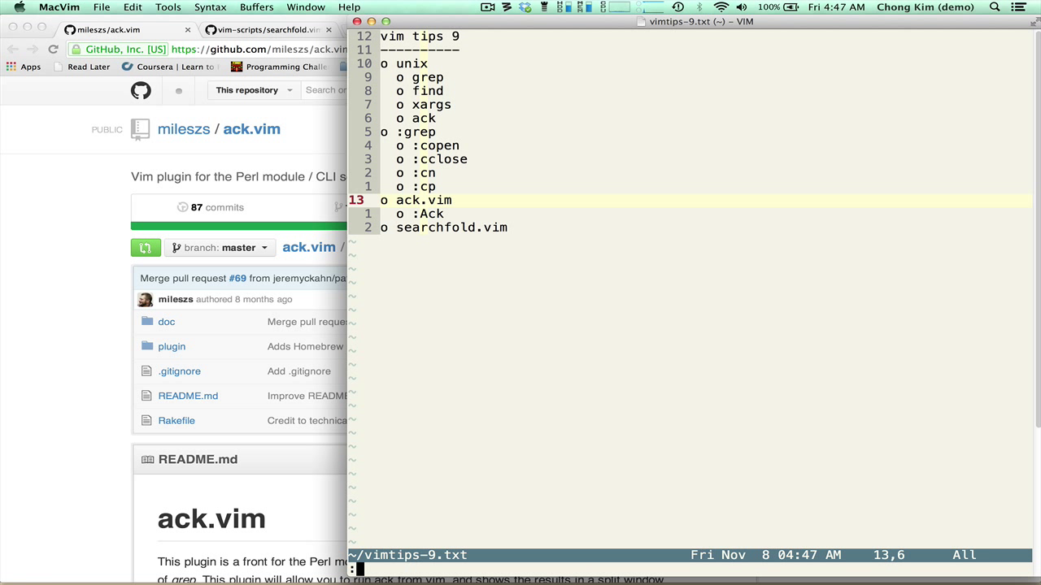
pyautogui.write('ack')
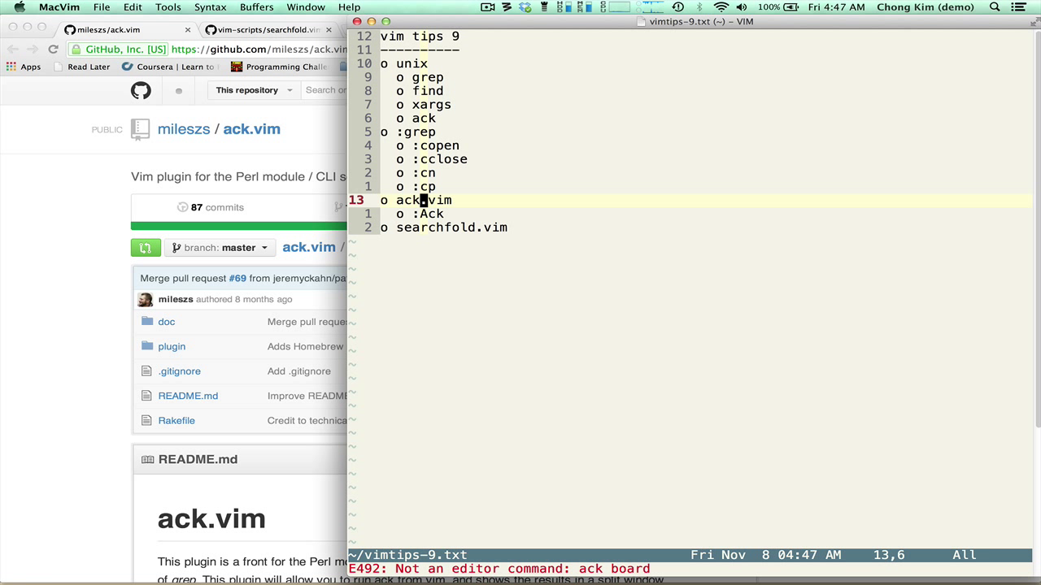
# Step: Run :Ack board across the project and step through quickfix matches into lib/human_player.rb
pyautogui.write(':ack board')
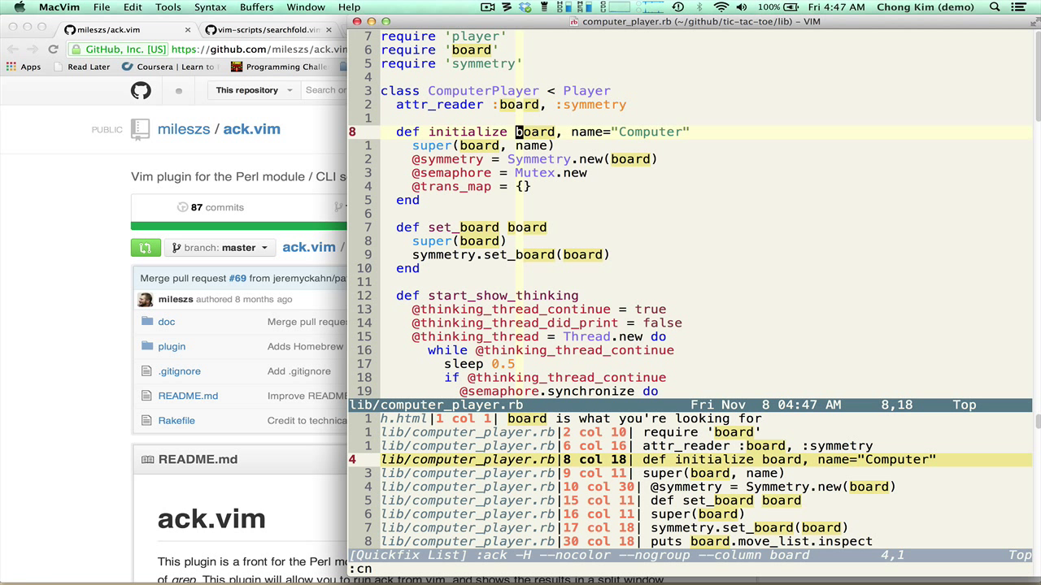
pyautogui.write('n')
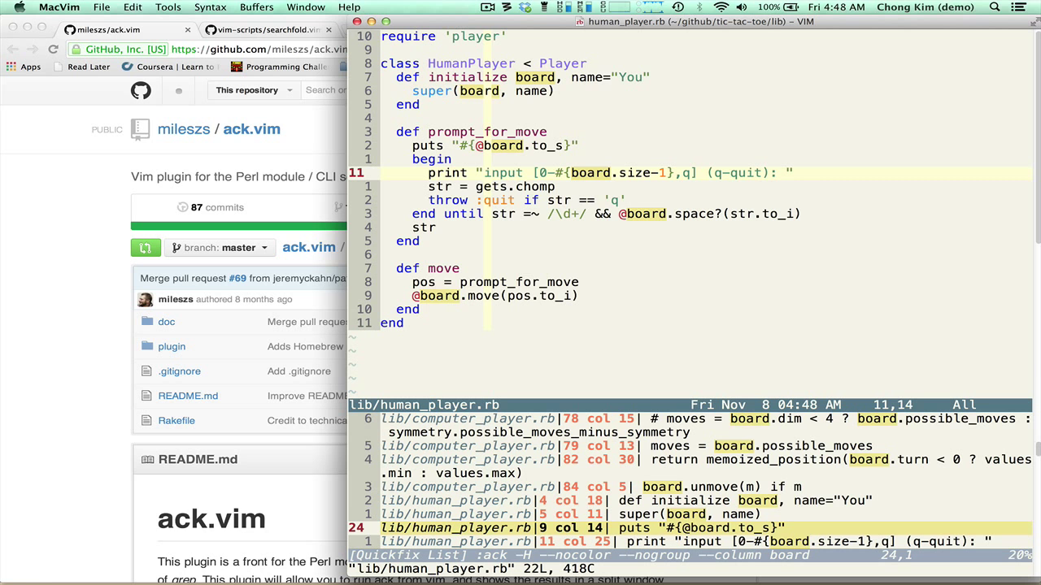
pyautogui.press('cmd+tab')
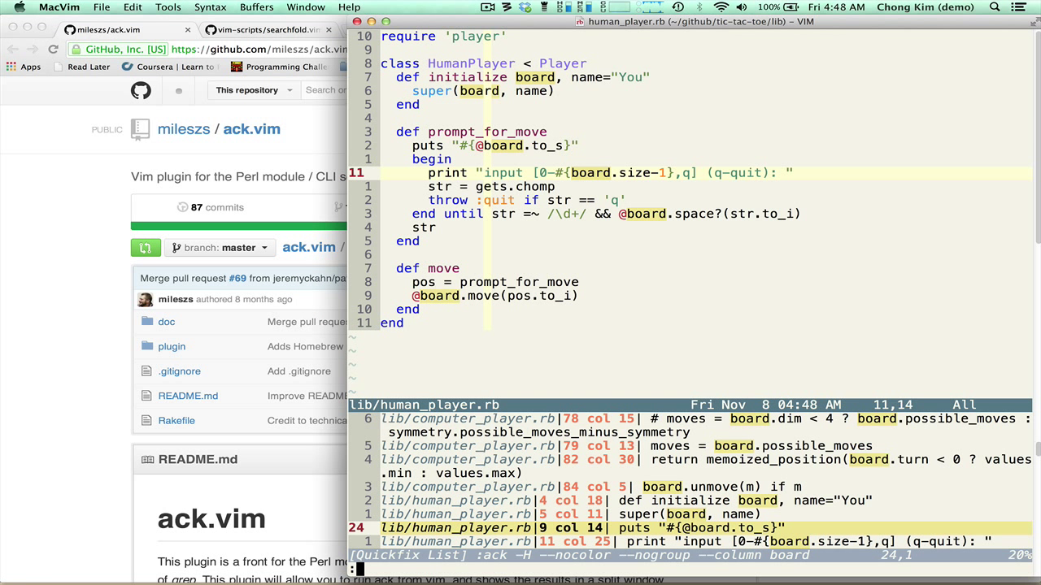
# Step: Switch back to the ~/vimtips-9.txt buffer with :b
pyautogui.write(':b ~/vimtips-9.txt')
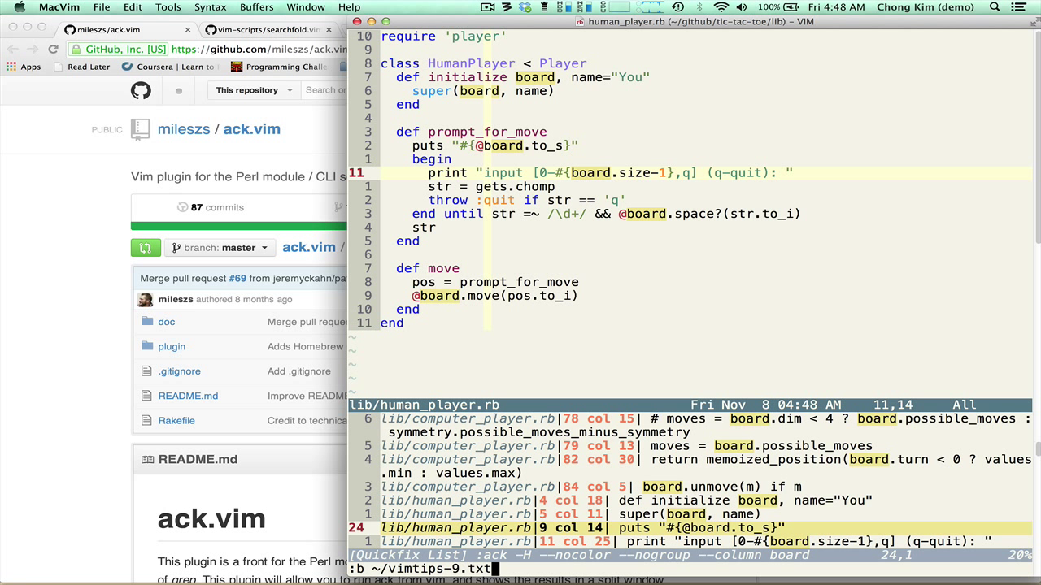
pyautogui.press('Return')
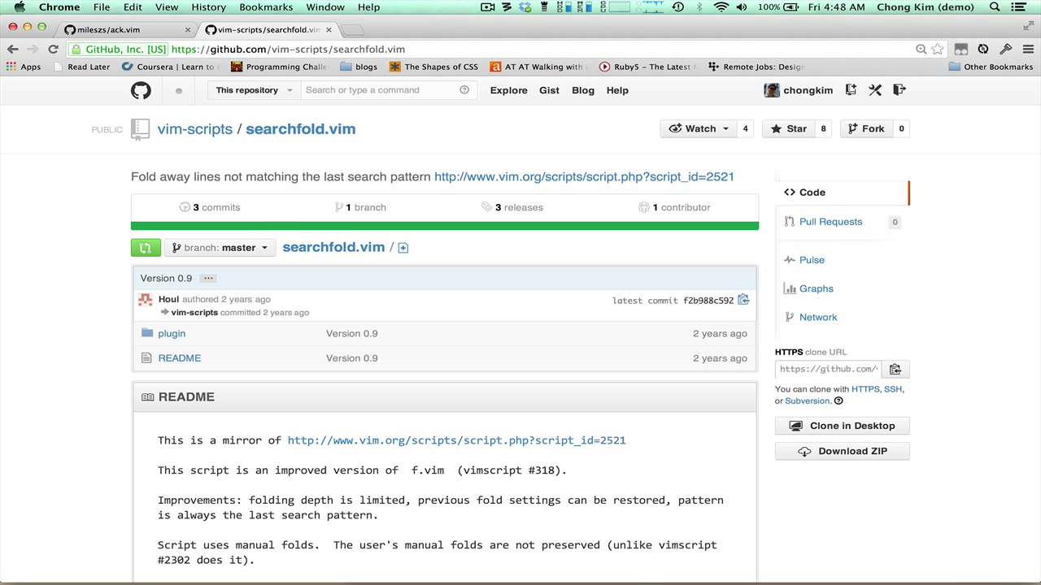
pyautogui.moveTo(300, 130)
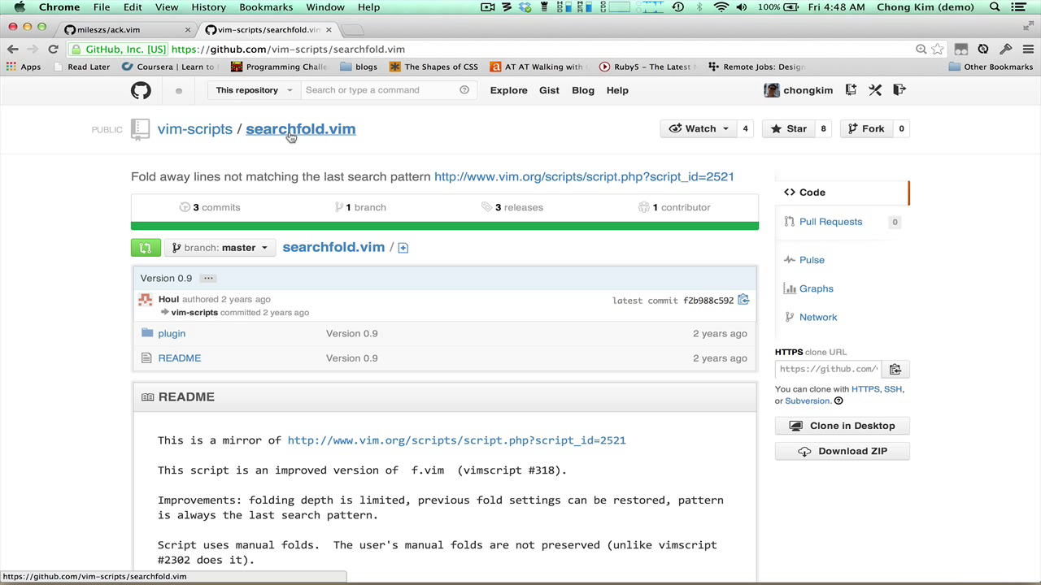
pyautogui.moveTo(317, 144)
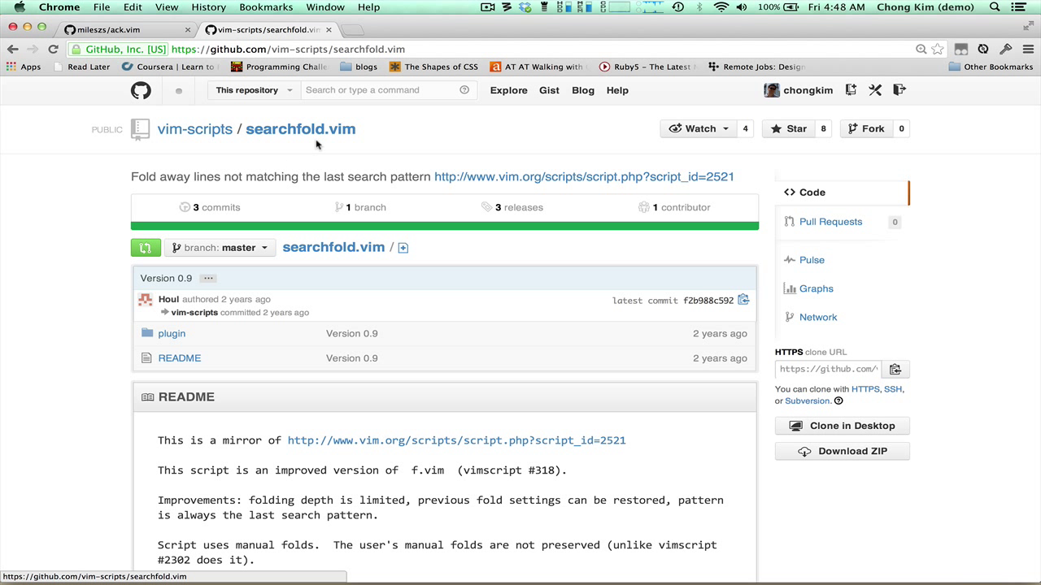
pyautogui.moveTo(371, 178)
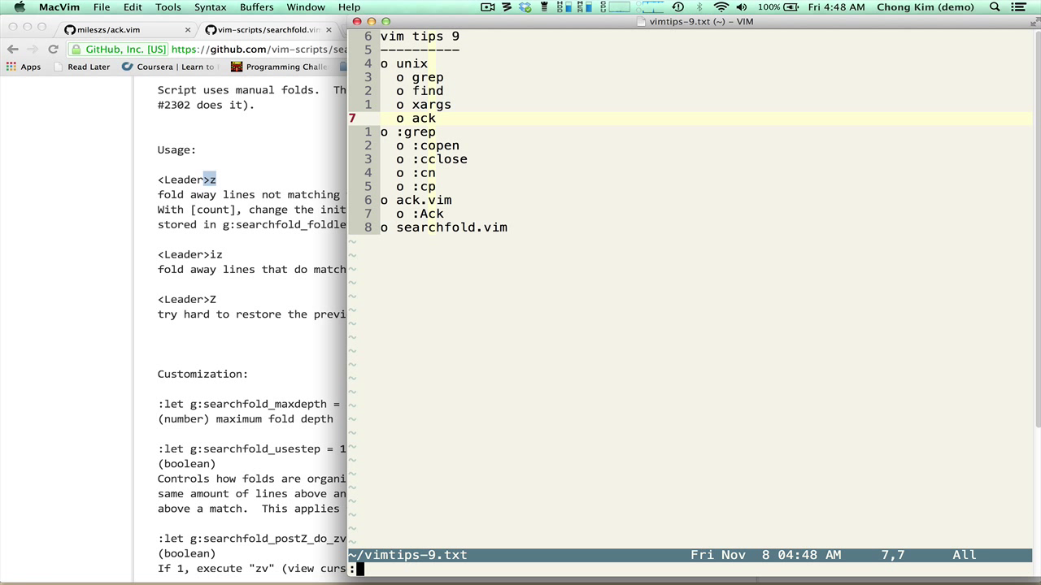
# Step: Search /ack, fold vimtips-9.txt to its three ack lines with searchfold, then restore everything
pyautogui.write('/a')
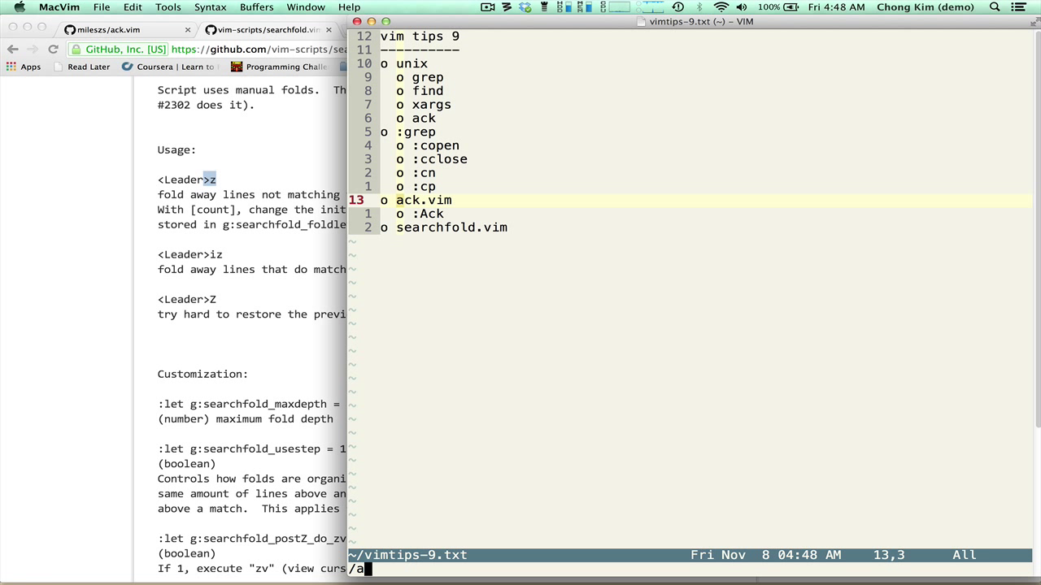
pyautogui.write('ck')
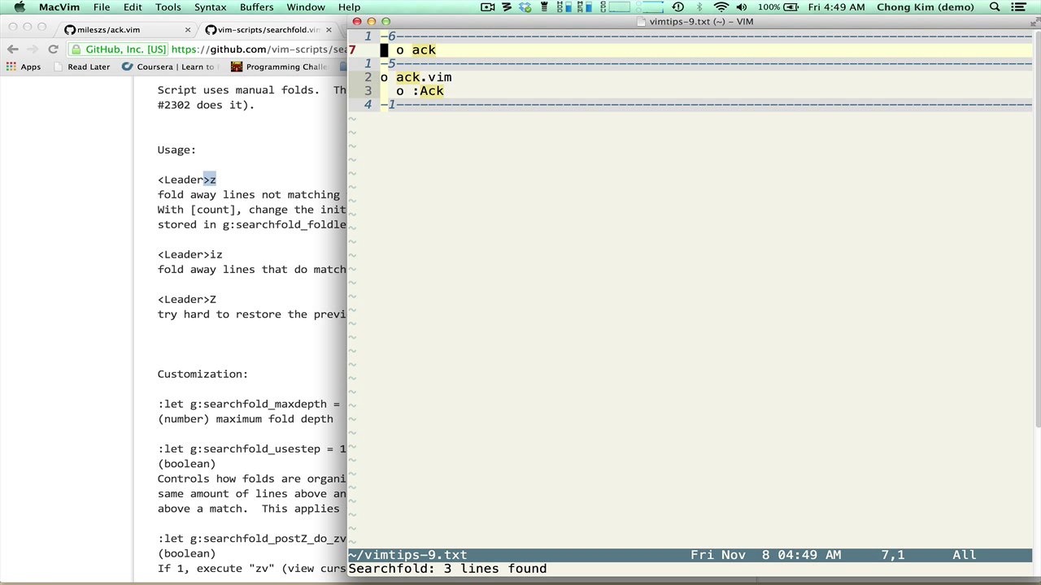
pyautogui.press('j')
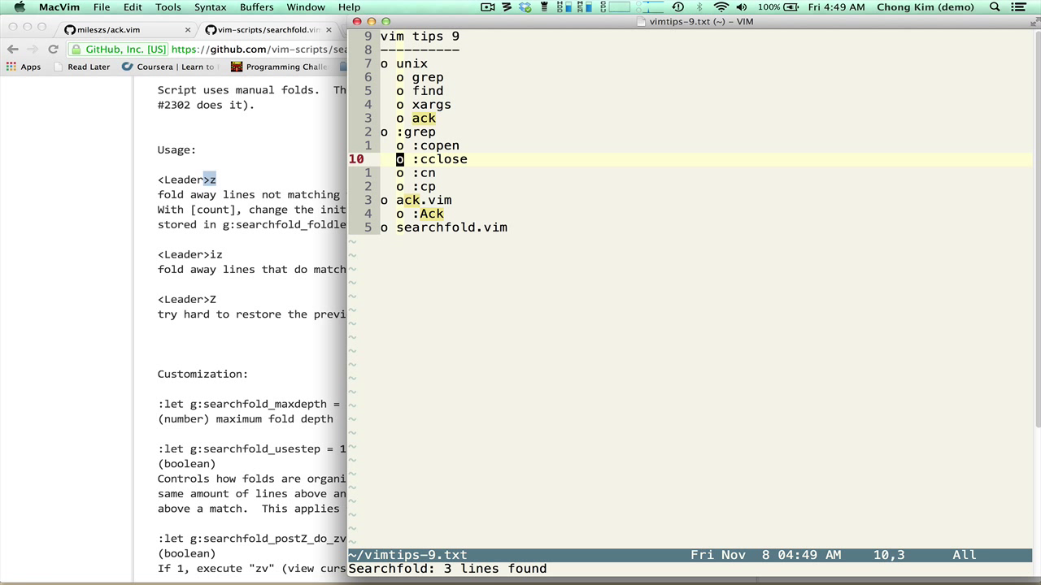
pyautogui.press('j')
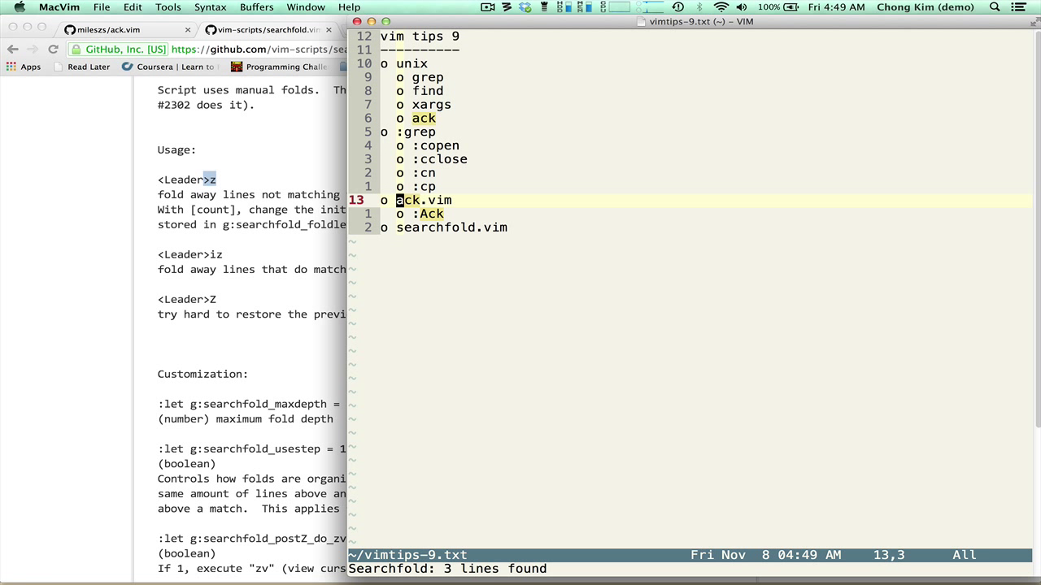
pyautogui.write(':e')
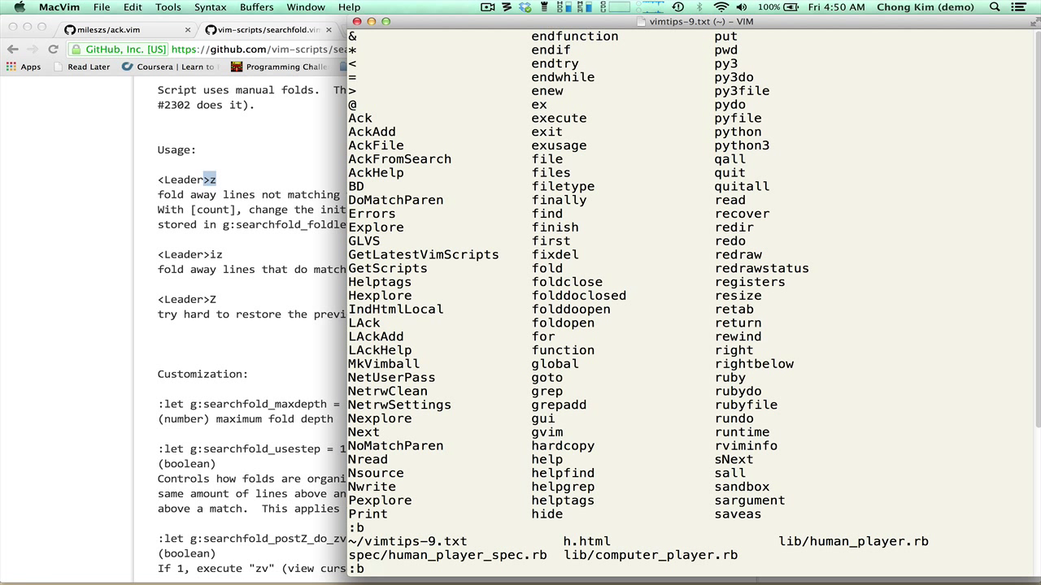
# Step: Switch through buffers matching hum to land on lib/human_player.rb
pyautogui.write('hu')
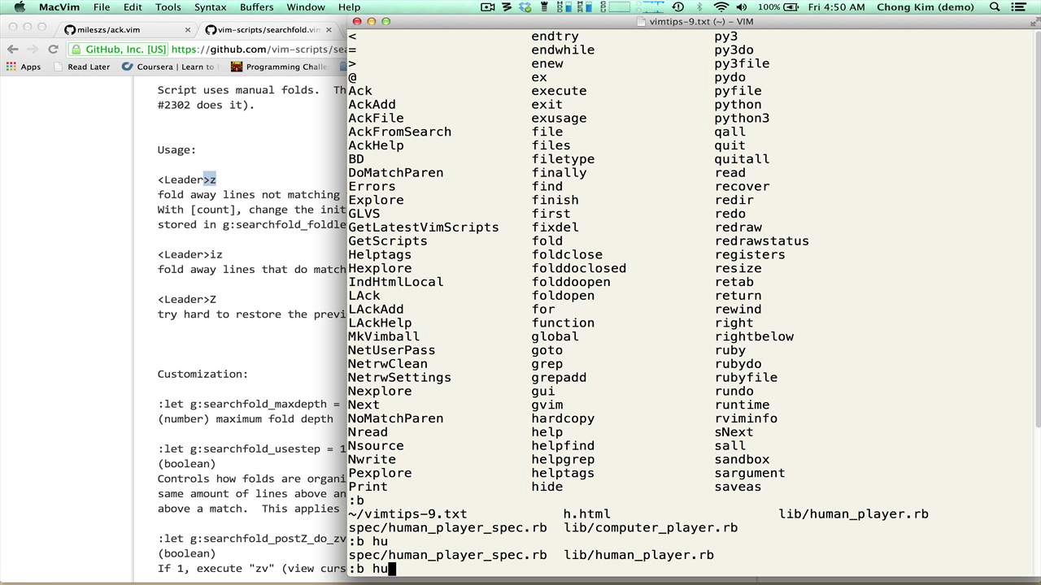
pyautogui.write('m')
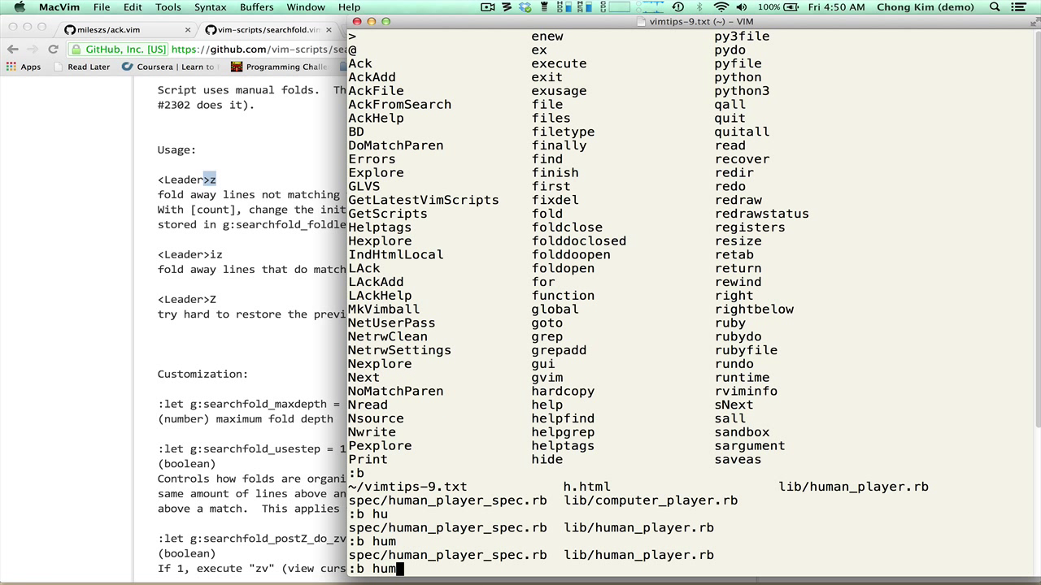
pyautogui.press('backspace')
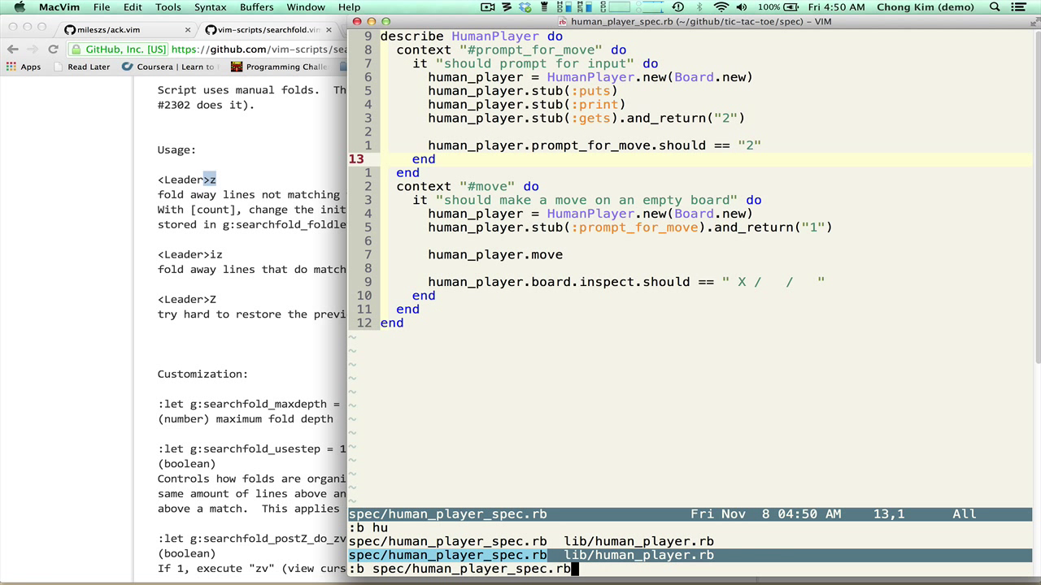
pyautogui.press('Return')
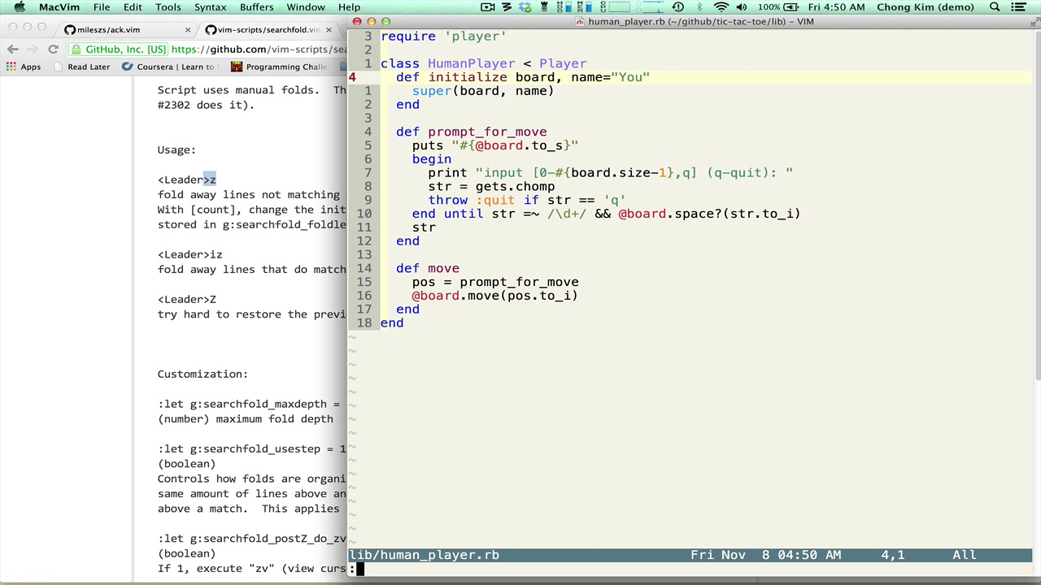
# Step: Load lib/board.rb from the tic-tac-toe project with :e
pyautogui.write('b lib/')
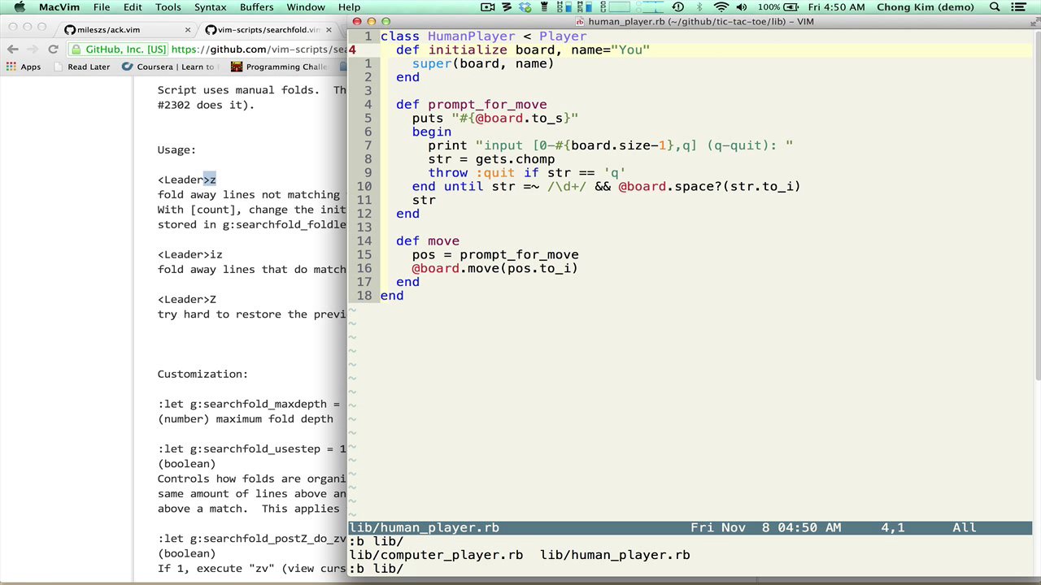
pyautogui.write(':e')
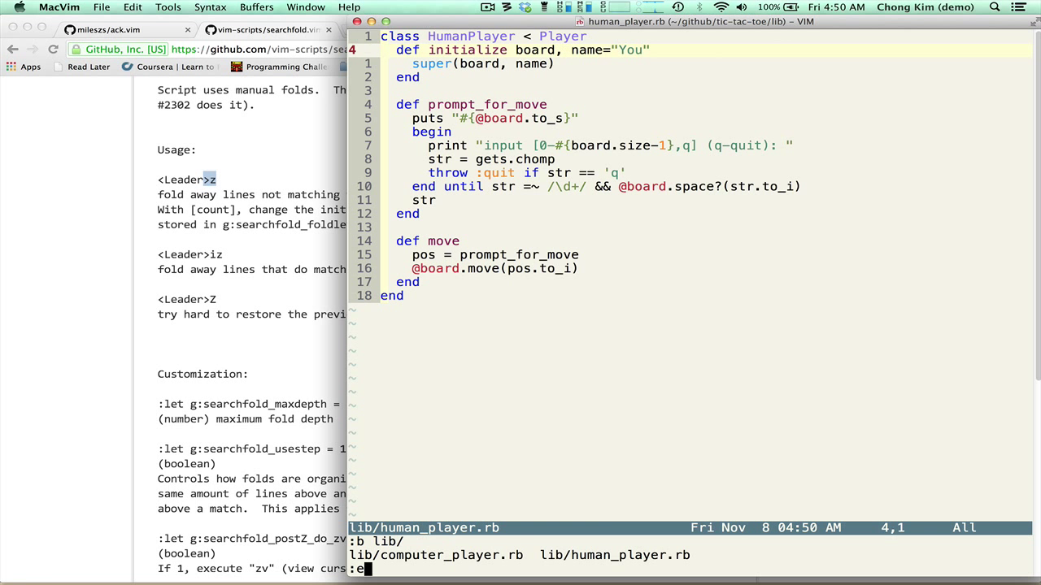
pyautogui.write('lib/bo')
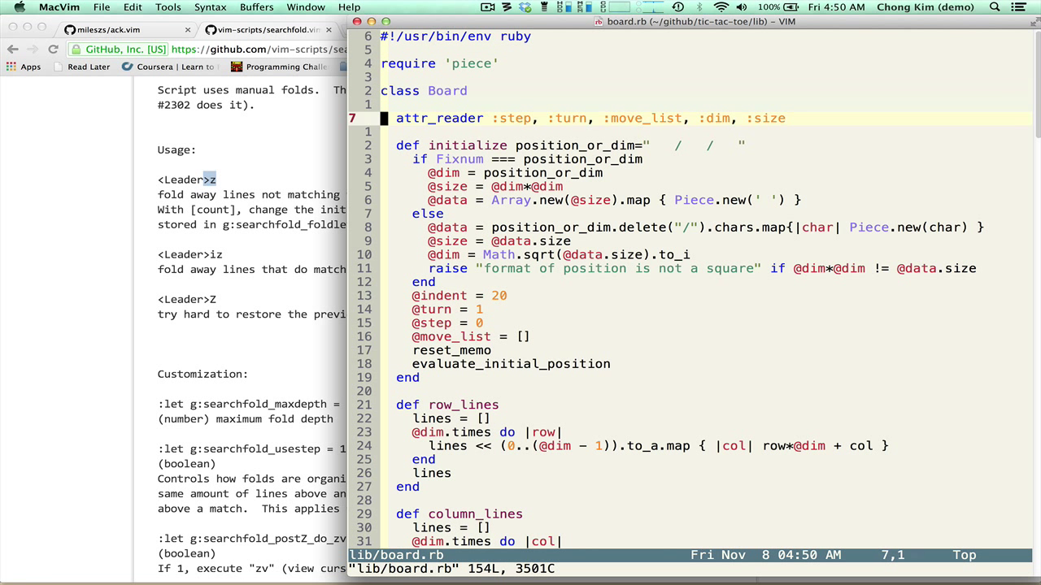
# Step: Scroll through the folded board.rb to review the visible def lines
pyautogui.scroll(-3)
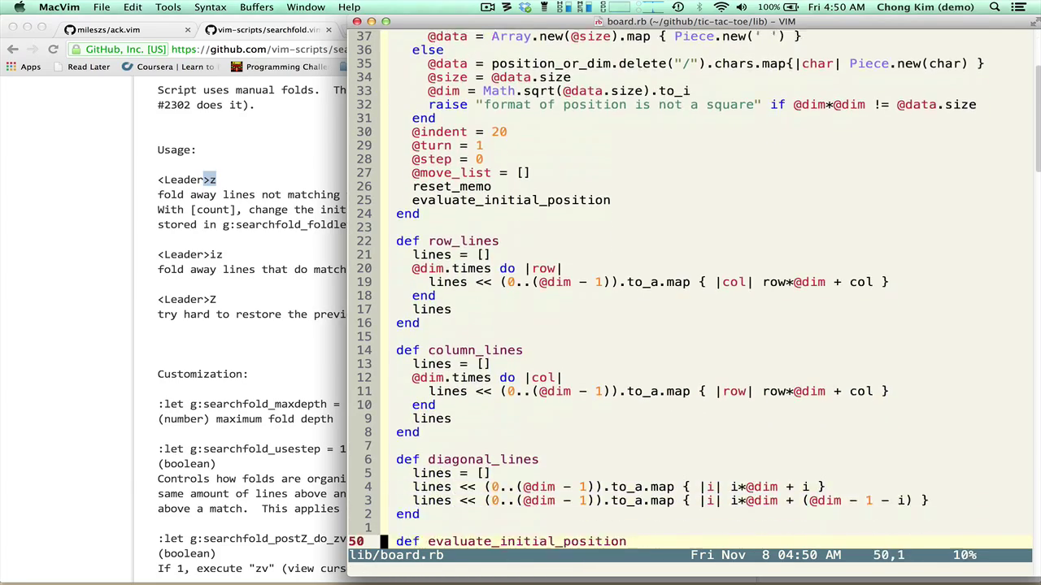
pyautogui.scroll(-3)
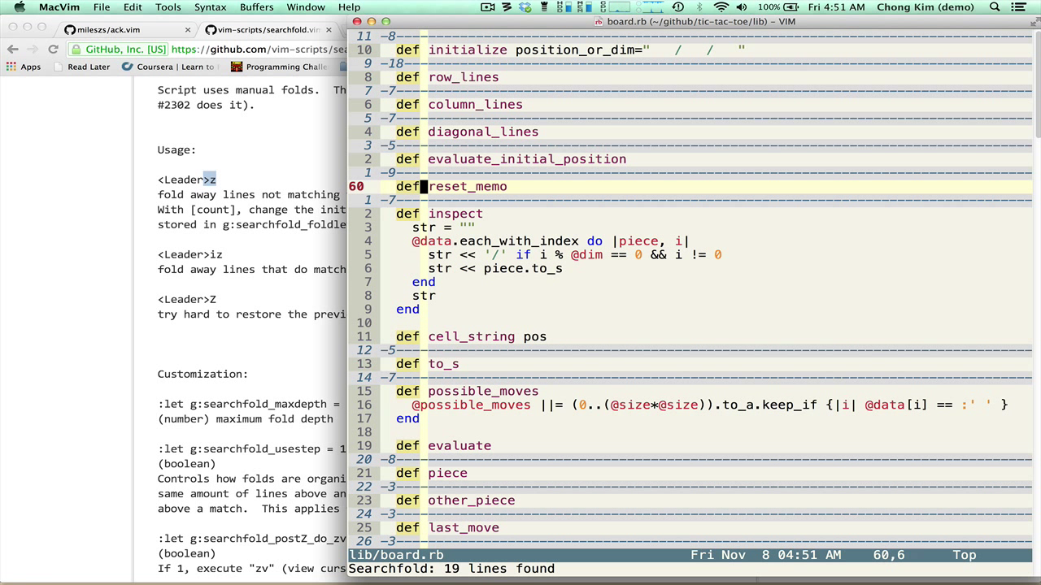
pyautogui.scroll(-3)
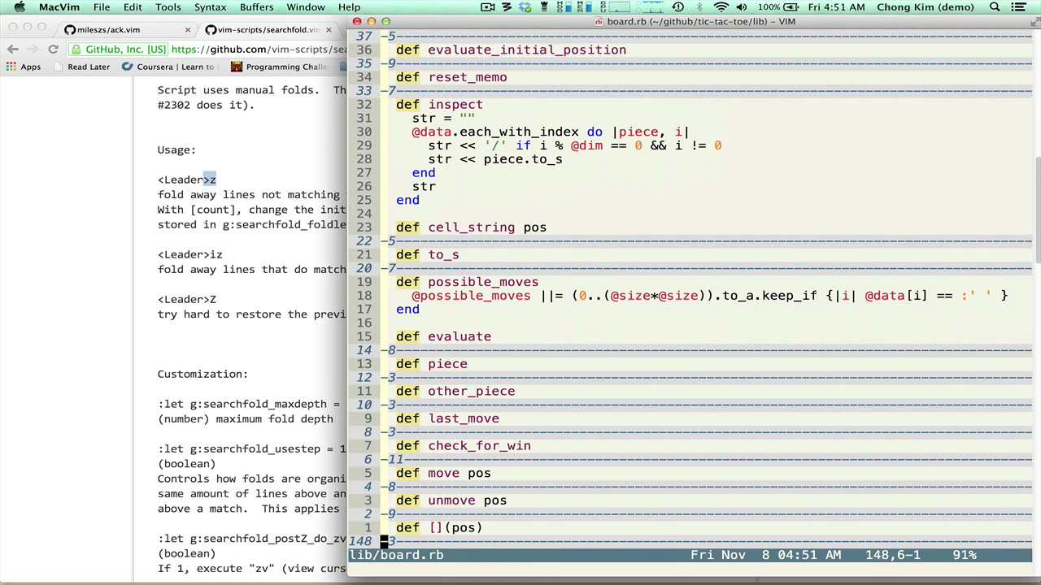